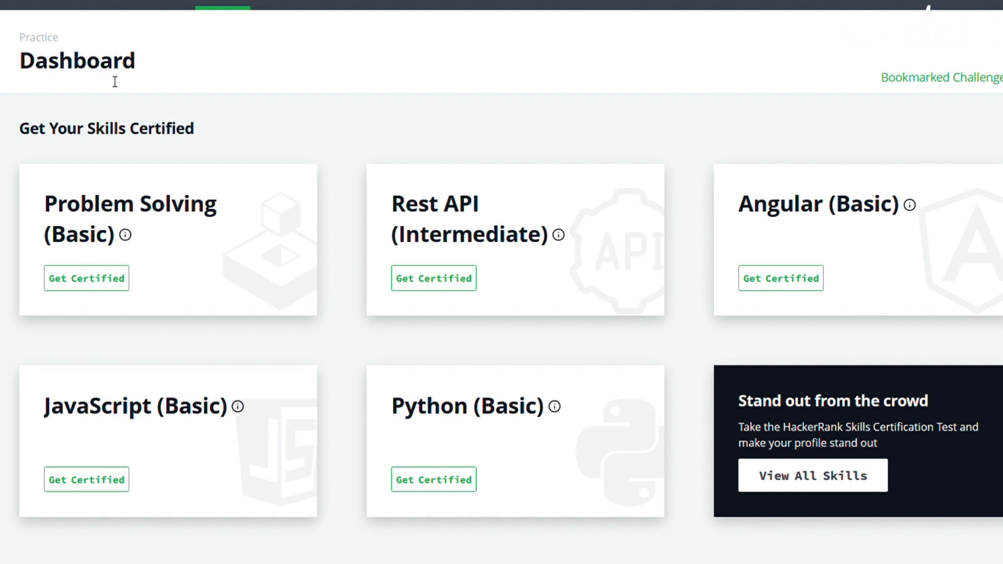
- Click Get Certified on the Problem Solving (Basic) card on the dashboard
drag(20, 128, 148, 129)
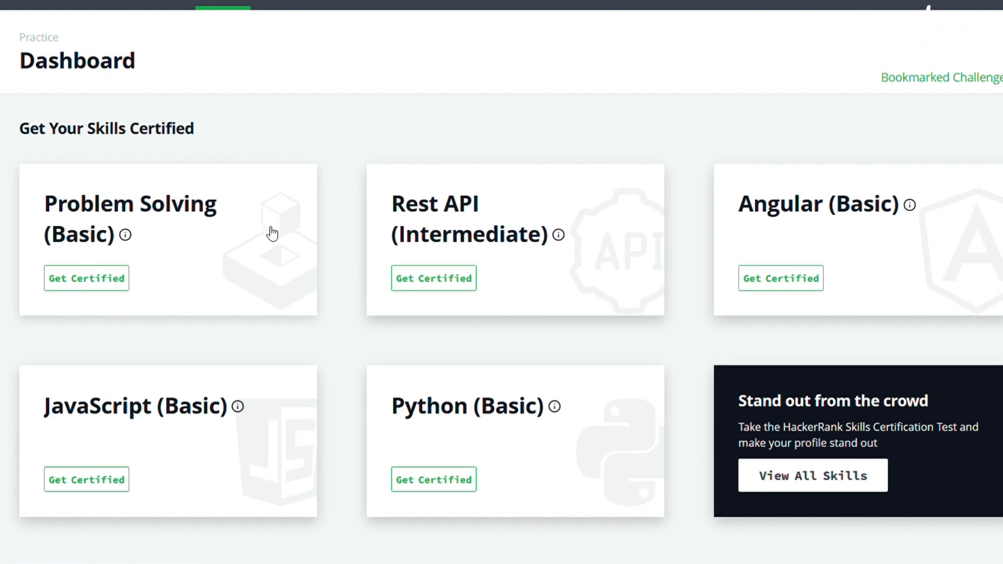
mouse_move(257, 231)
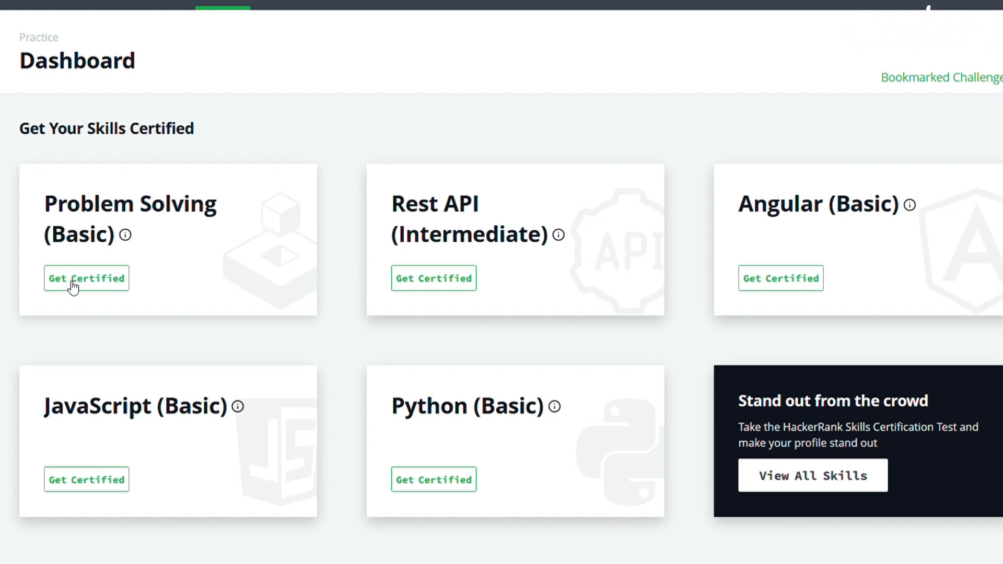
click(86, 278)
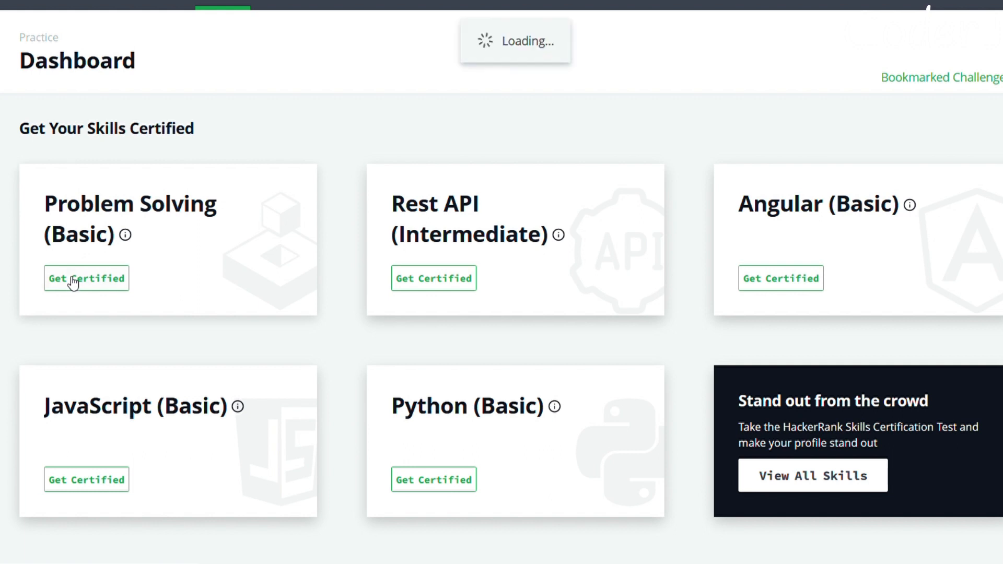
- Scroll the certification overview and proceed to the Take Test step
click(86, 277)
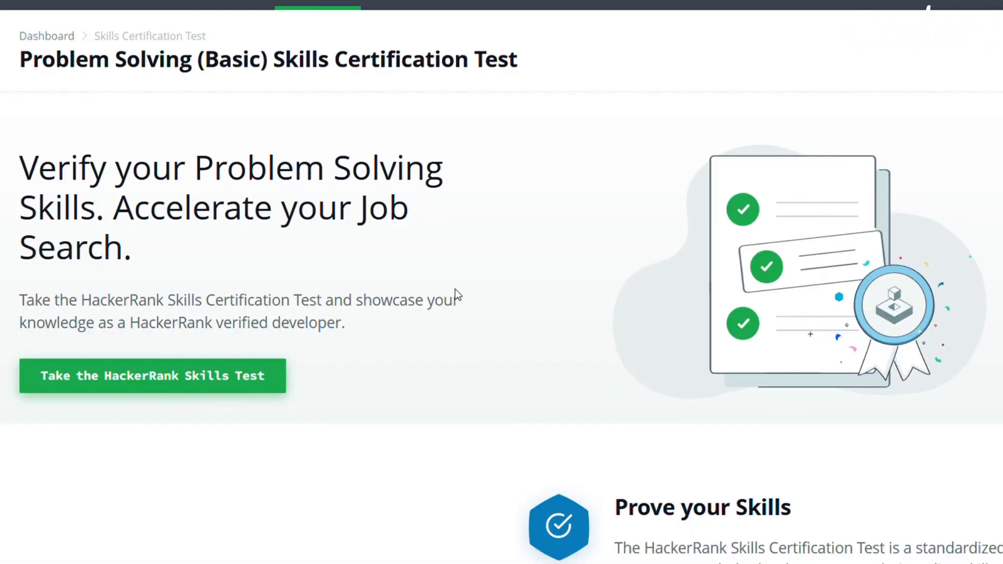
scroll(down, 3)
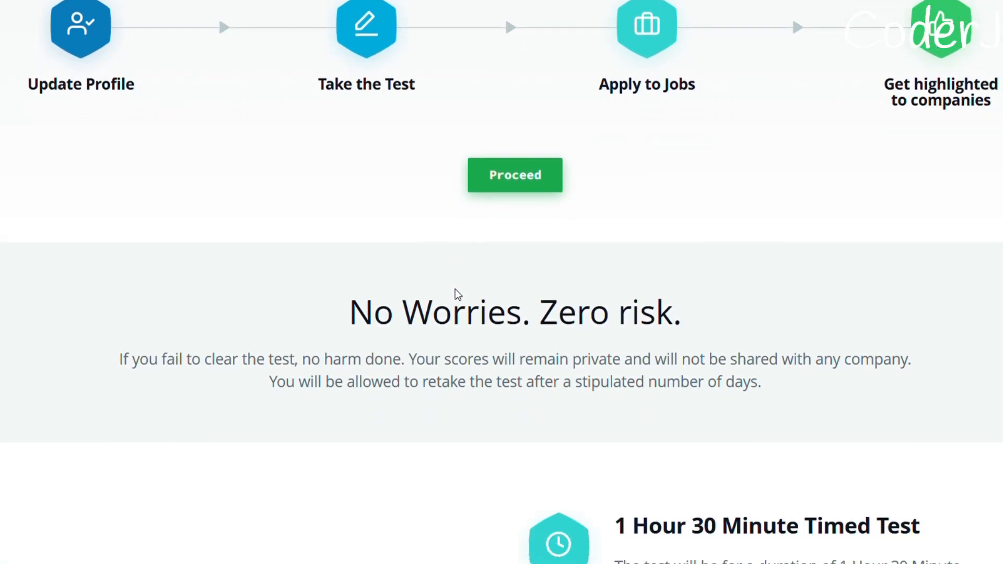
click(514, 175)
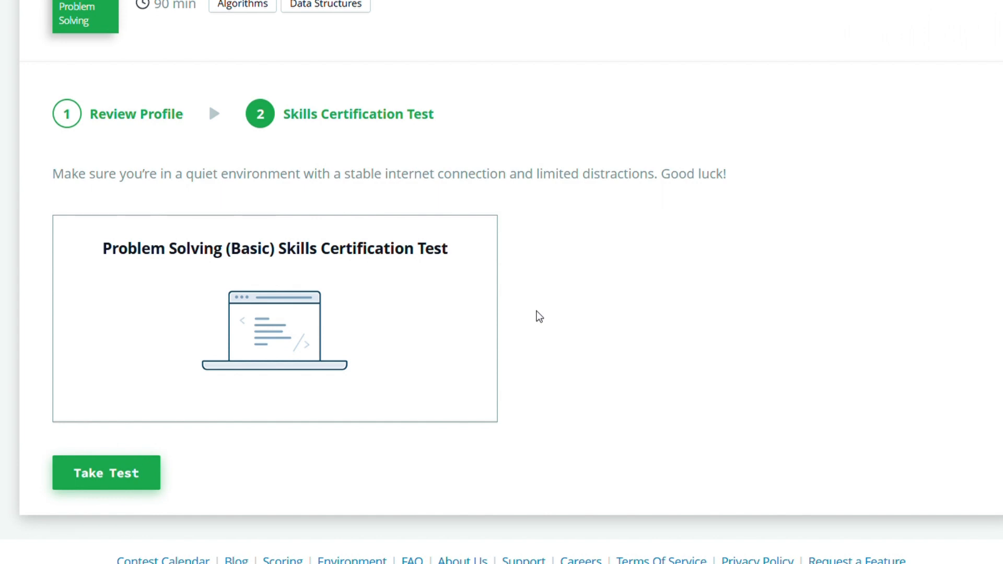
mouse_move(263, 279)
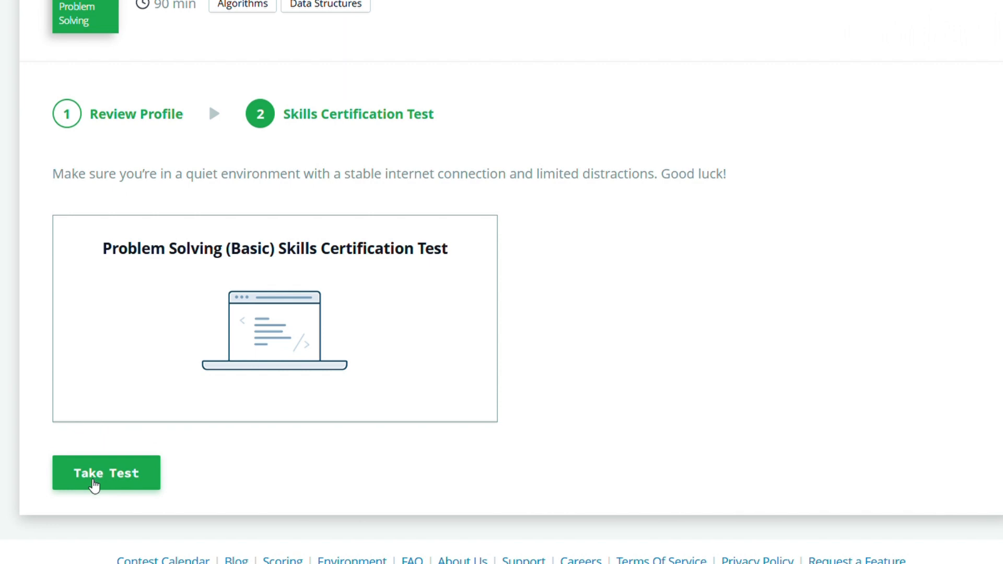
mouse_move(732, 320)
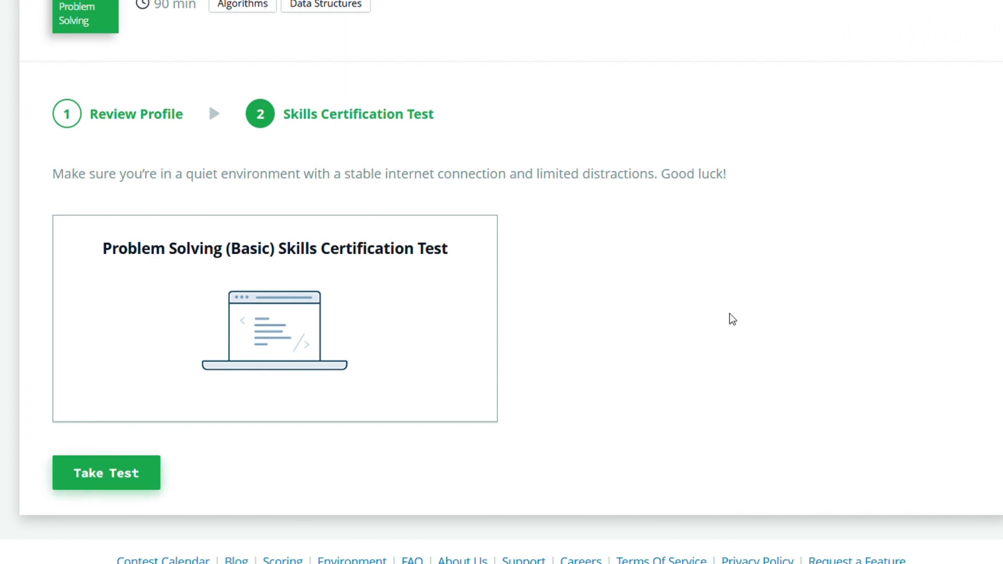
- Launch the test, continue past instructions and setup, accept the declaration, and start
click(106, 473)
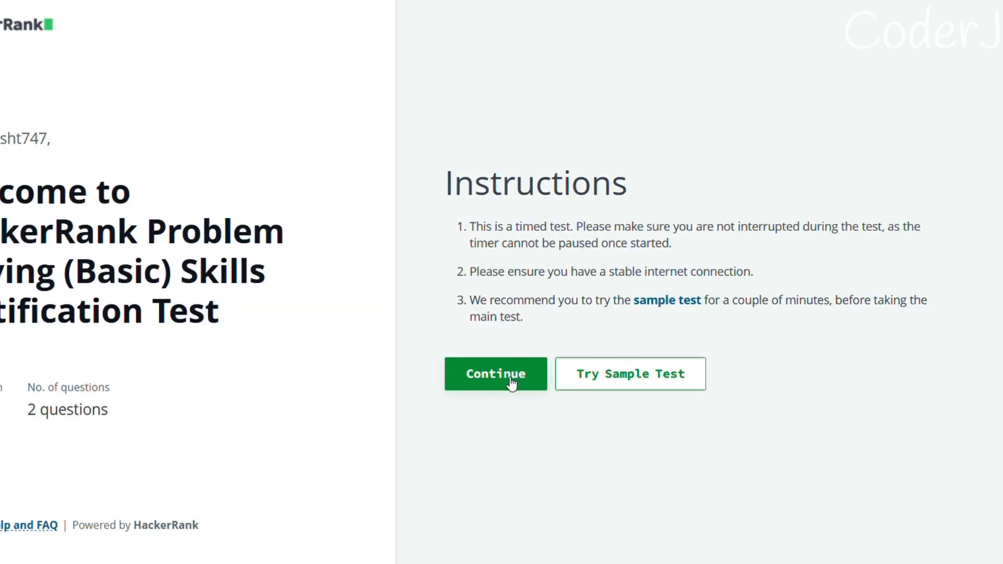
click(495, 374)
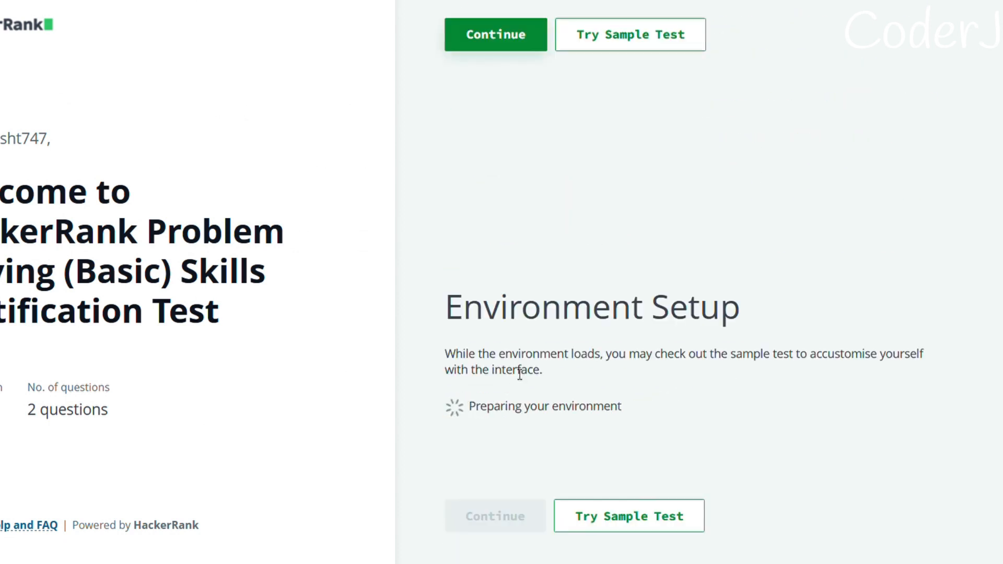
mouse_move(530, 343)
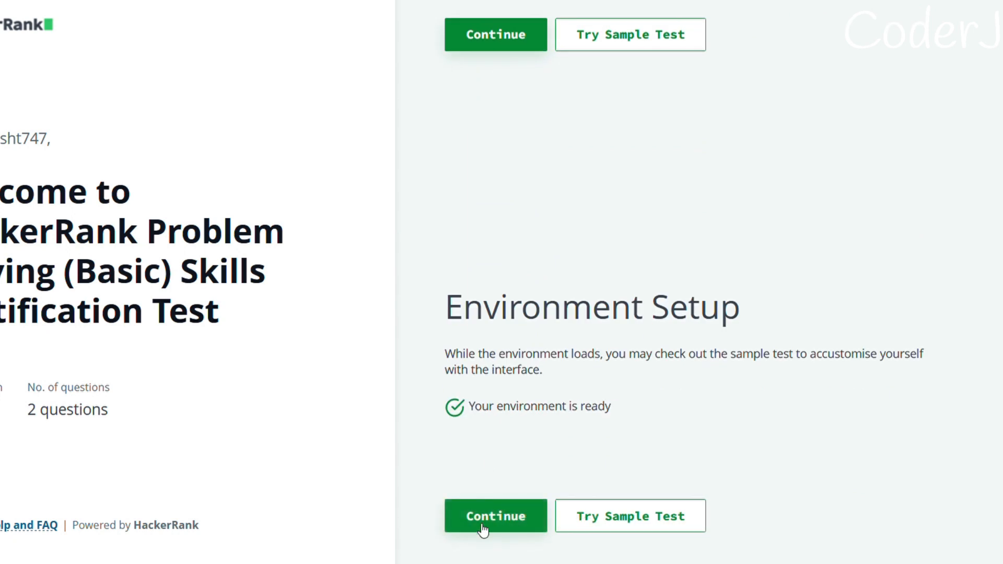
click(495, 515)
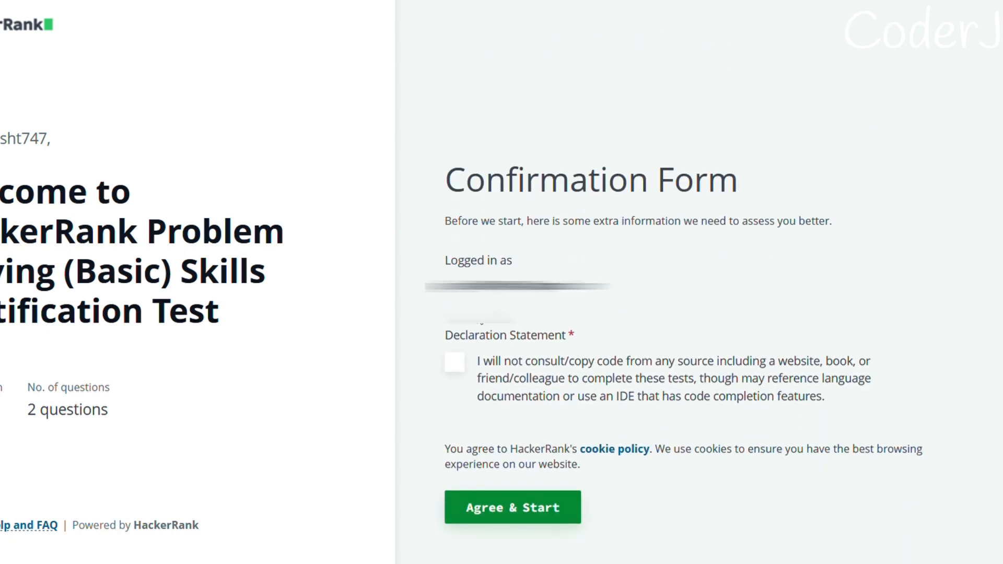
mouse_move(449, 337)
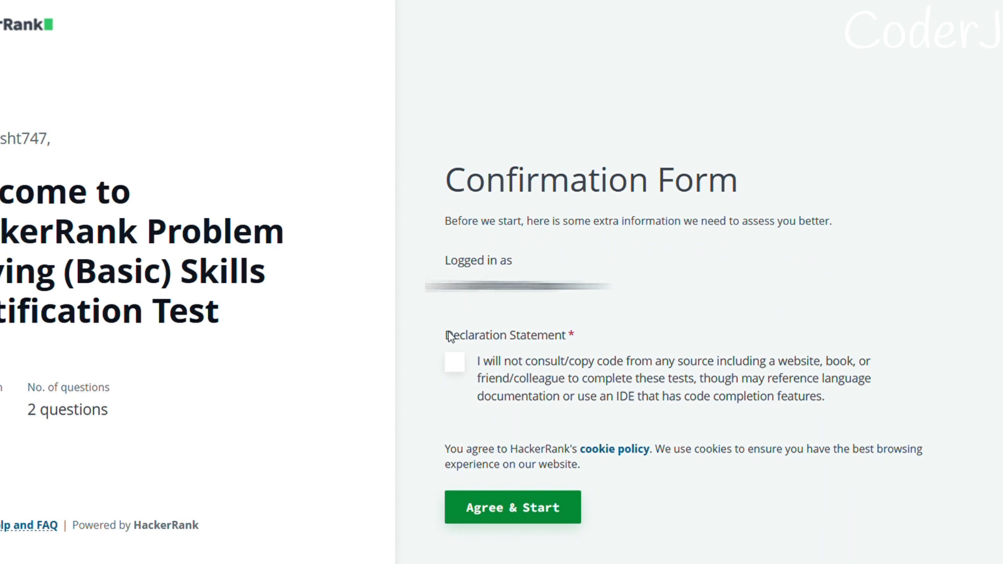
click(453, 362)
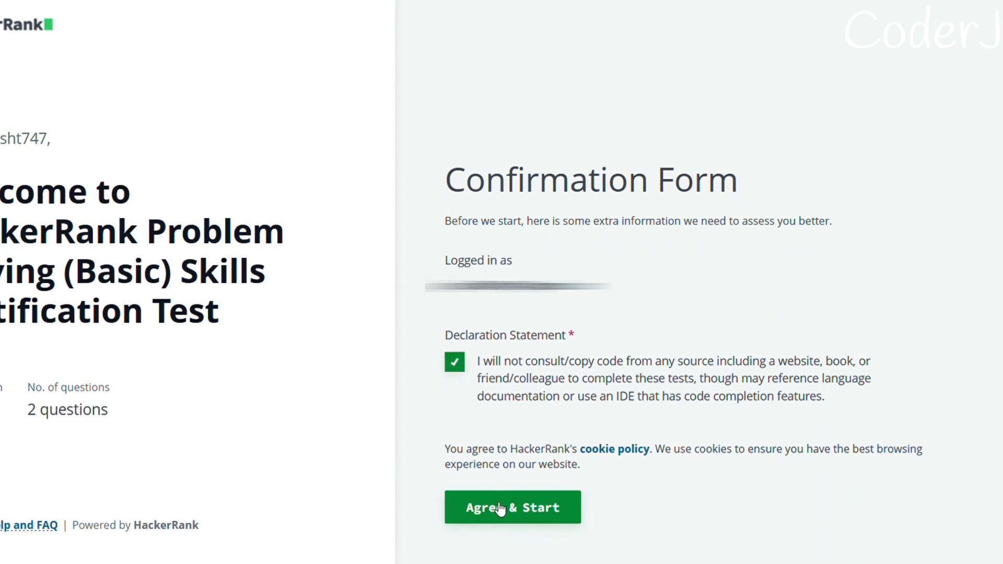
click(512, 507)
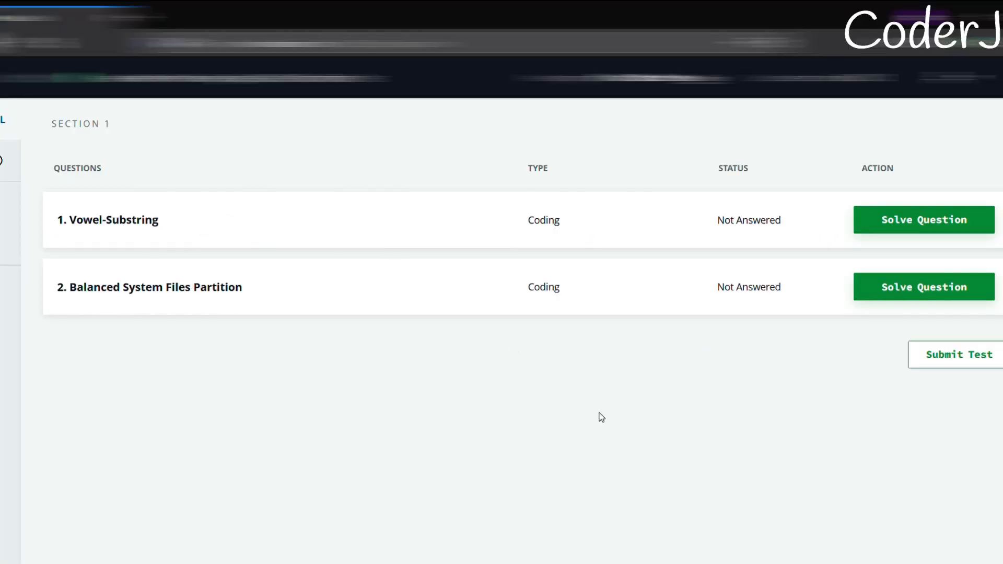
mouse_move(401, 279)
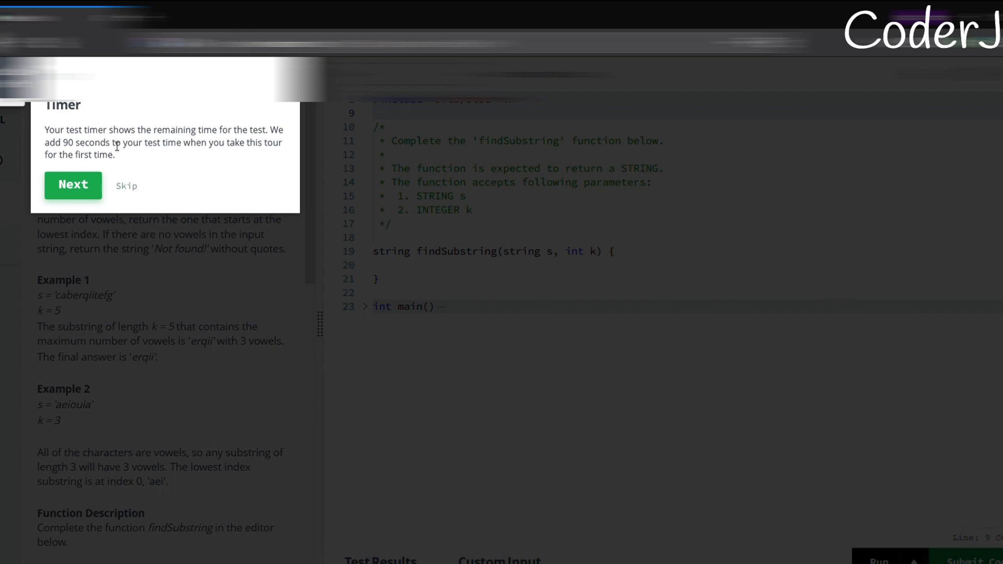
- Skip the Timer tour popup on the Vowel-Substring question
click(126, 186)
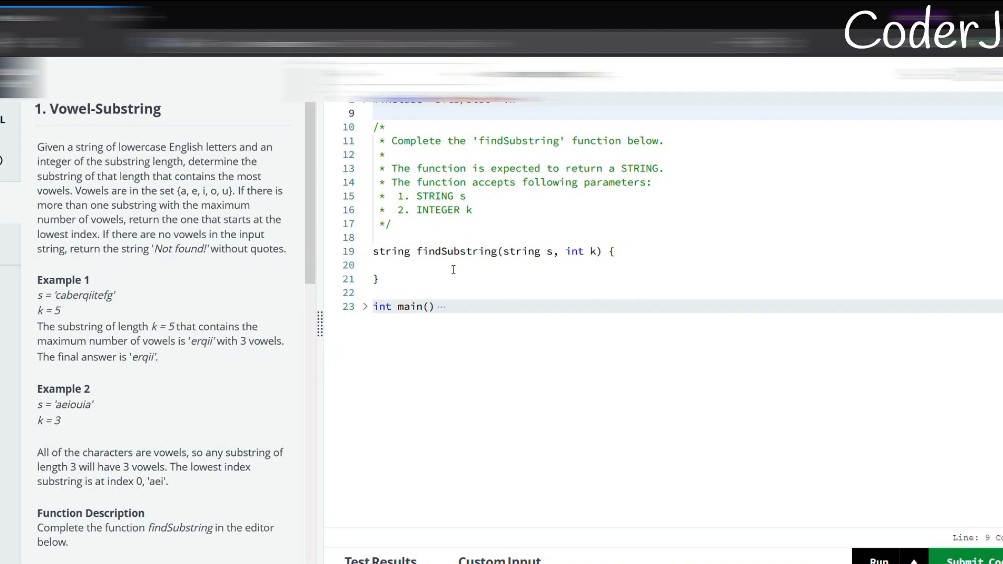
- Switch Vowel-Substring to Python and add a blank line inside findSubstring
click(399, 266)
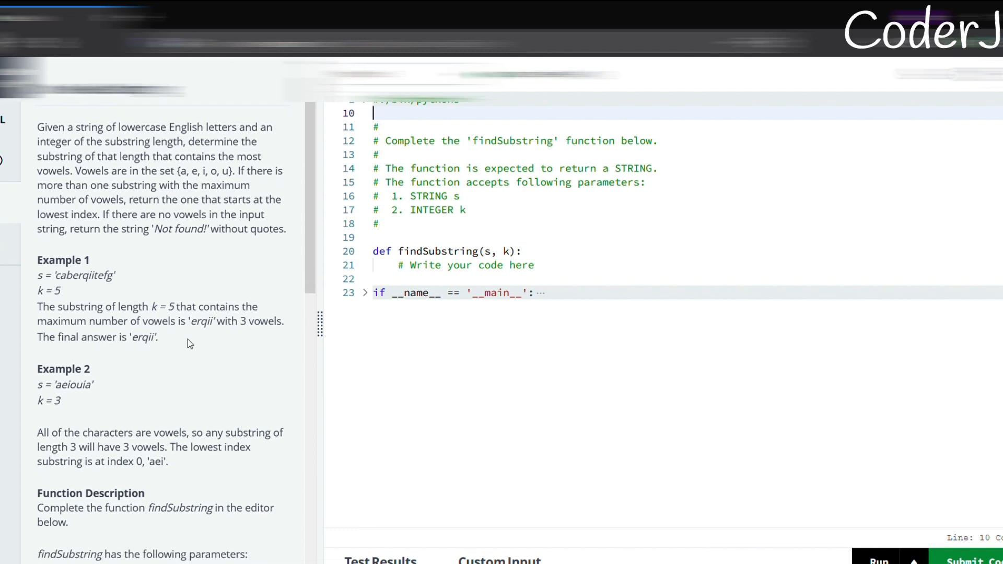
scroll(down, 3)
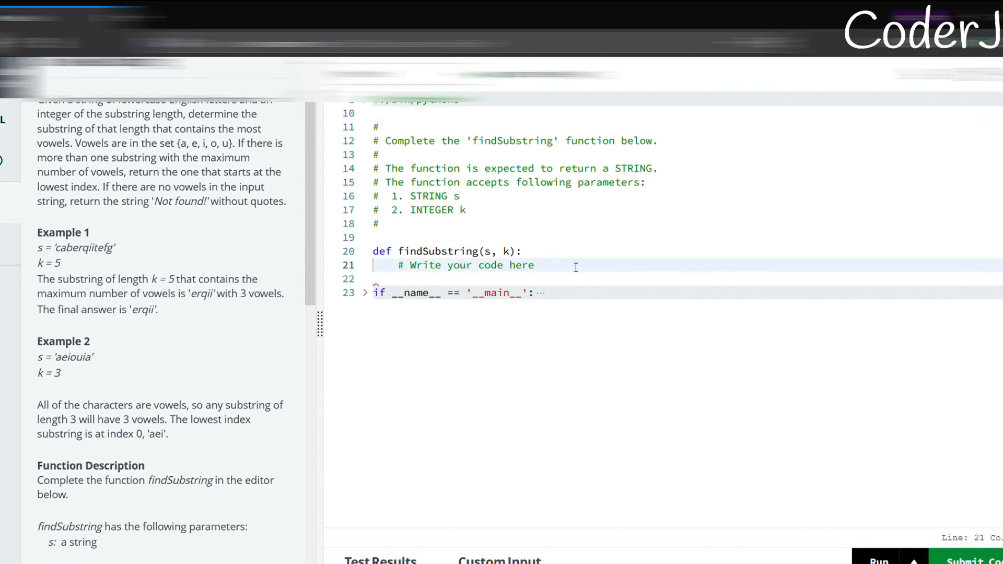
key(enter)
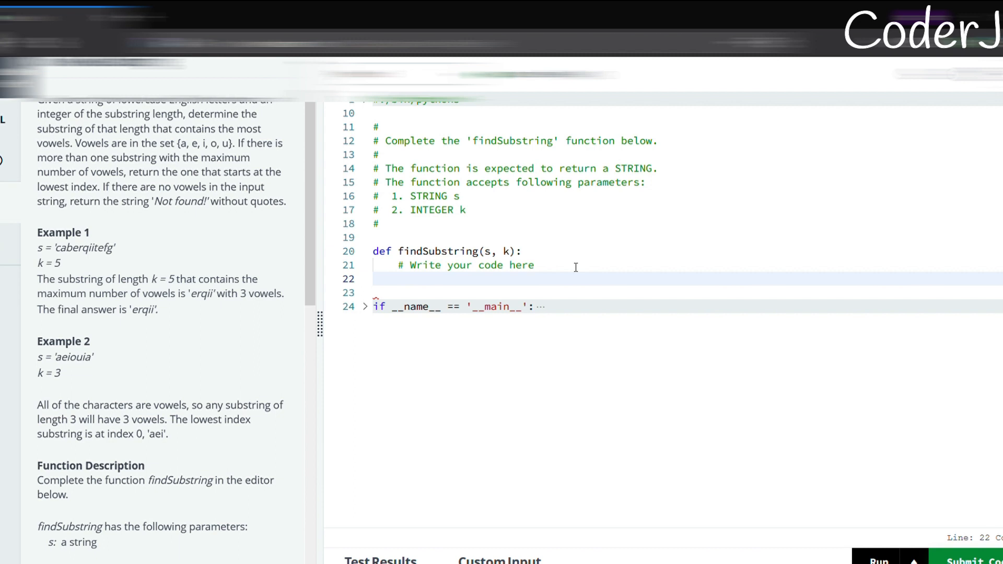
- Define n=len(s), count=0 and vowel="aeiou" in findSubstring
text(n=l)
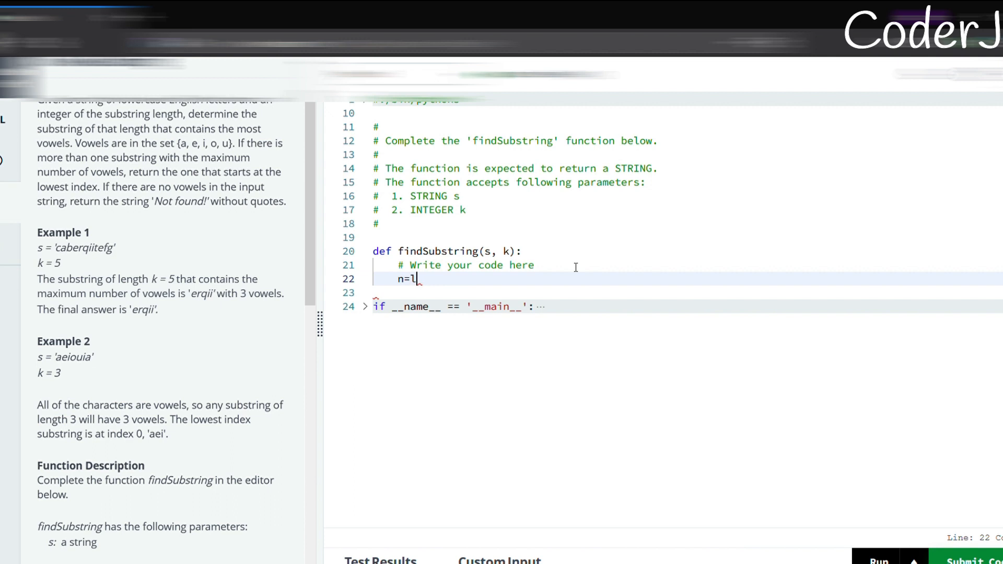
text(en(S))
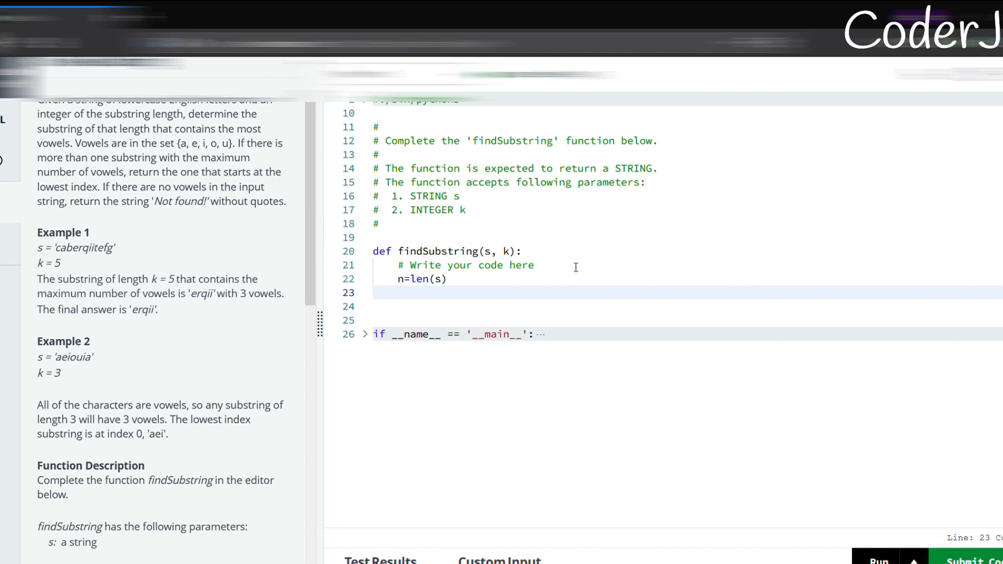
text(count=0)
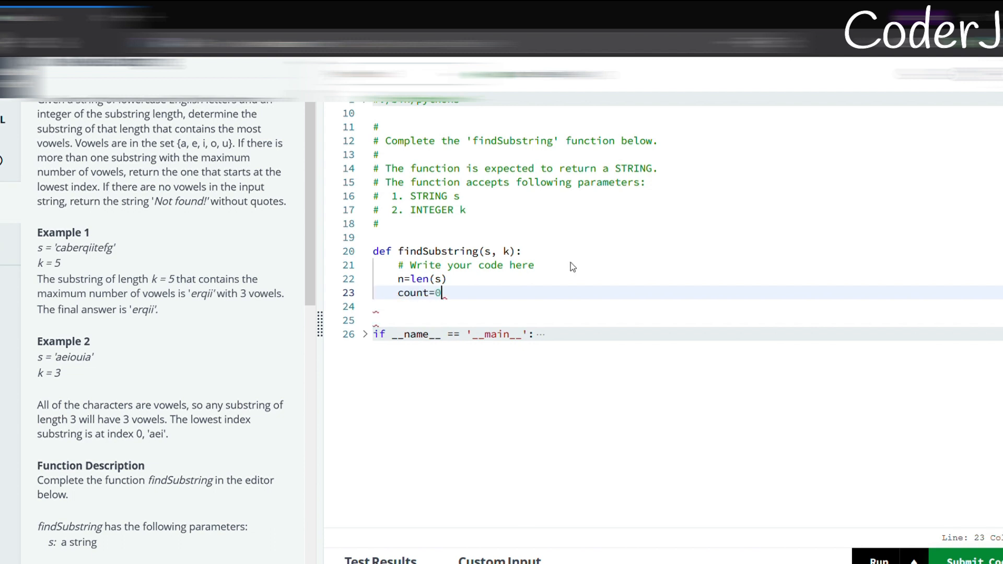
text(vowel)
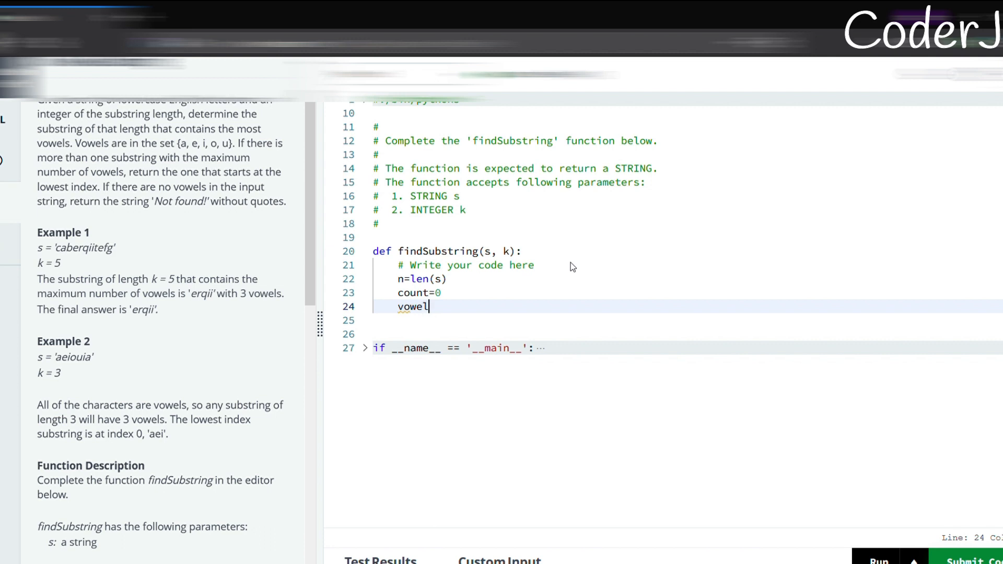
text(="ae")
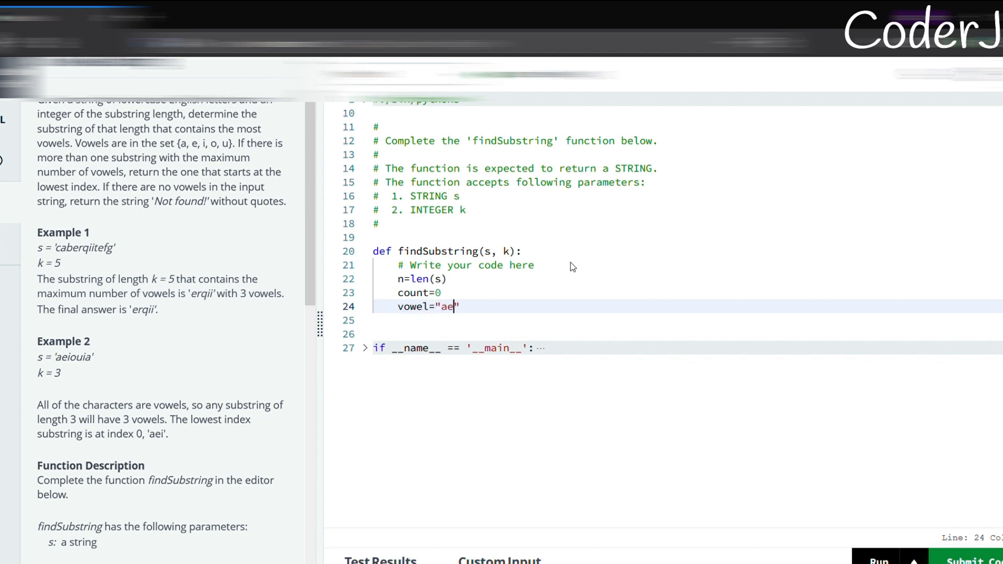
text(iou)
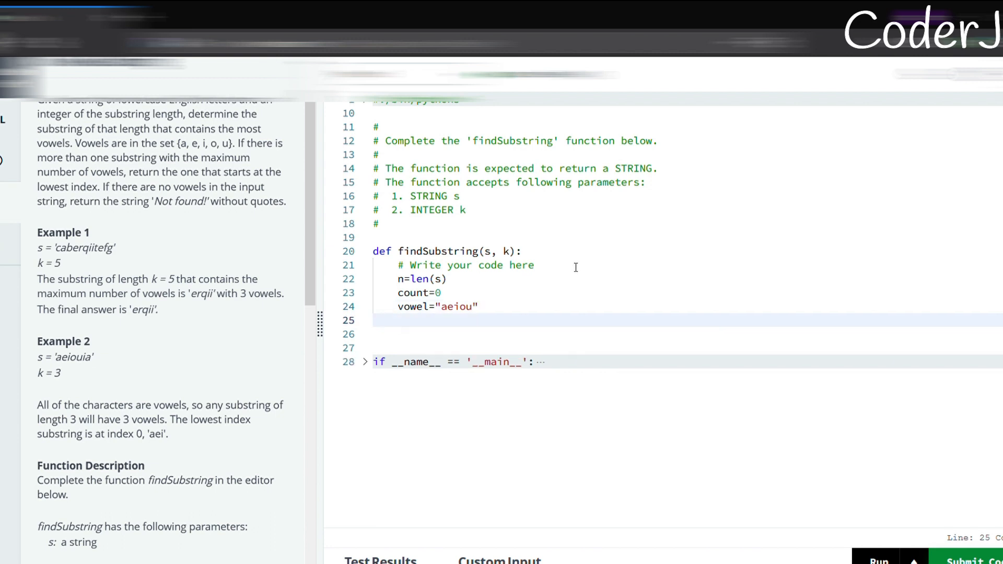
- Loop over range(k) incrementing count for each vowel, then begin a cur assignment
text(for i in range)
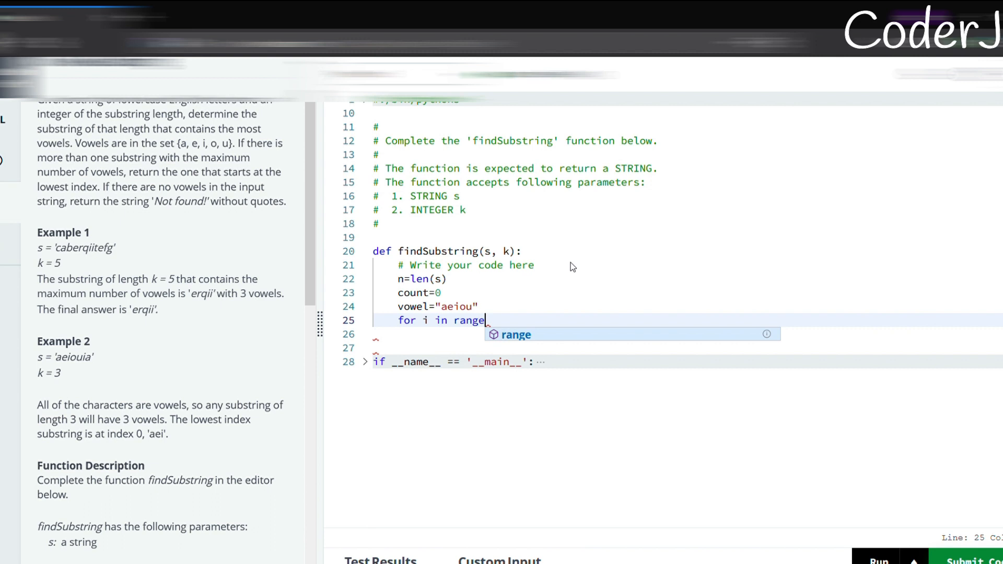
text((k):)
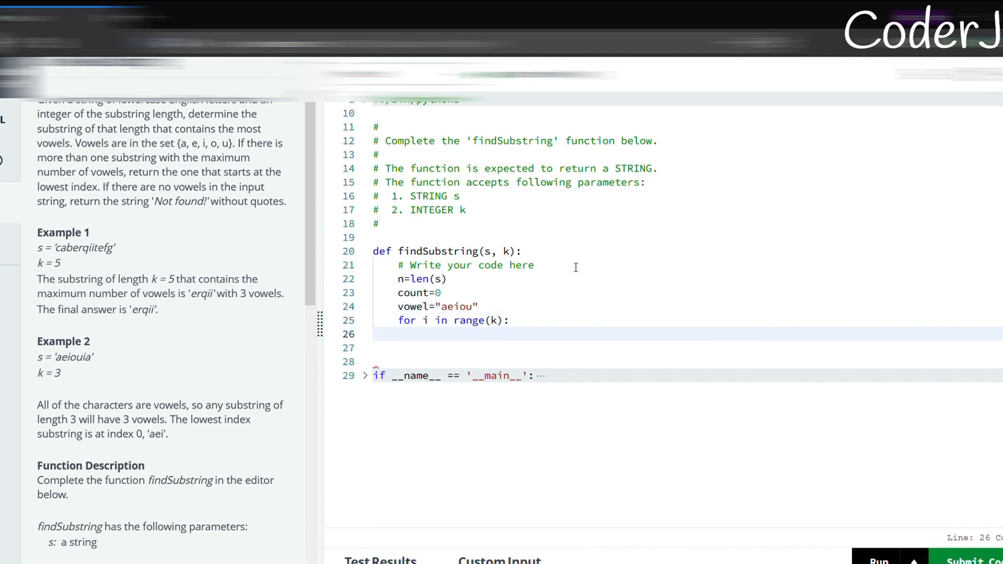
text(if(s[i]))
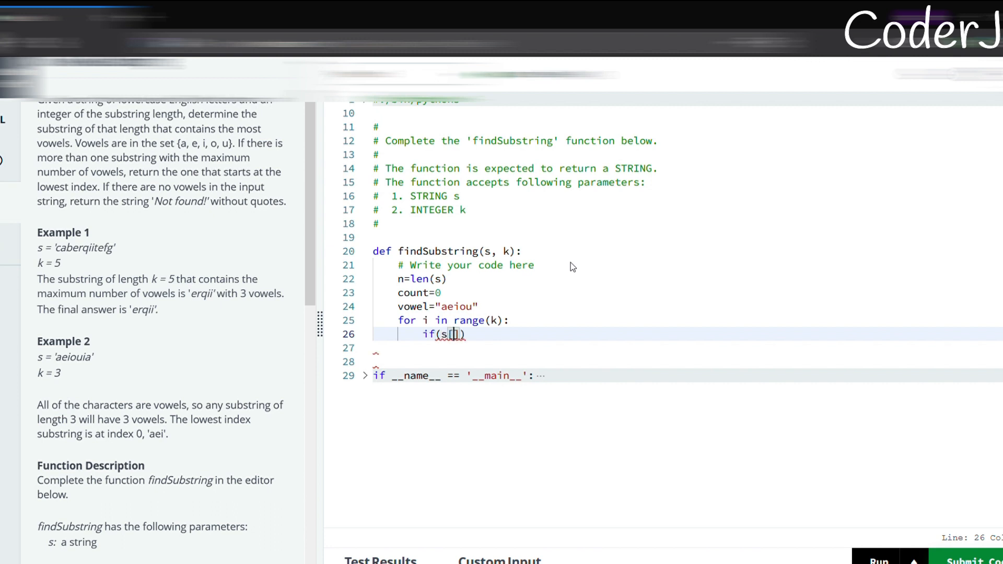
text(i] in co)
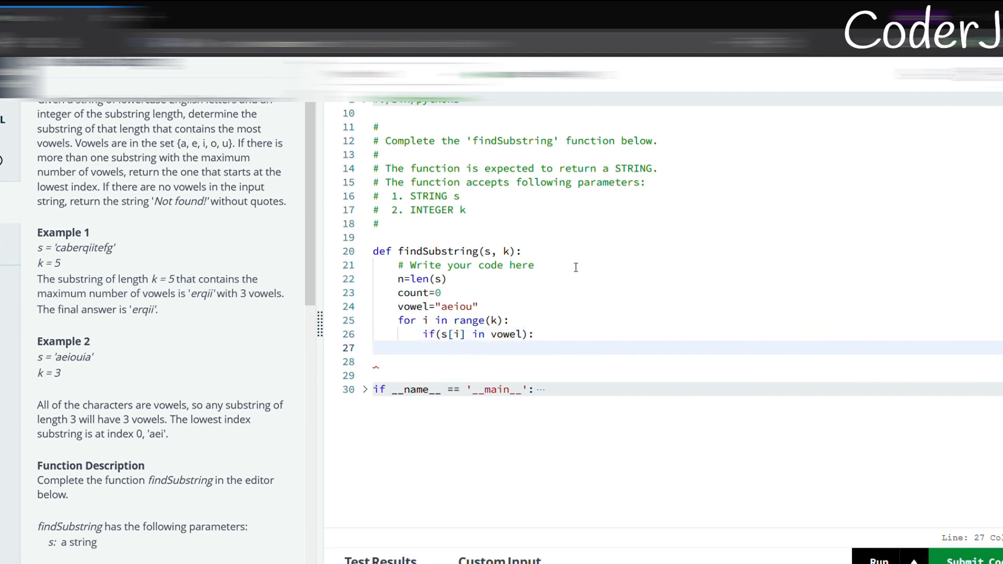
text(count+=)
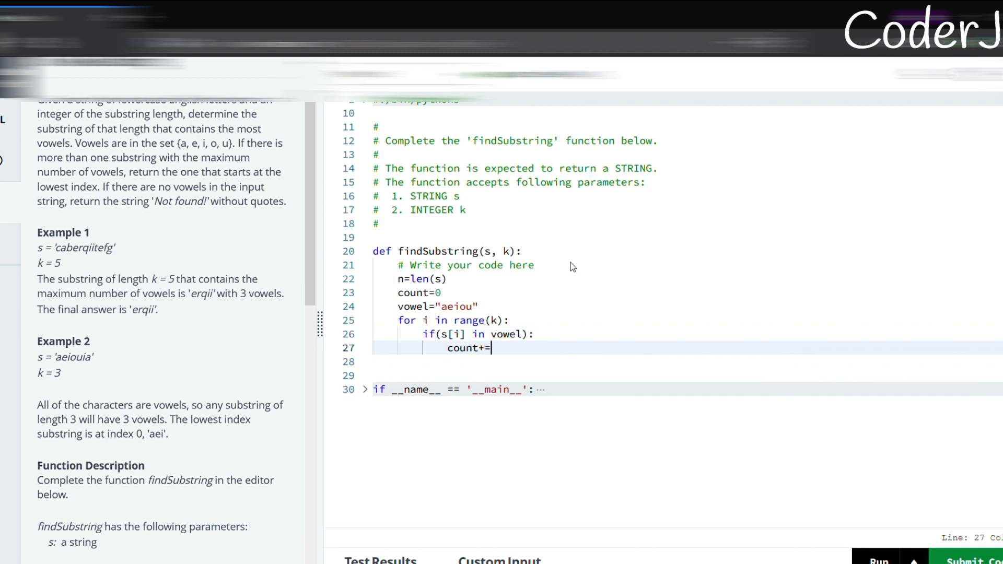
text(1)
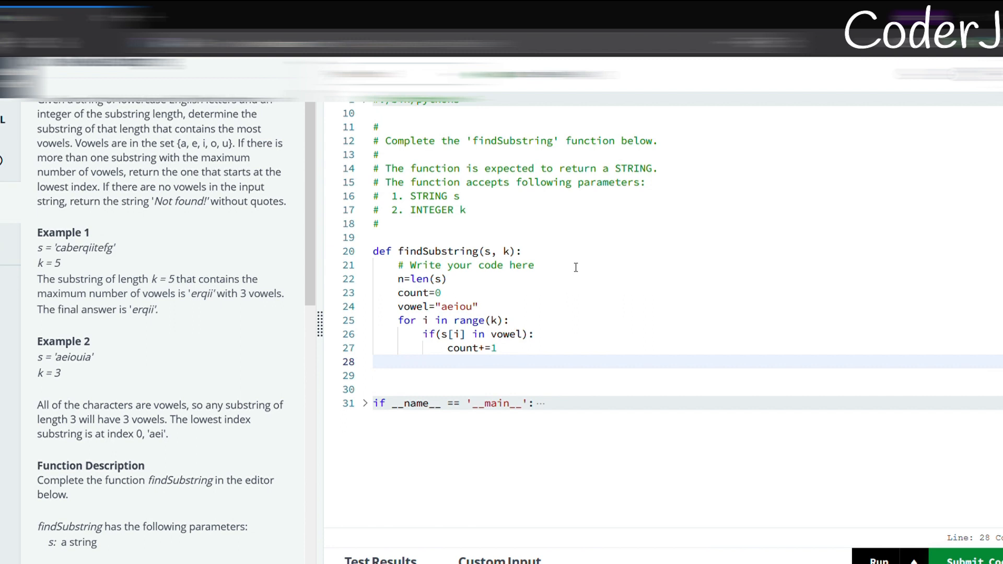
text(cur=s[])
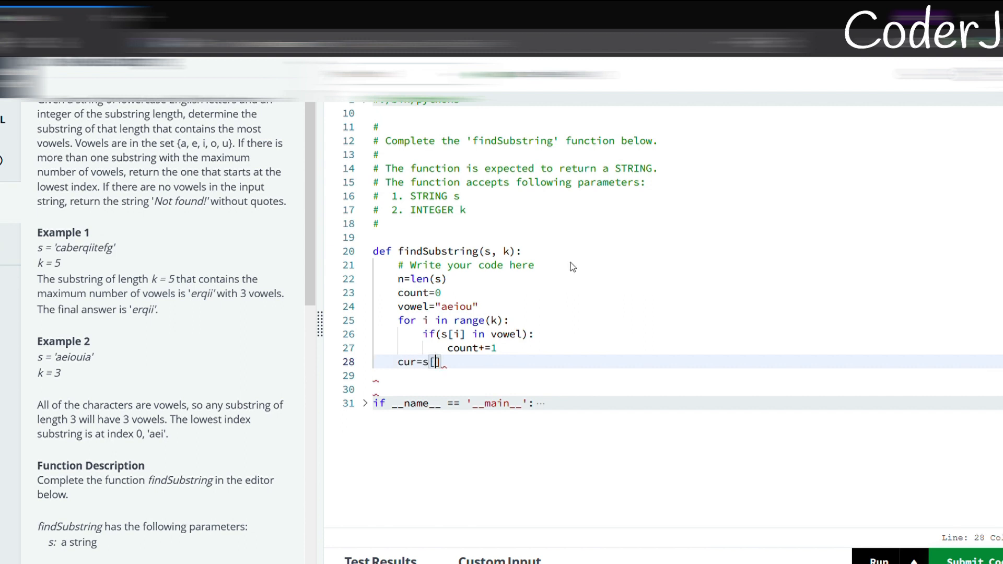
- Complete cur=s[:k] and start a loop over range(1,n-k+1) checking the outgoing character
text(:)
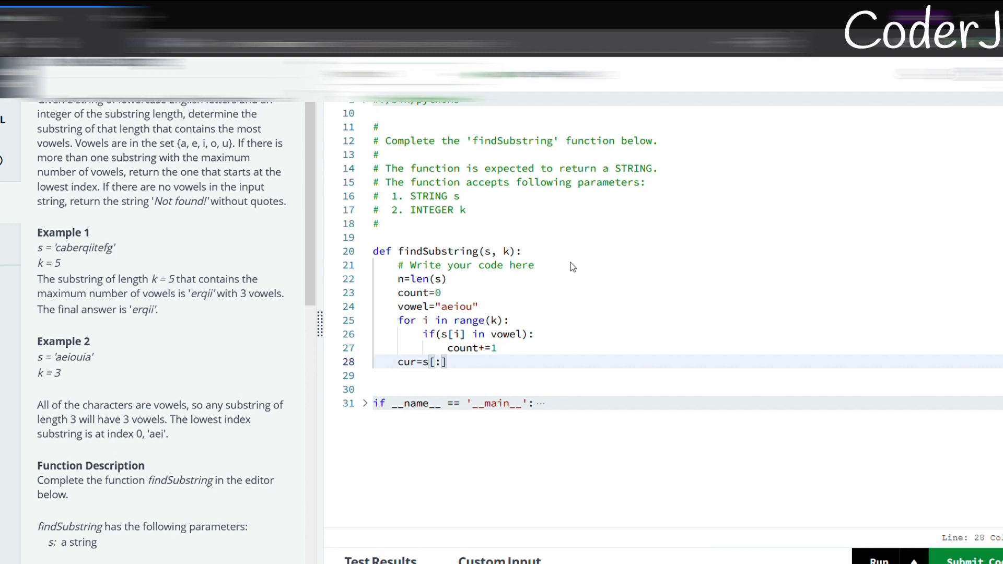
text(k)
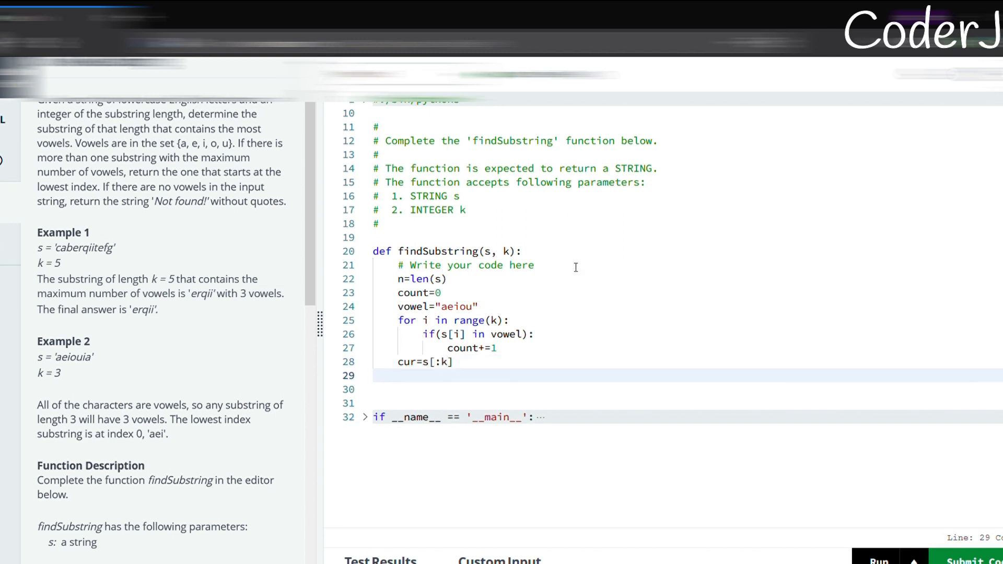
text(for i in)
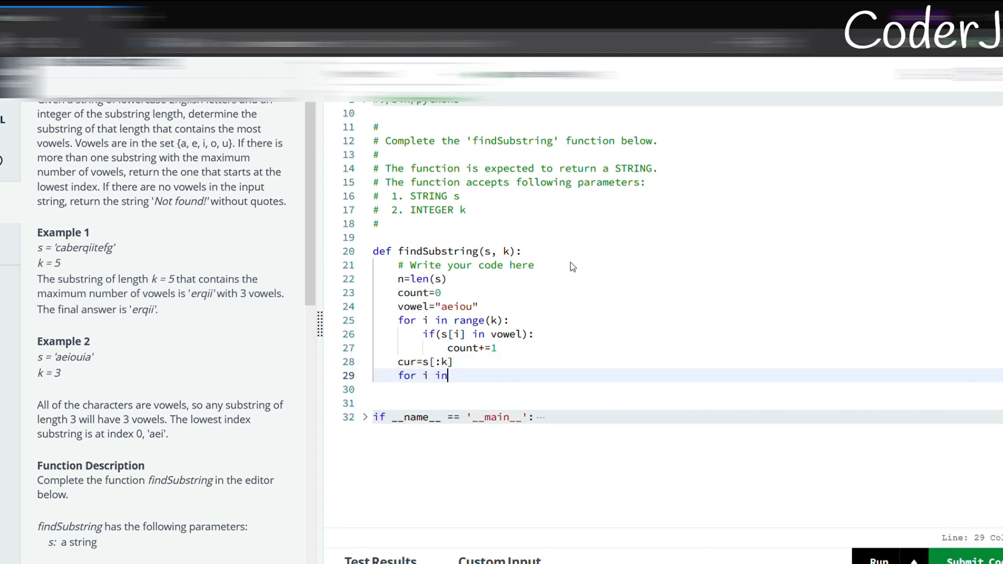
text(range())
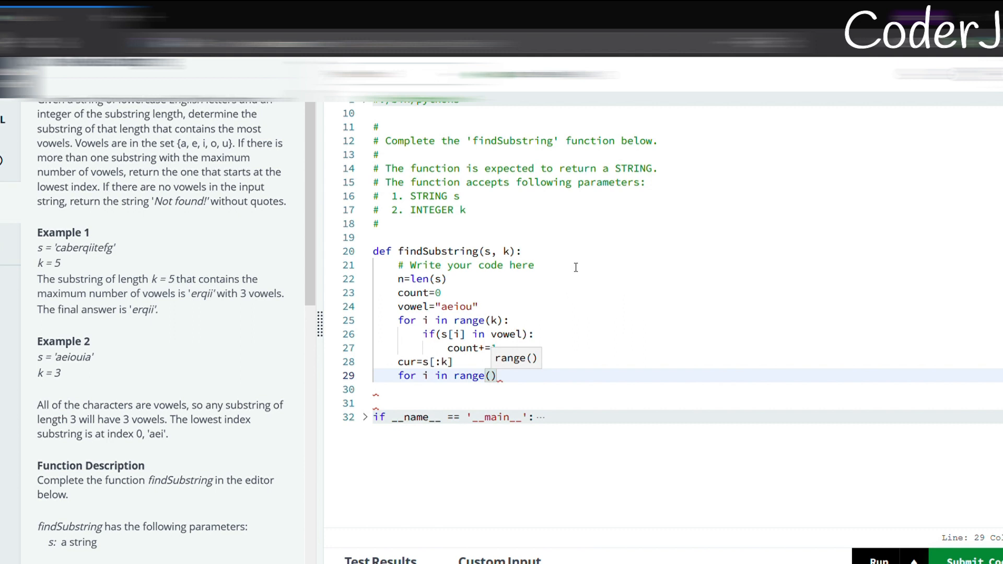
text(1,n-k+1)
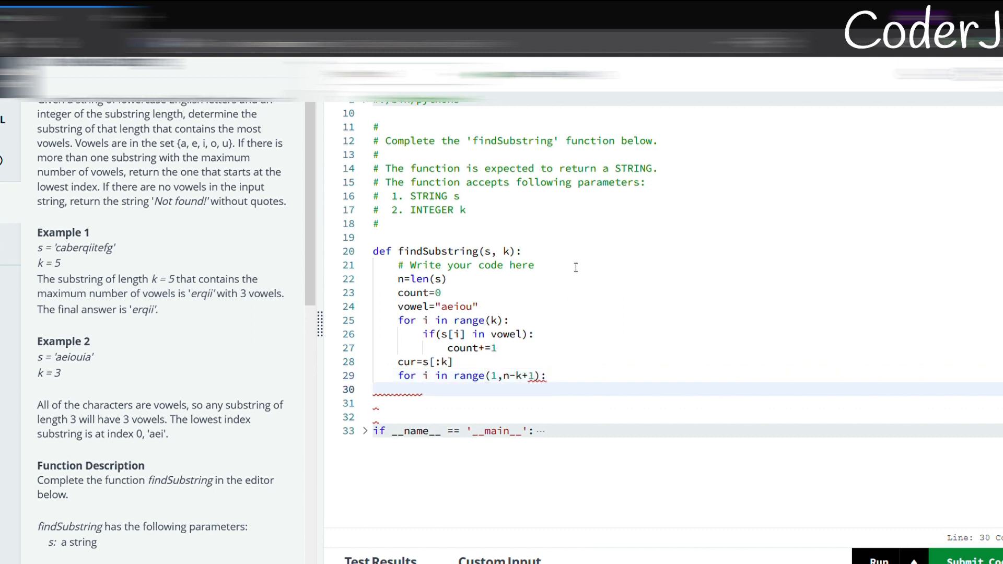
text(if(s)
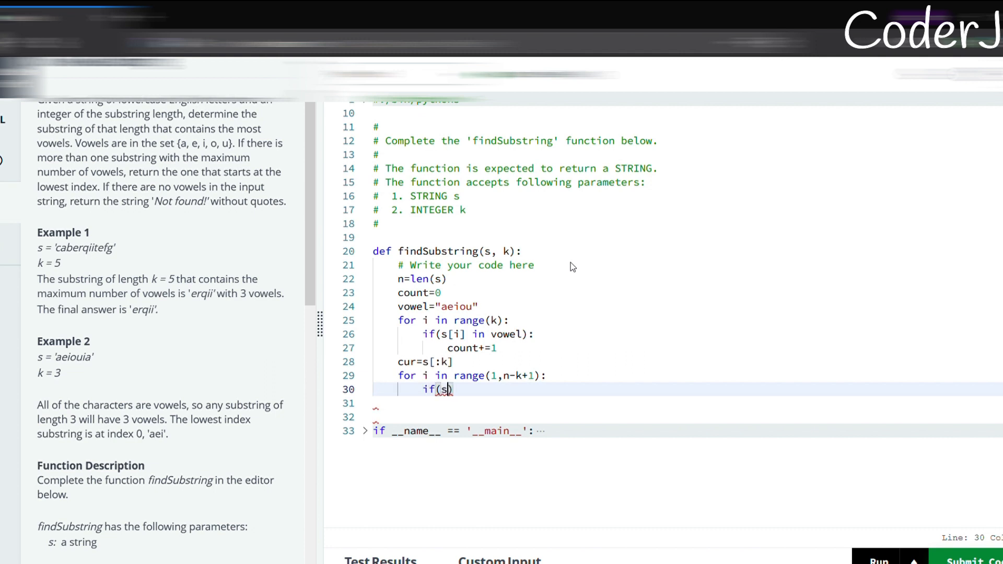
text([i-1] in v)
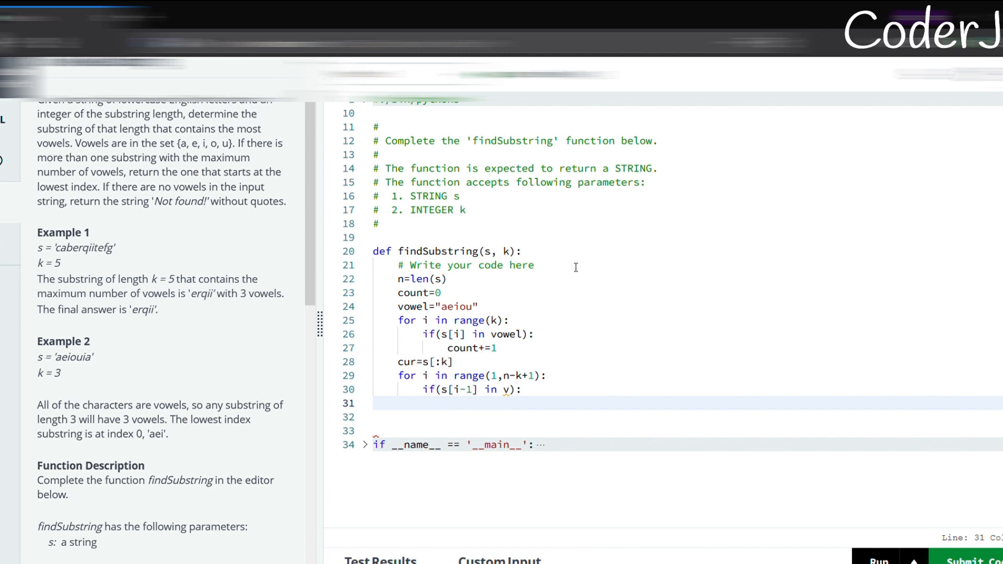
text(t)
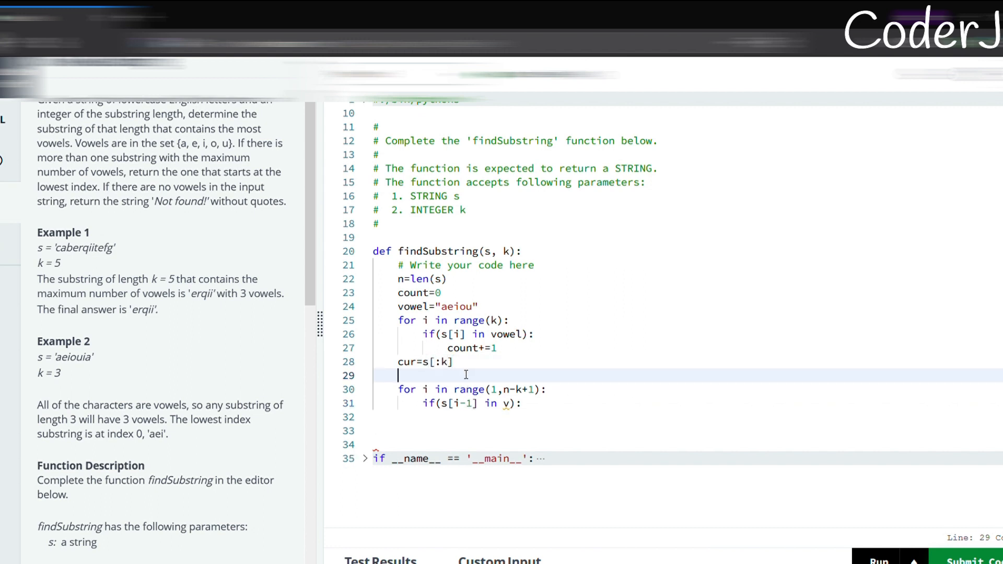
- Adjust temp from count: subtract for a leaving vowel, add for s[i+k-1] in v
text(temp=count)
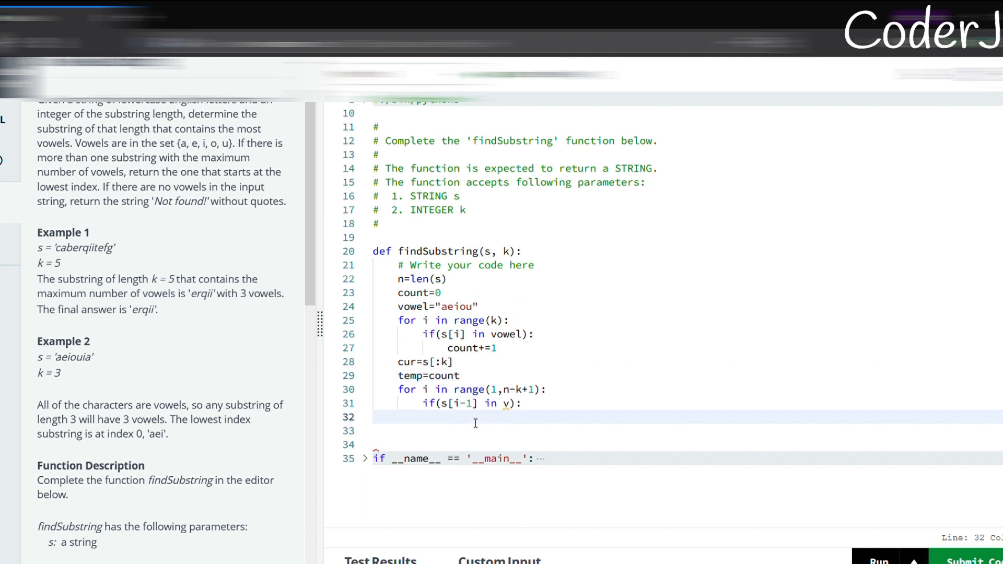
text(temp-=1)
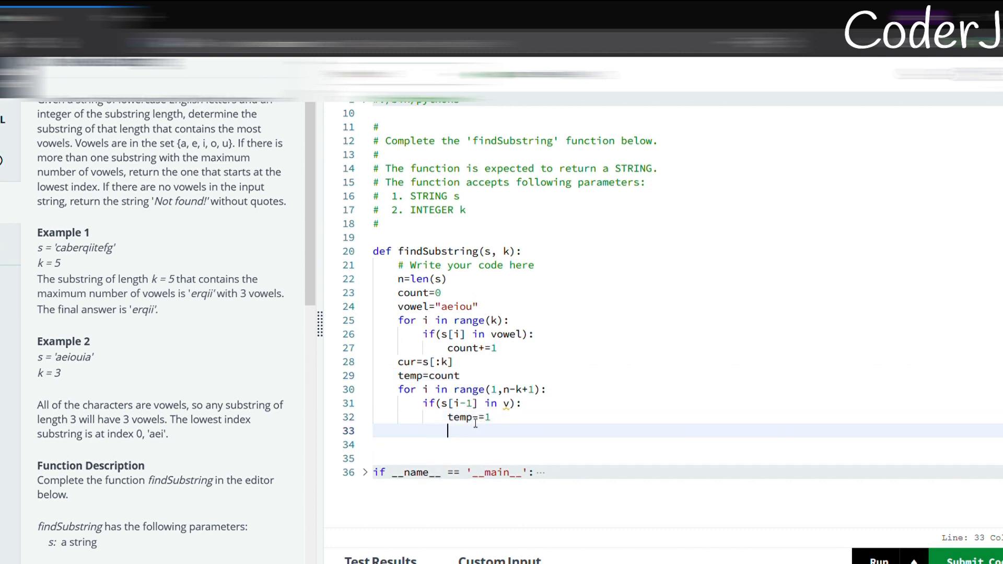
text(if()
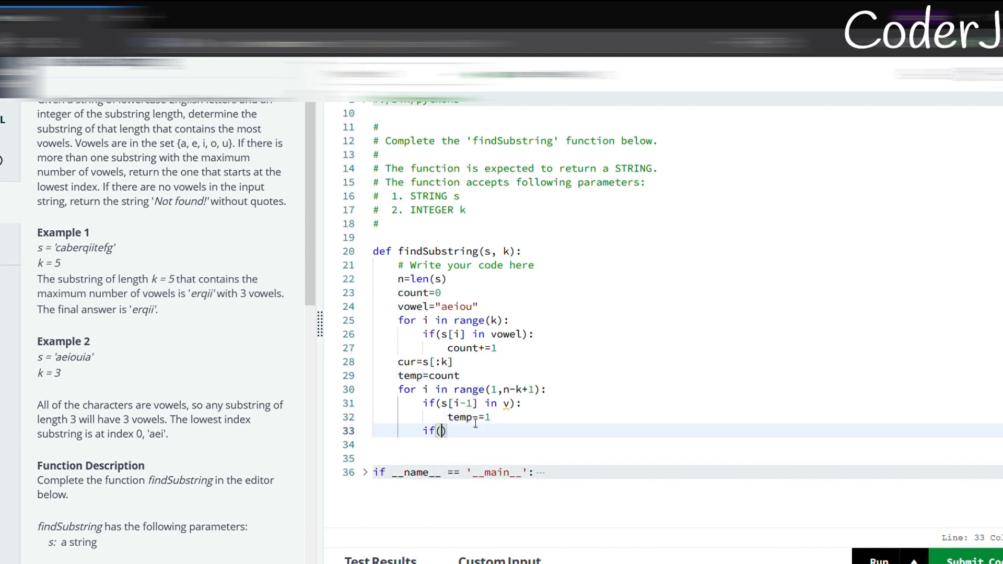
text(s[i])
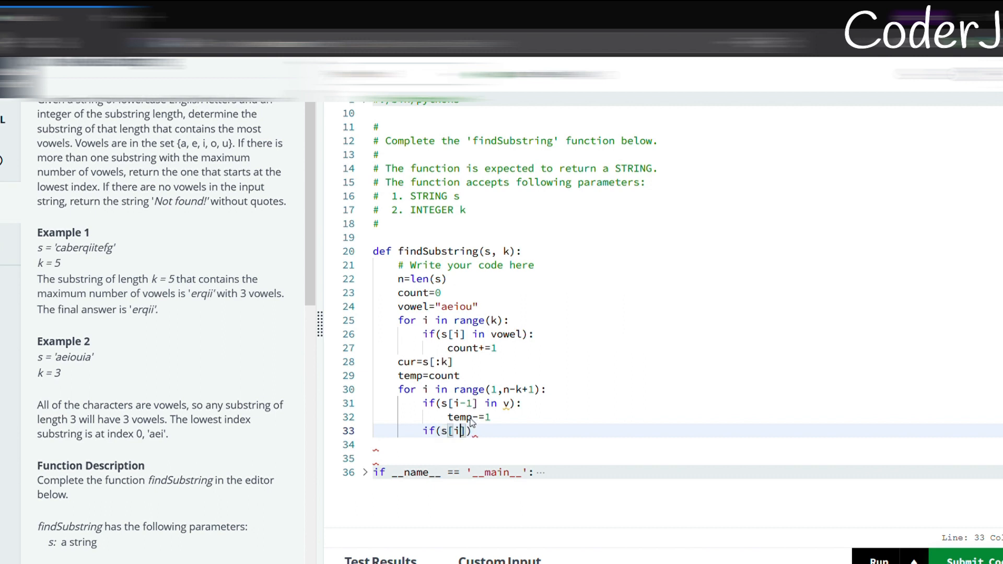
text(+k-1)
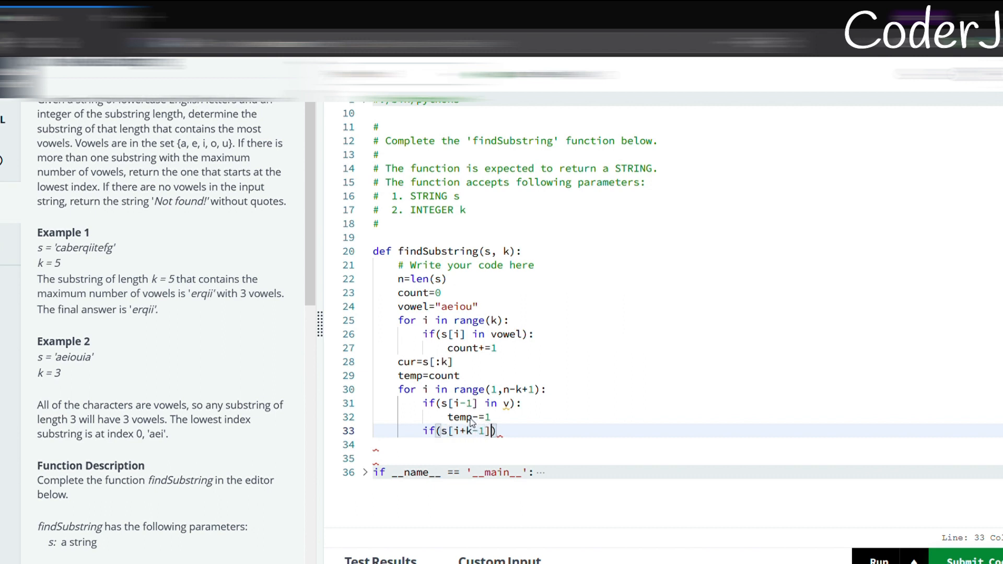
text(in v):)
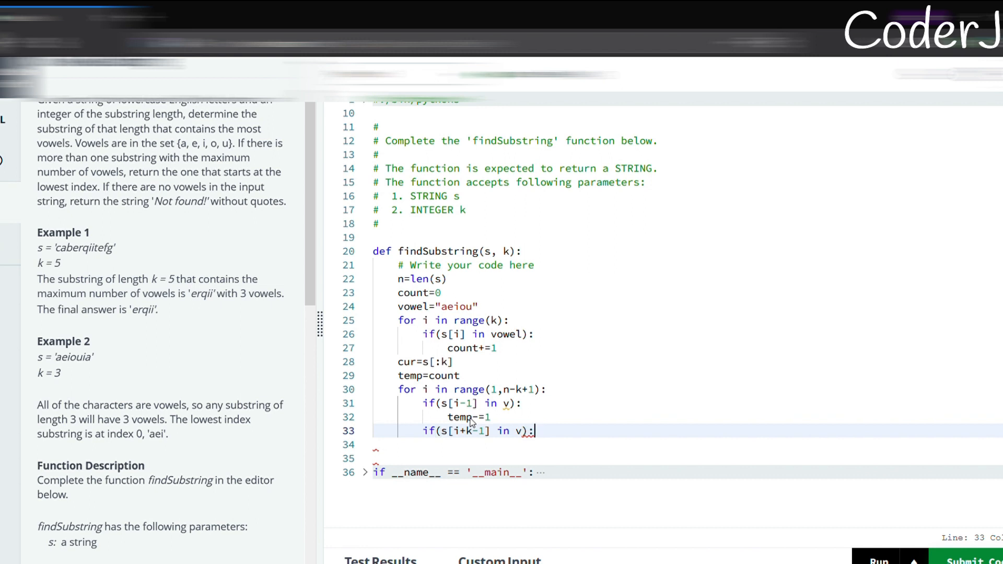
text(temp+=1)
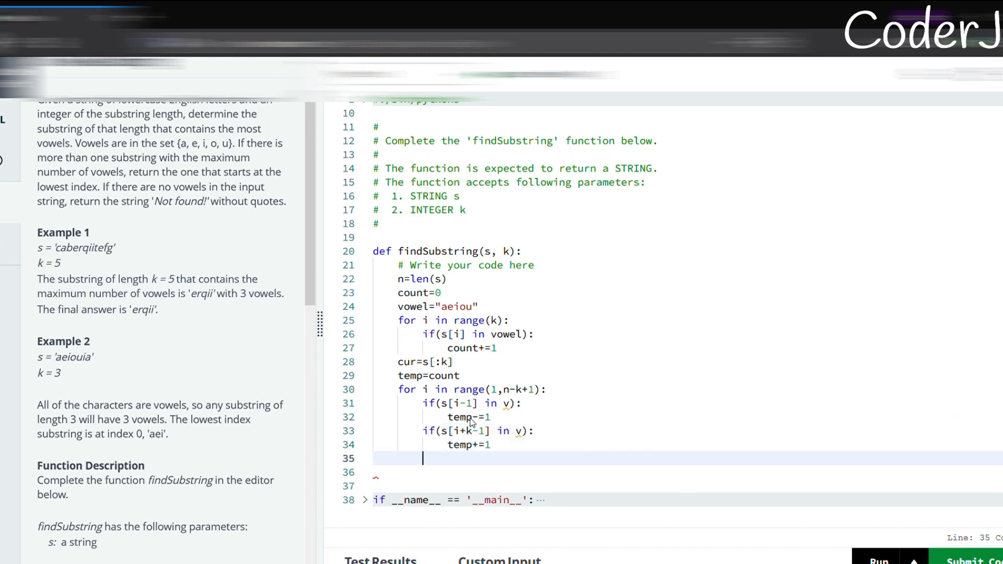
- When temp exceeds count, set count=temp and update cur to the new substring
text(if(count<temp):)
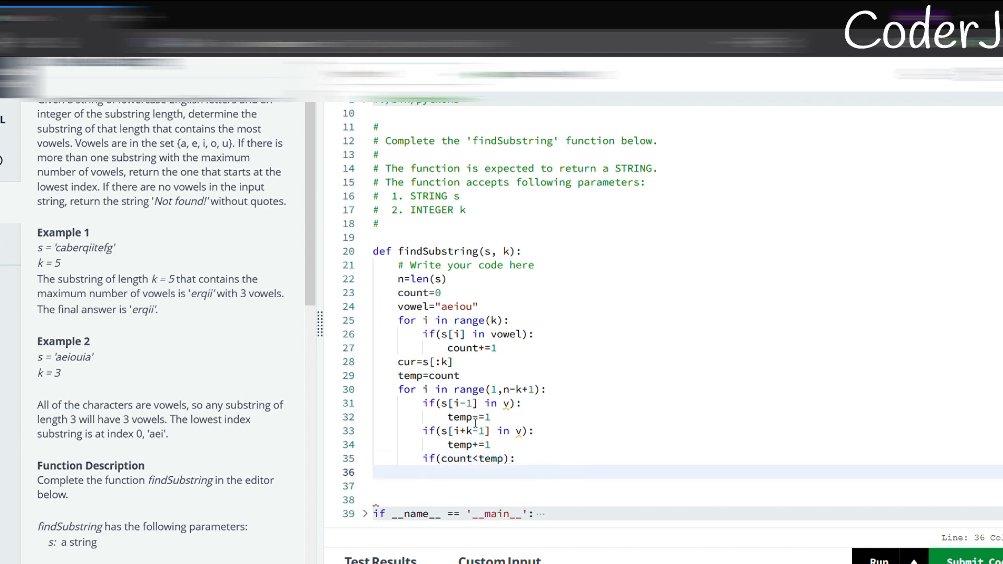
text(count=)
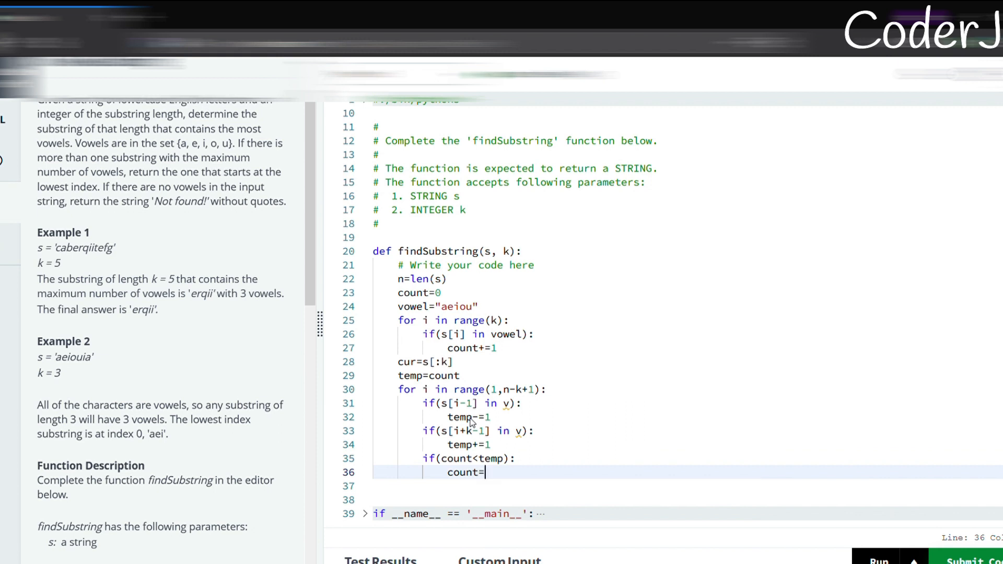
text(temp)
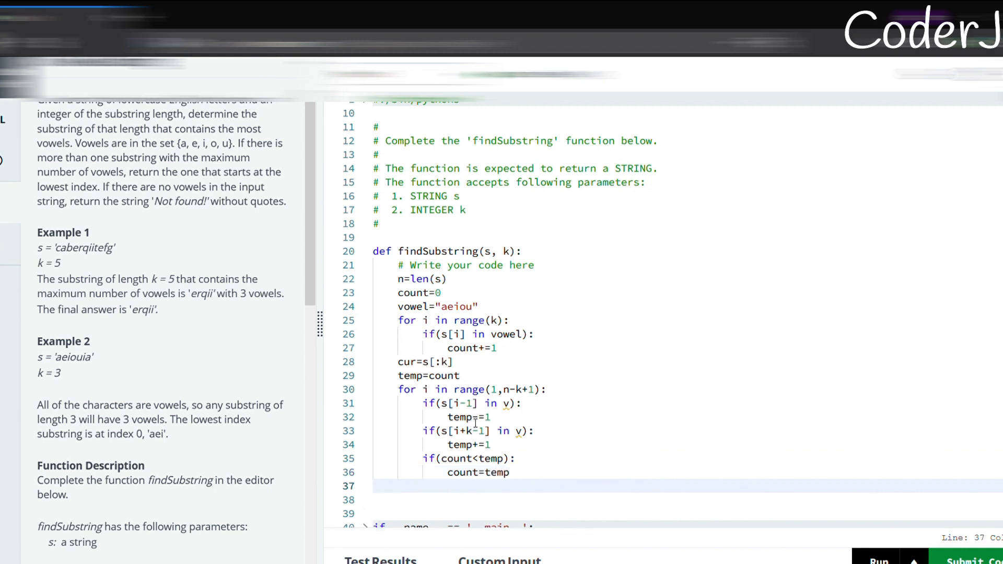
text(cur=s[])
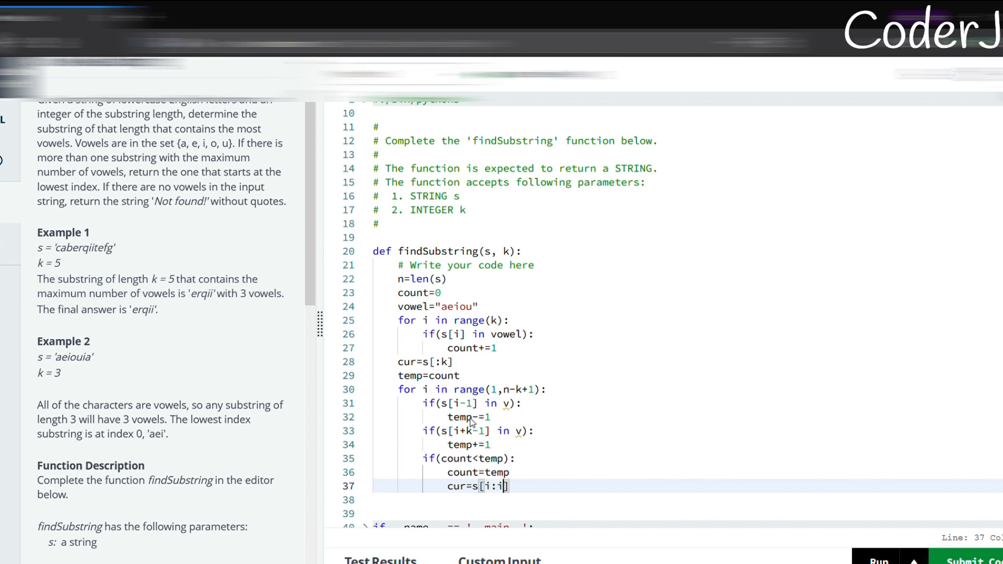
text(+l)
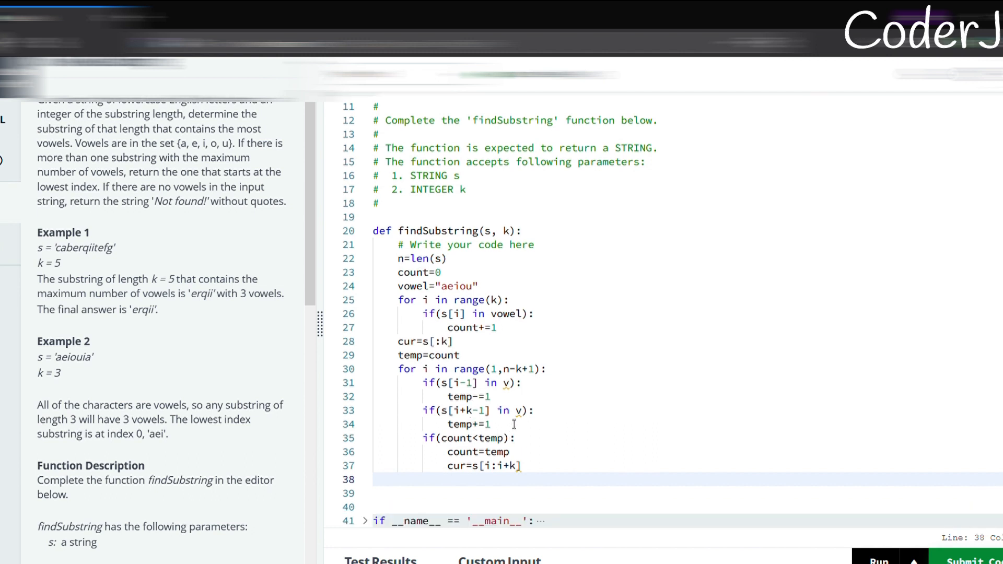
mouse_move(434, 291)
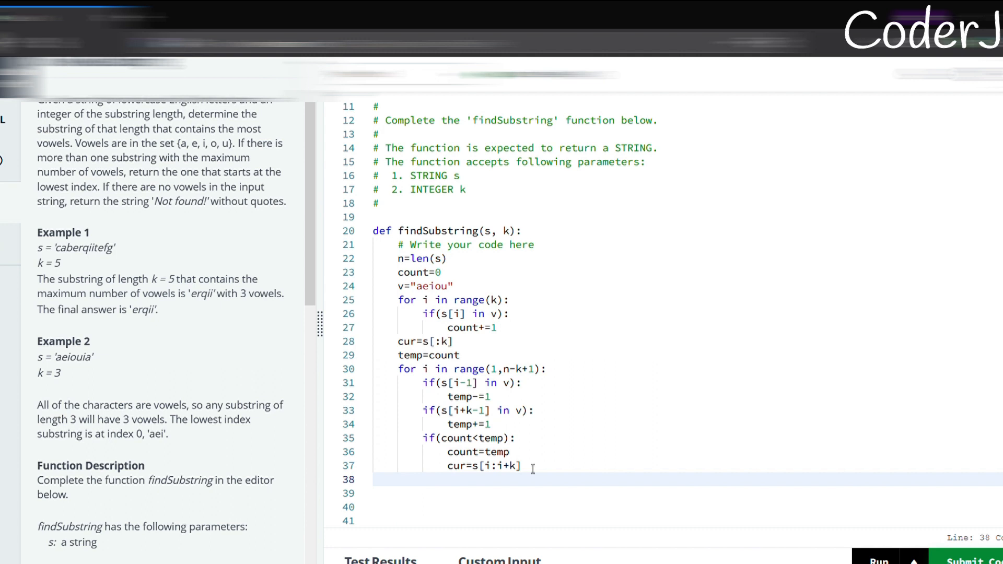
- Return "Not found!" when count==0, otherwise return cur
text(if)
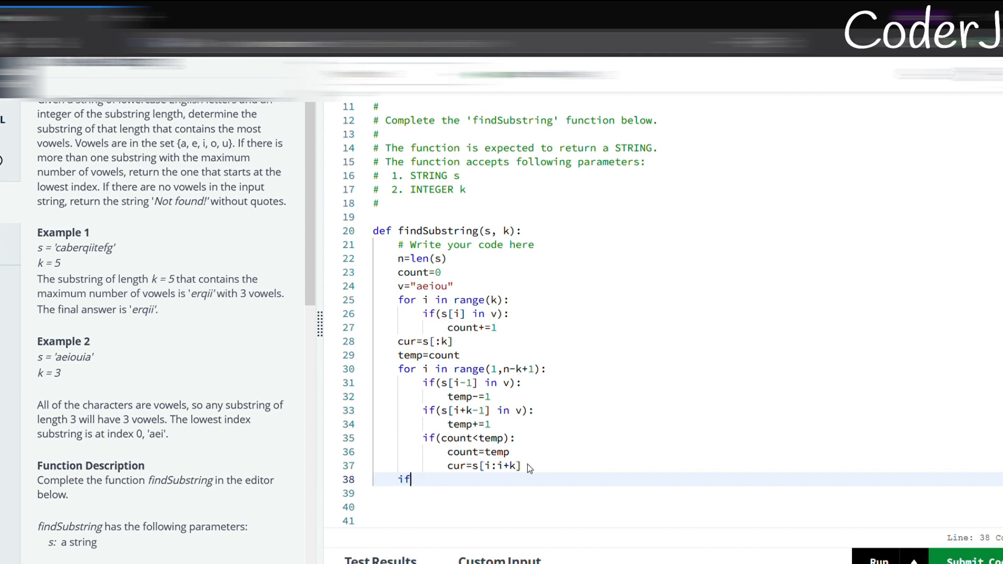
text((count==0):)
click(688, 493)
text(return "Not )
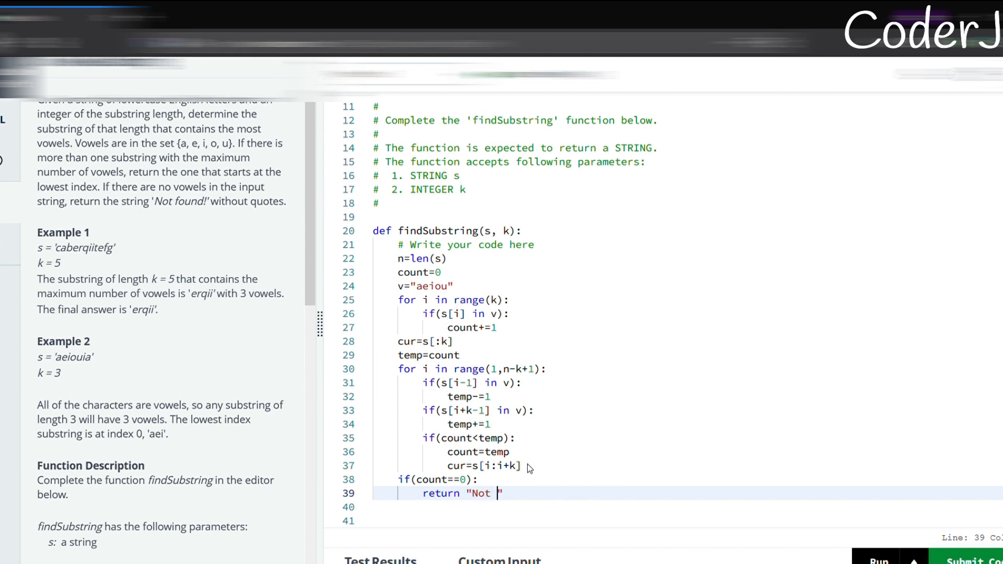
text(found!)
click(688, 506)
text(return)
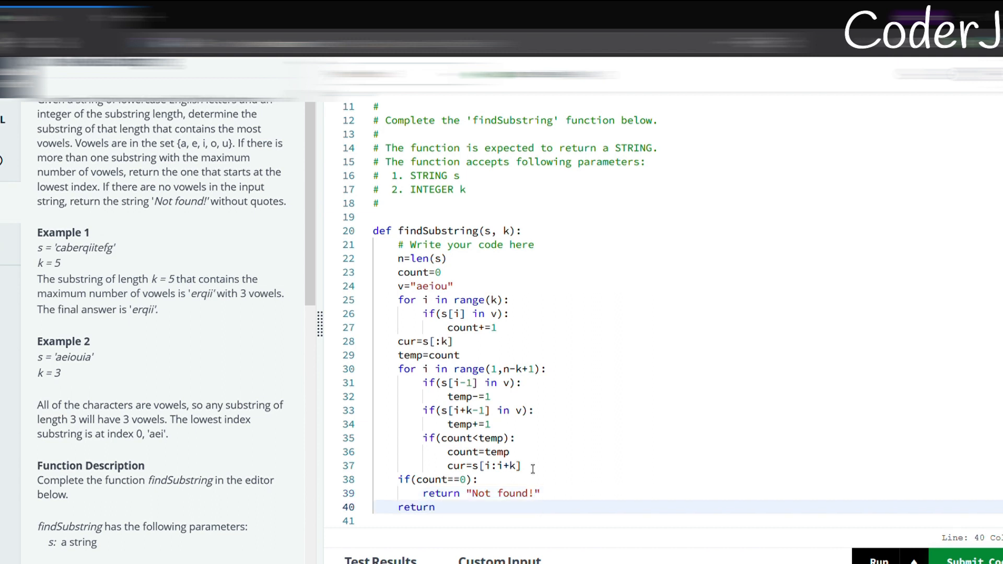
text(cur)
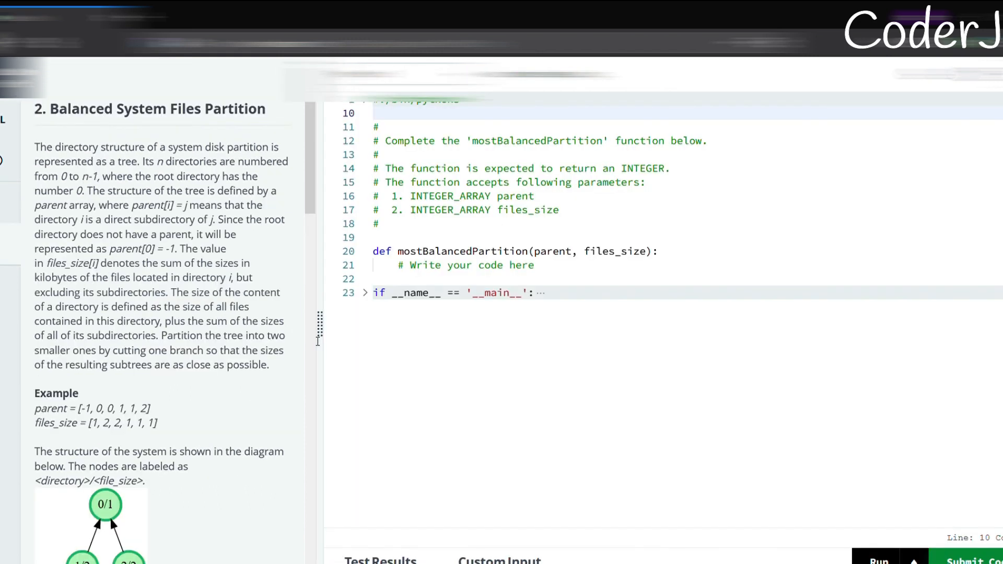
scroll(down, 3)
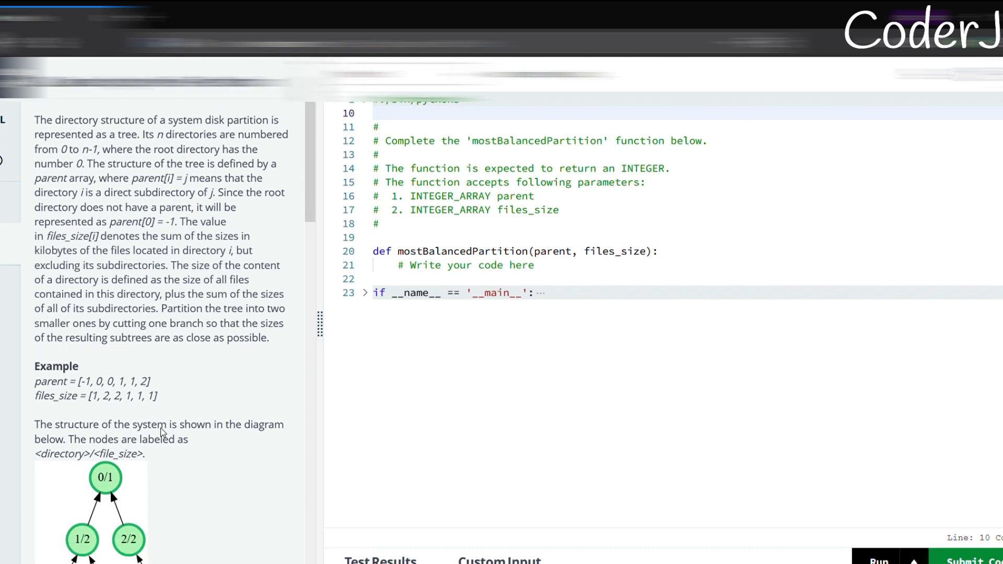
scroll(down, 3)
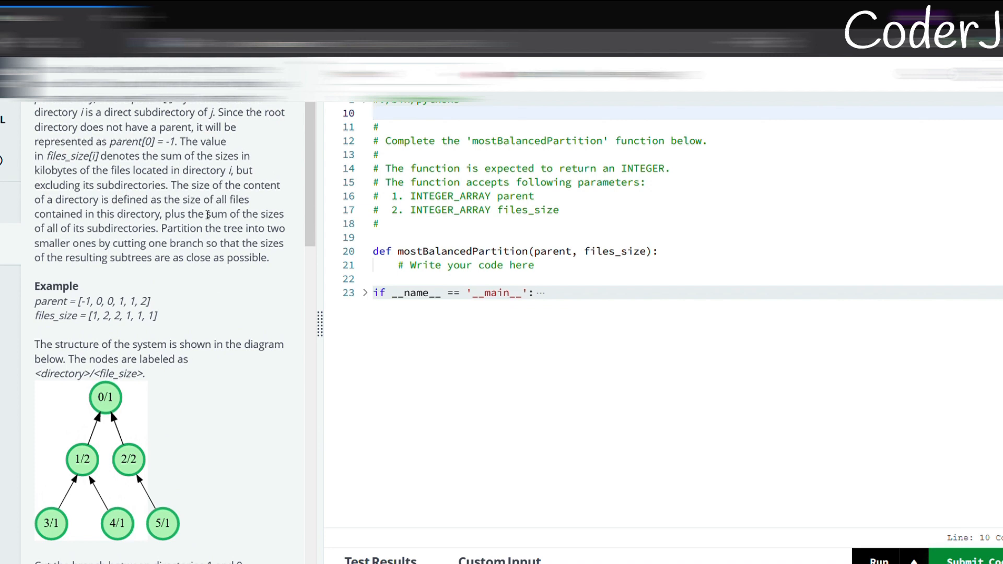
mouse_move(161, 226)
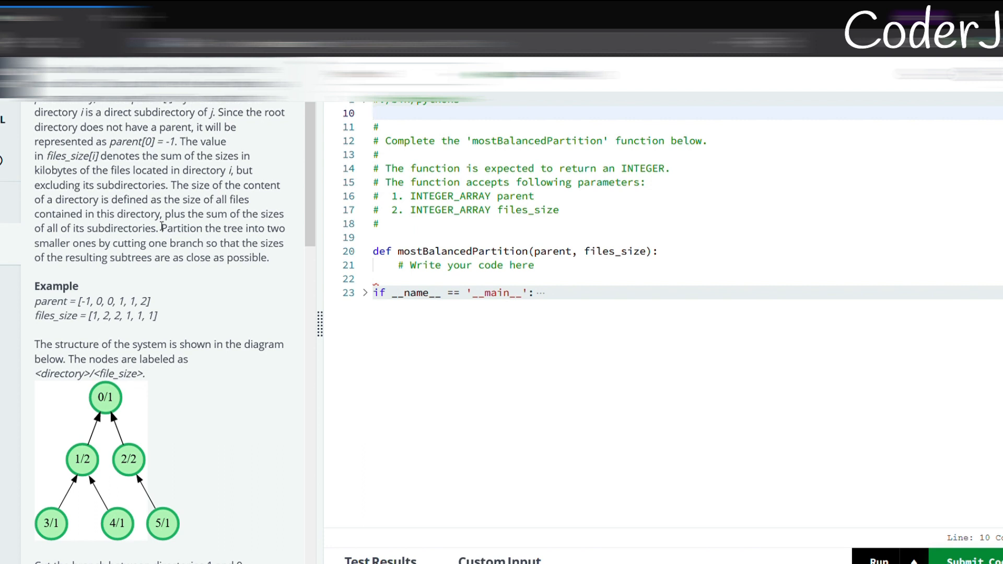
scroll(down, 3)
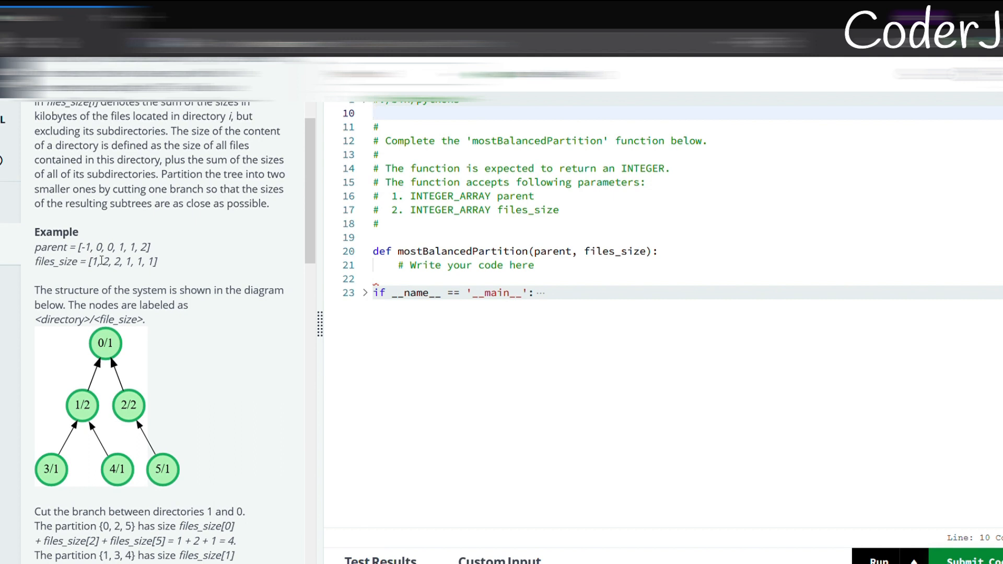
mouse_move(133, 267)
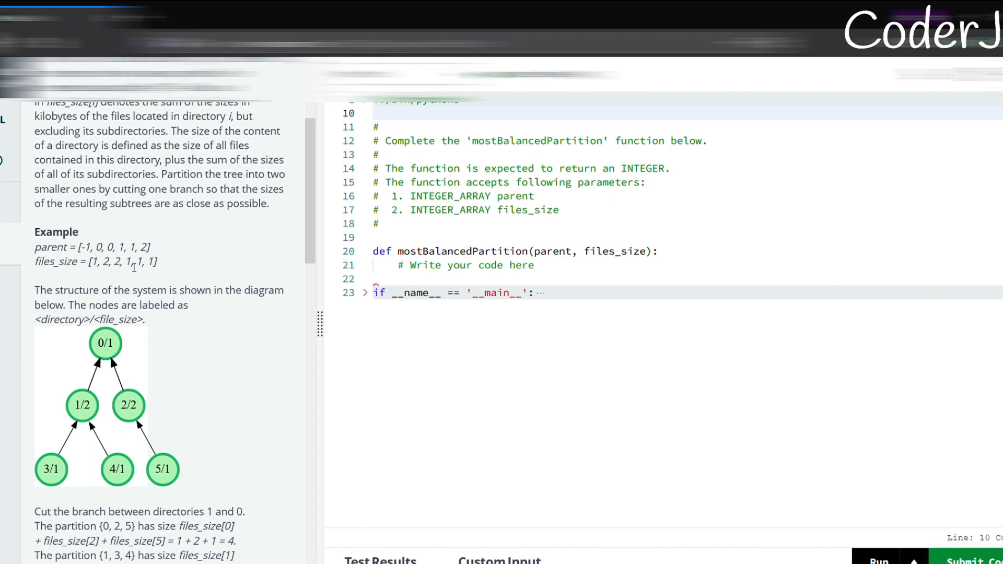
mouse_move(156, 227)
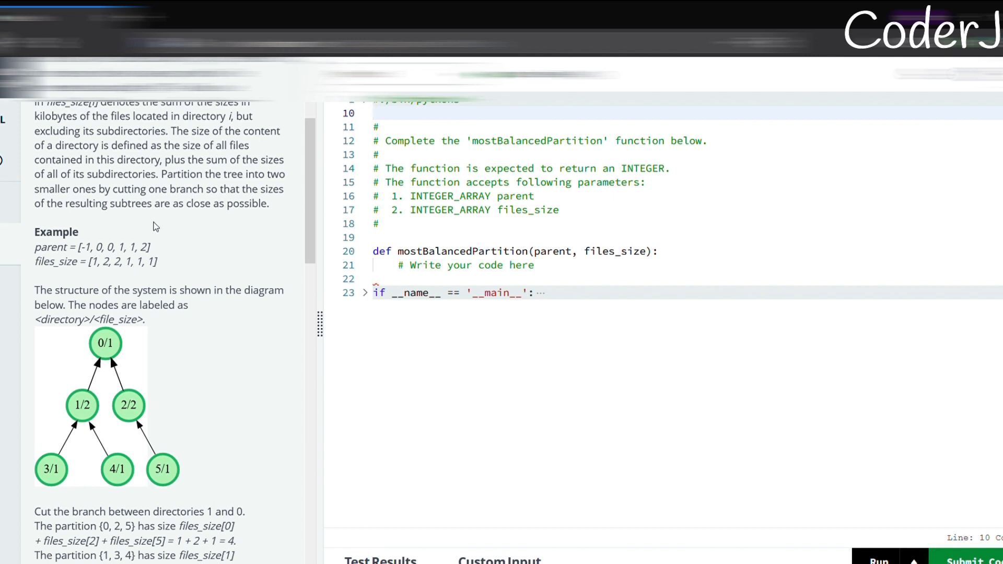
scroll(down, 3)
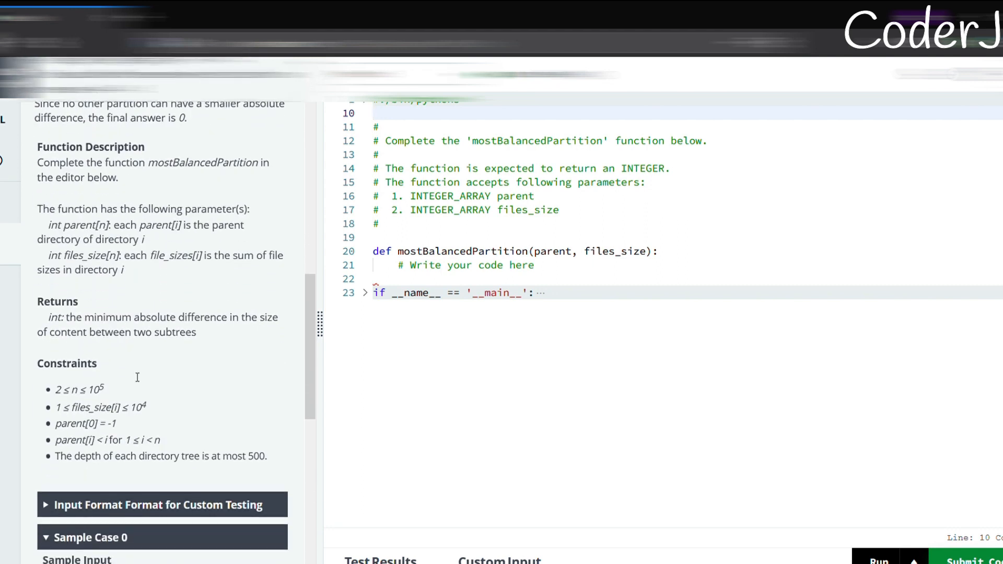
scroll(down, 3)
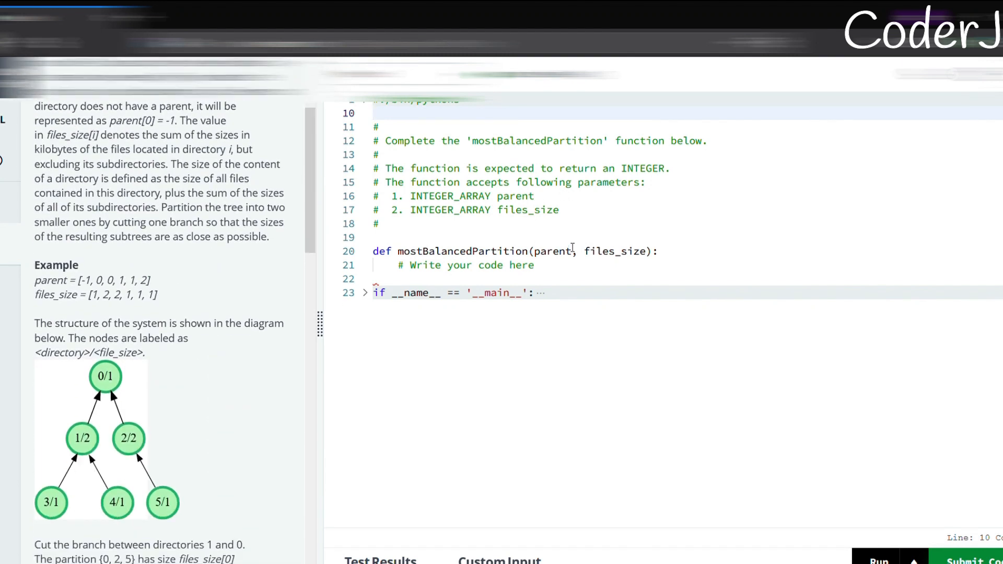
- Replace the placeholder comment with n=len(parent) and a zeroed total list
double_click(465, 265)
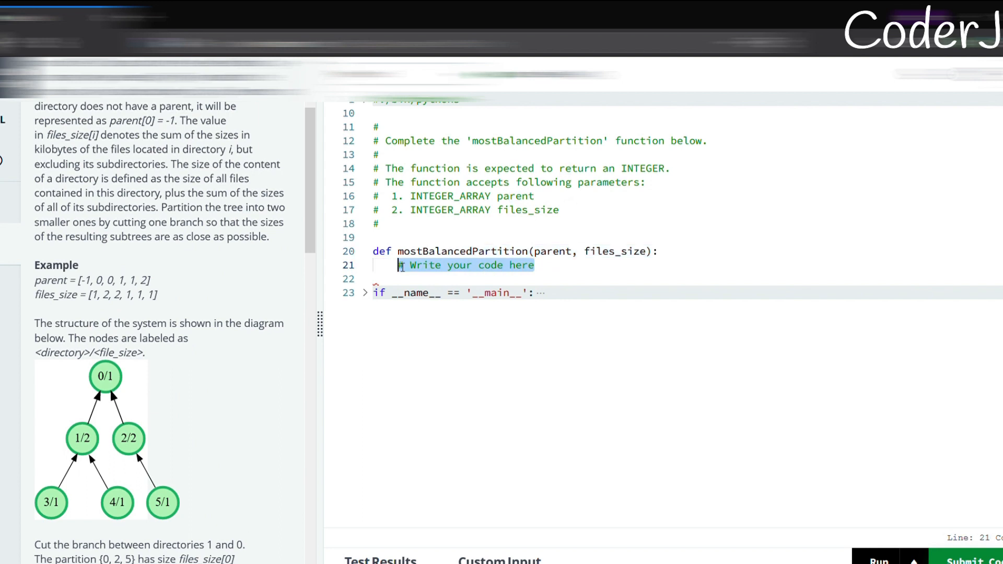
key(Delete)
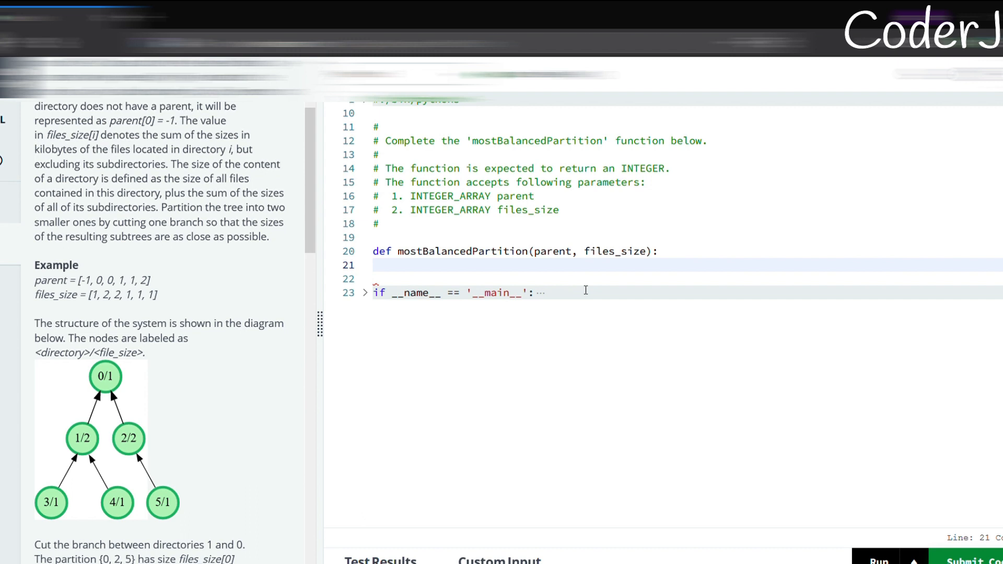
text(n=len()
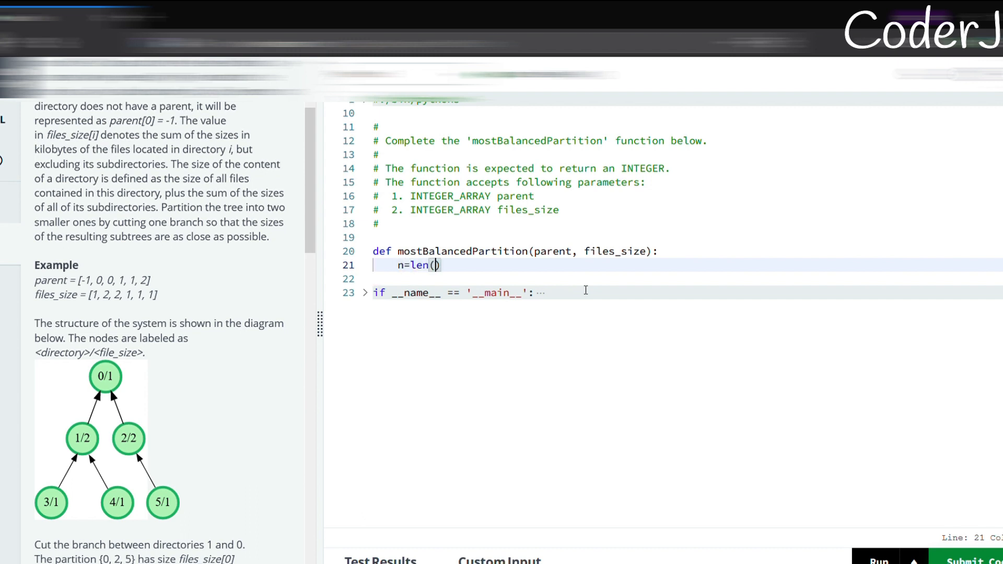
text(parent)
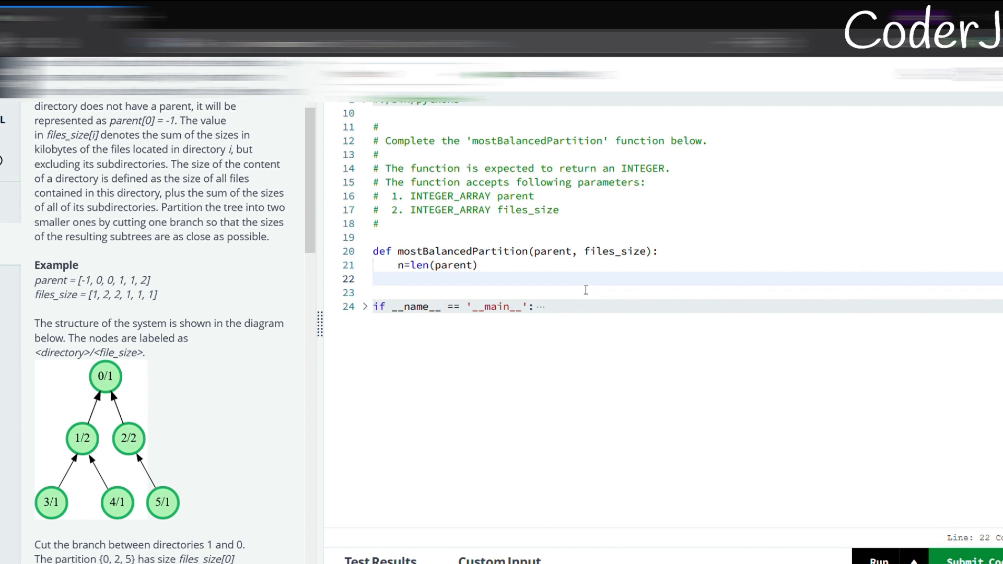
text(total)
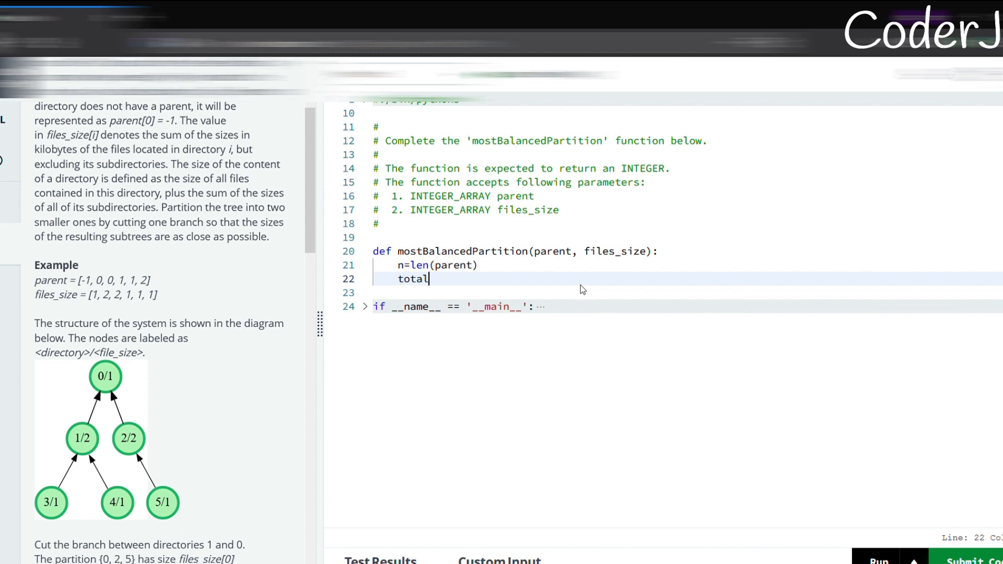
text(=[0])
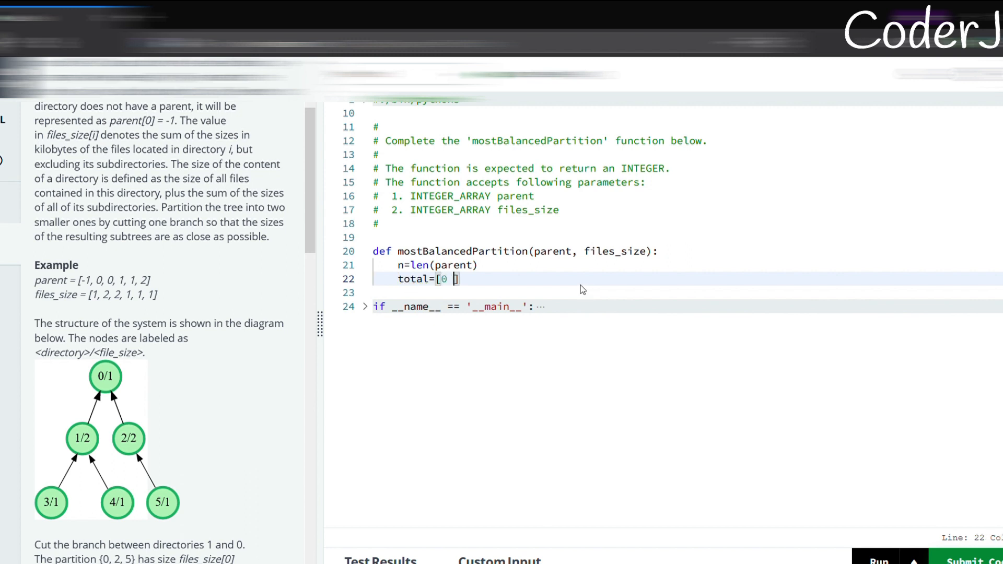
- Add a loop over range(n) that starts cur at each node index
text(for i)
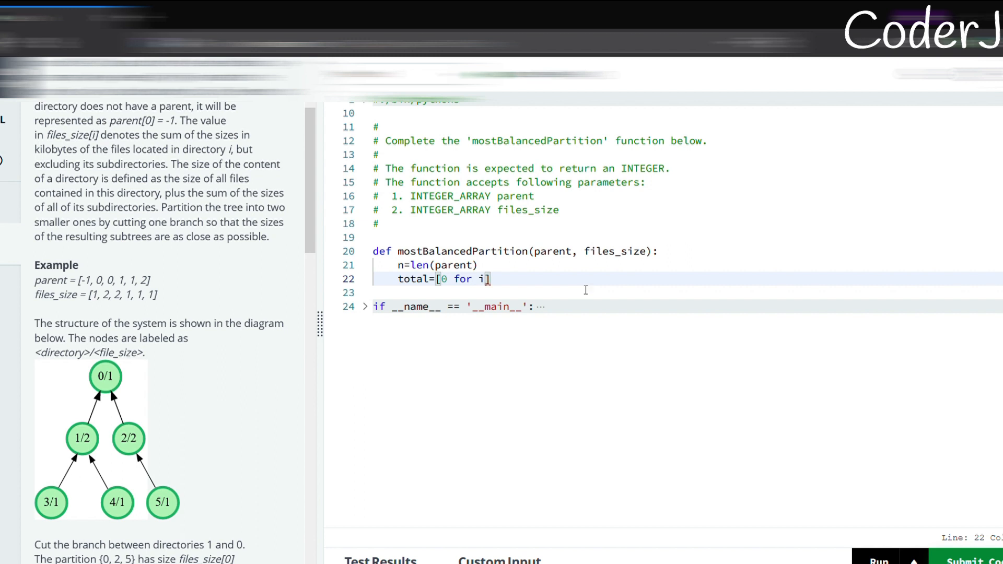
mouse_move(581, 289)
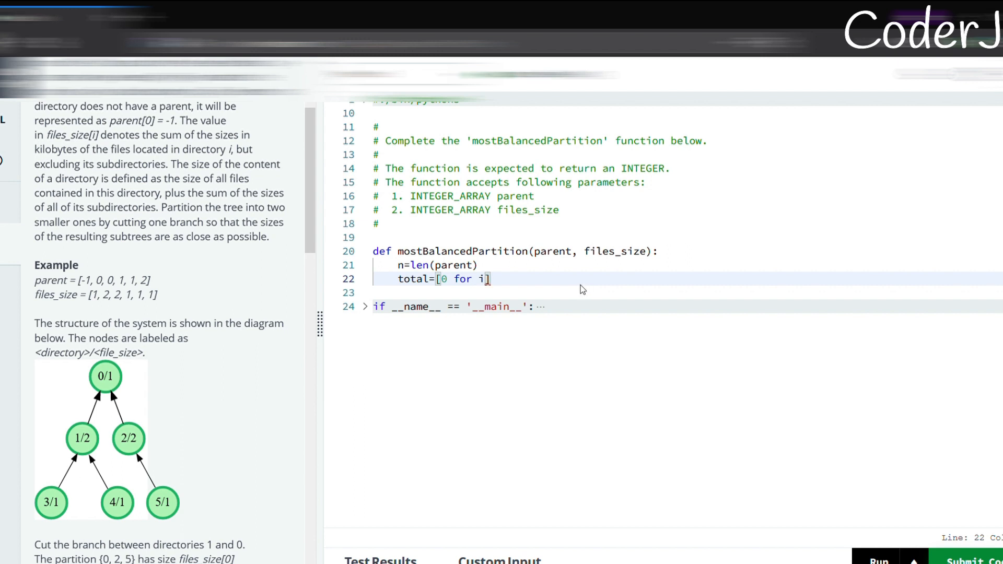
text(in range())
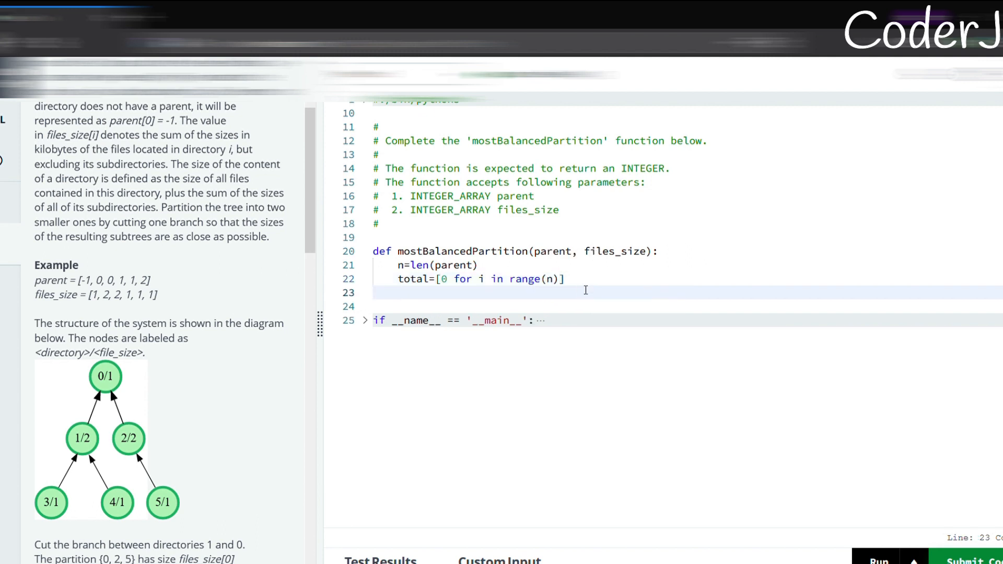
text(for i in)
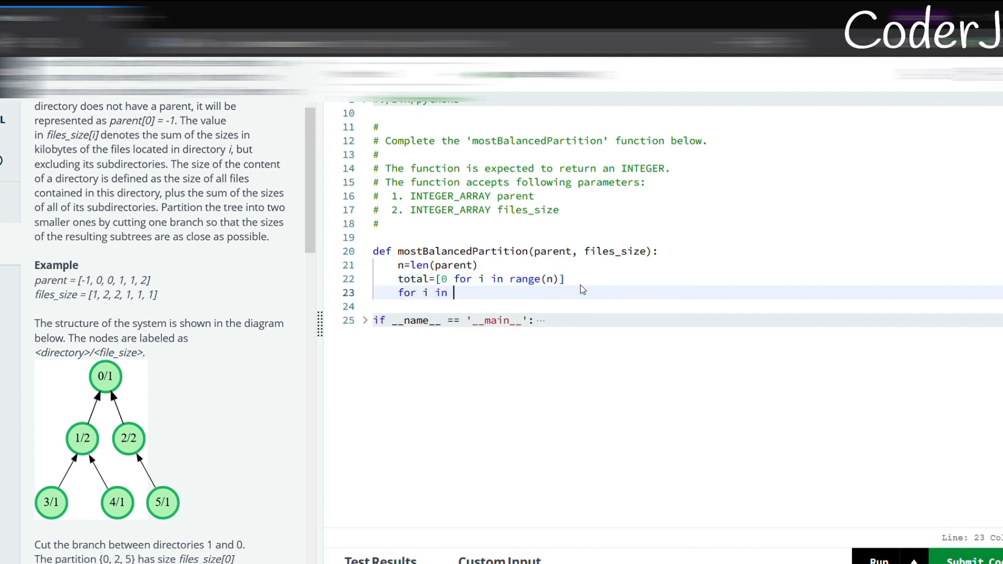
text(range()
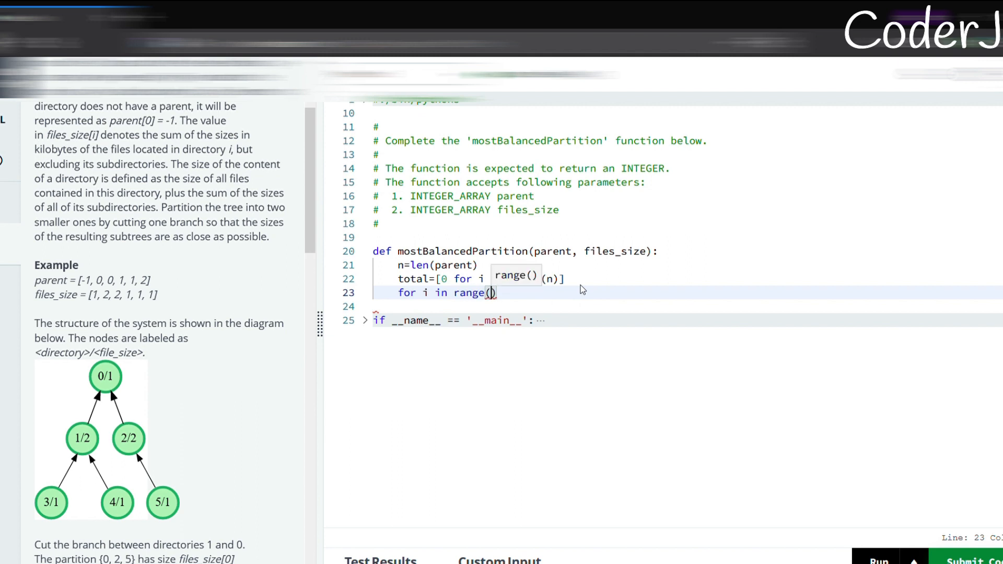
text(n):)
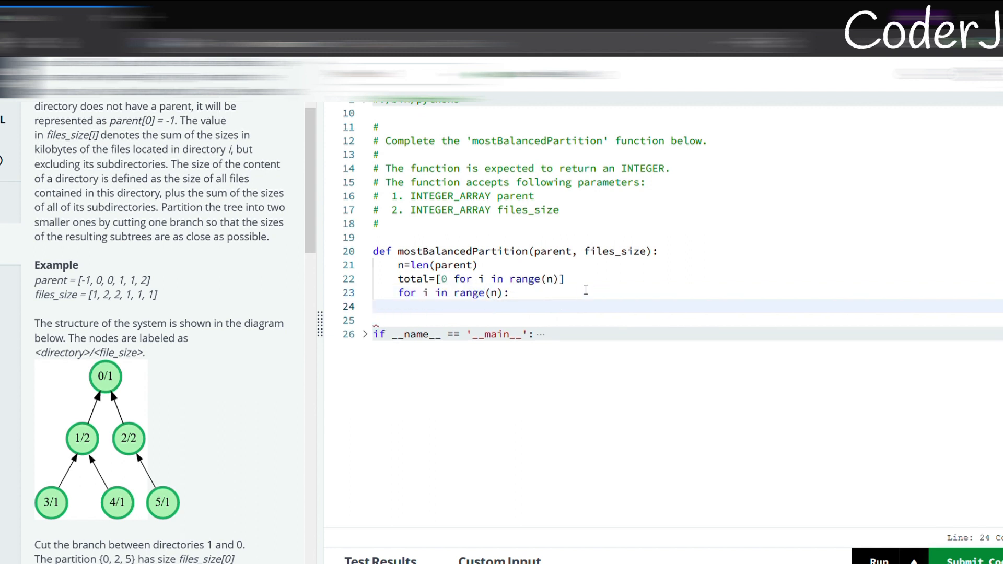
text(cur)
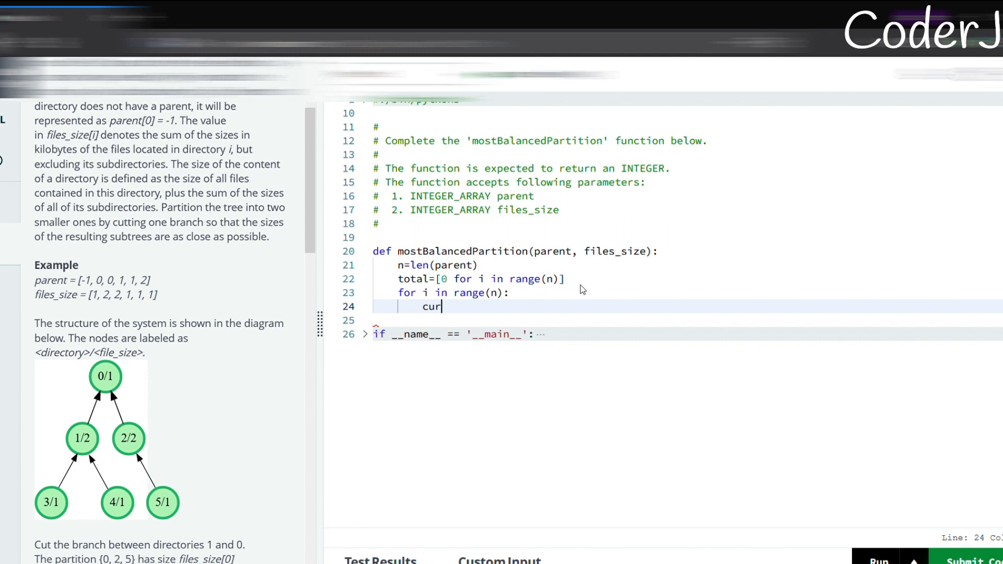
text(=i)
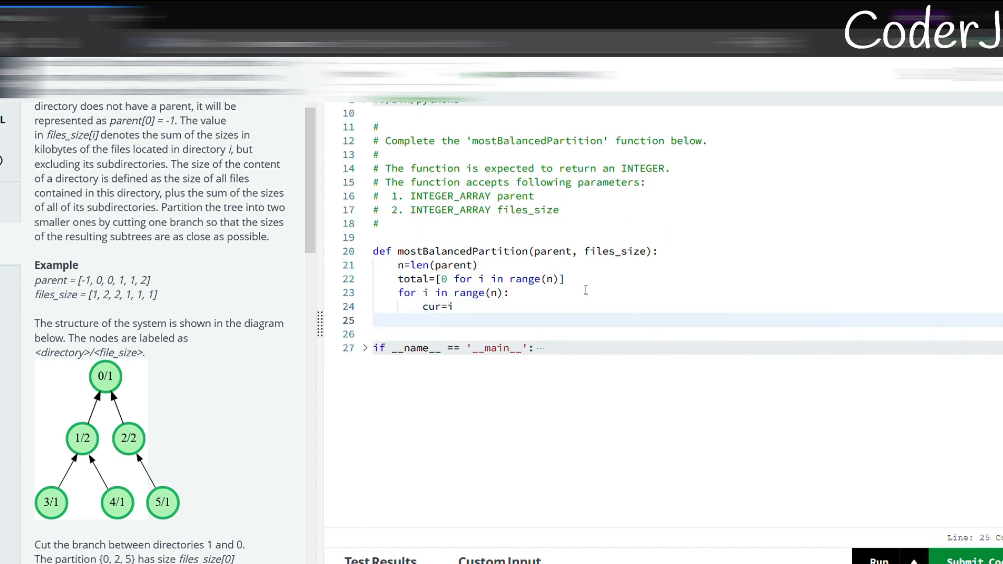
- Walk cur up to the root until -1, adding files_size[i] to total along the way
text(w)
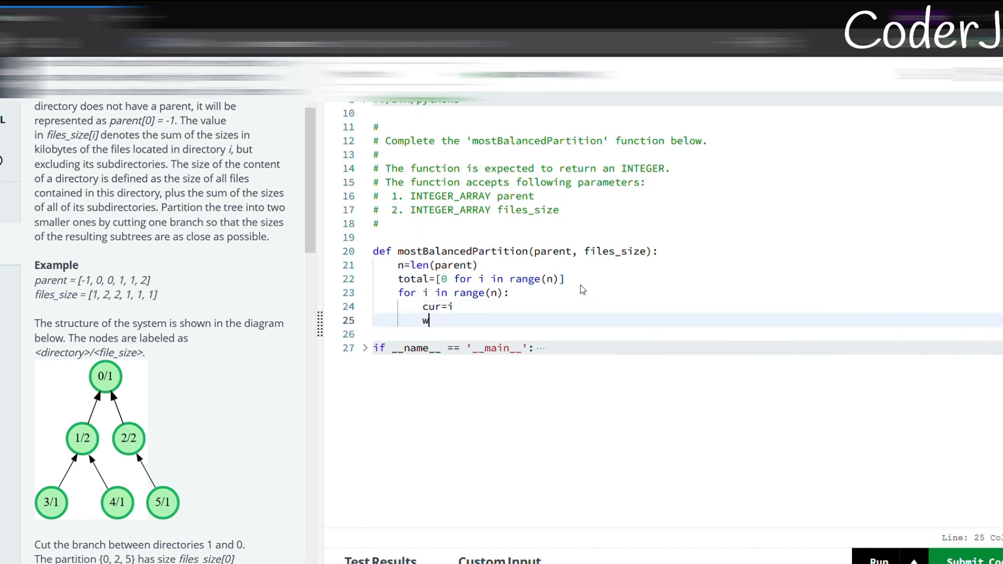
text(hile)
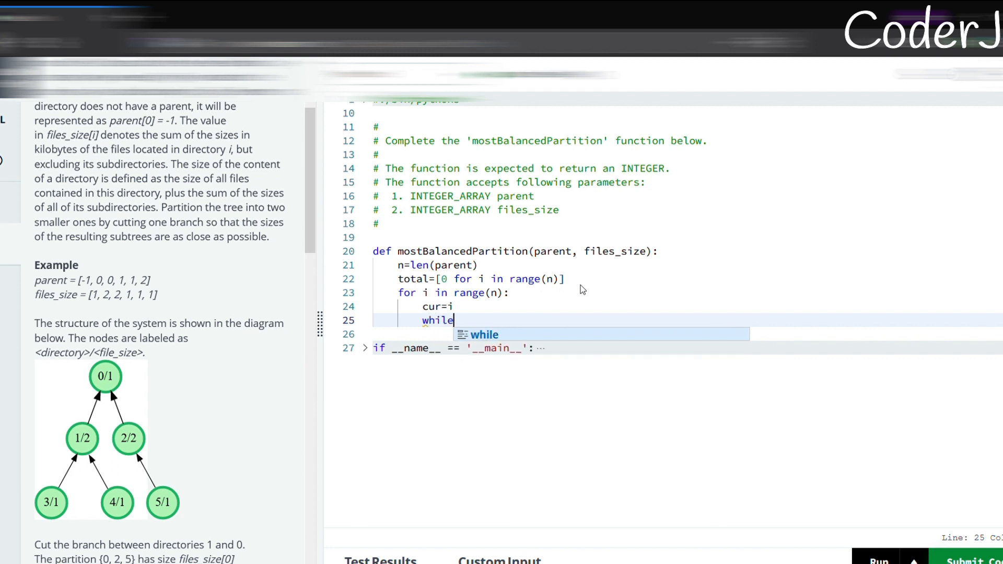
text((cur))
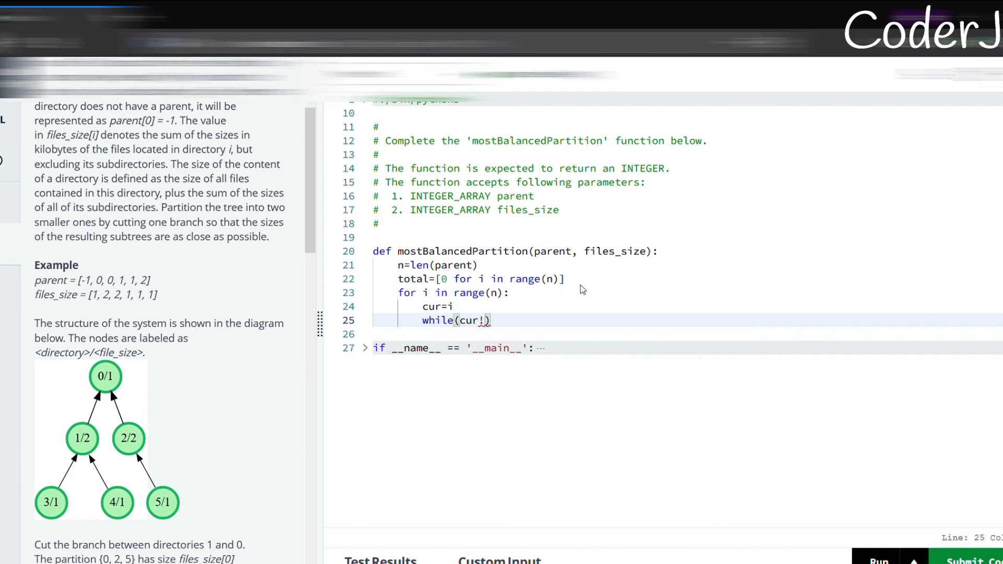
text(=-1)
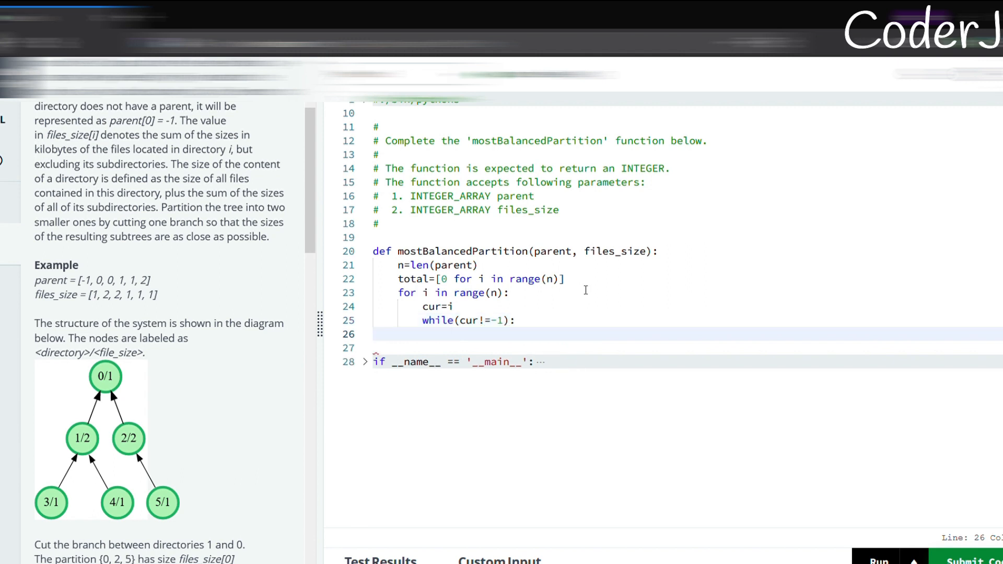
text(total[cur]=)
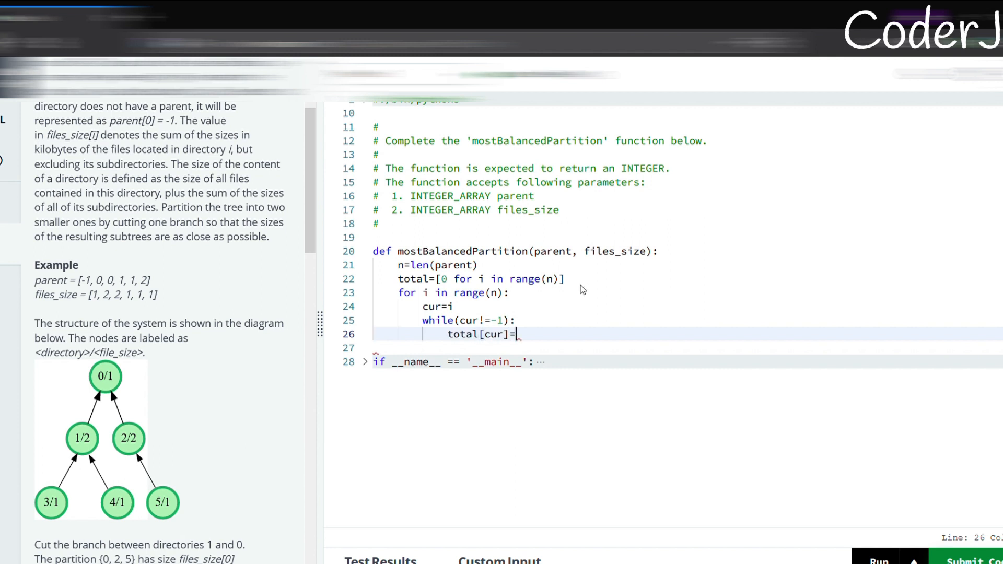
text(files_)
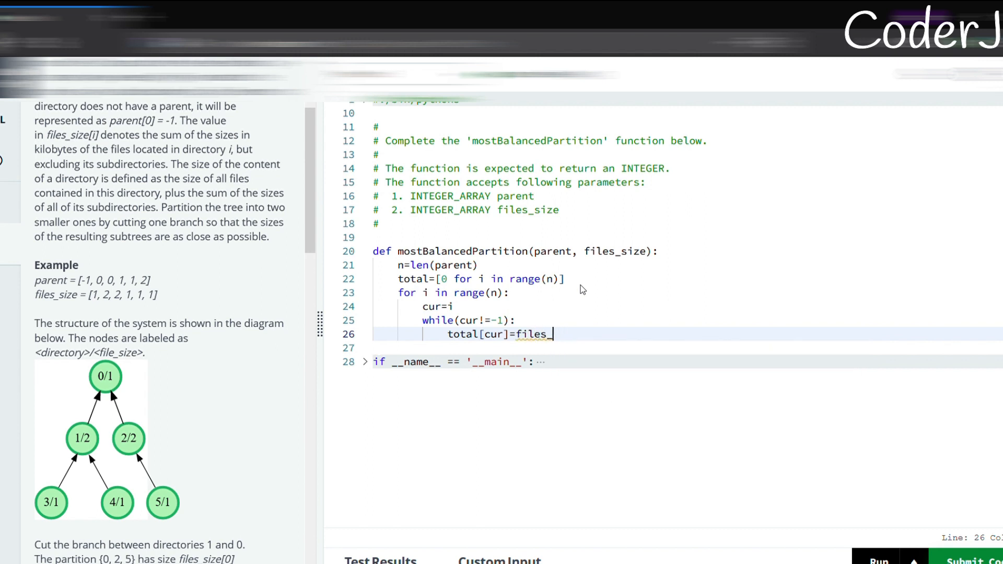
text(size[i])
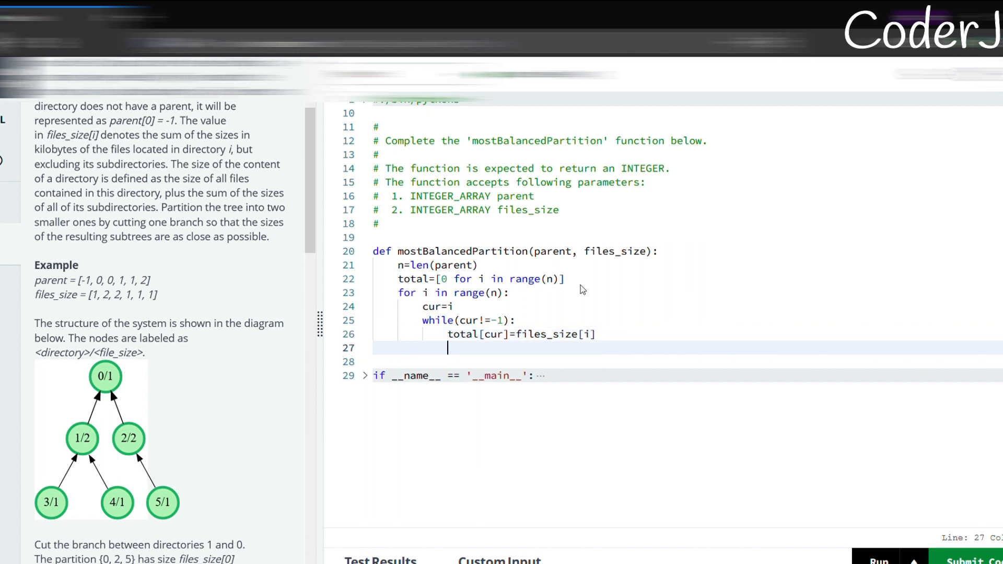
text(cur=paretn)
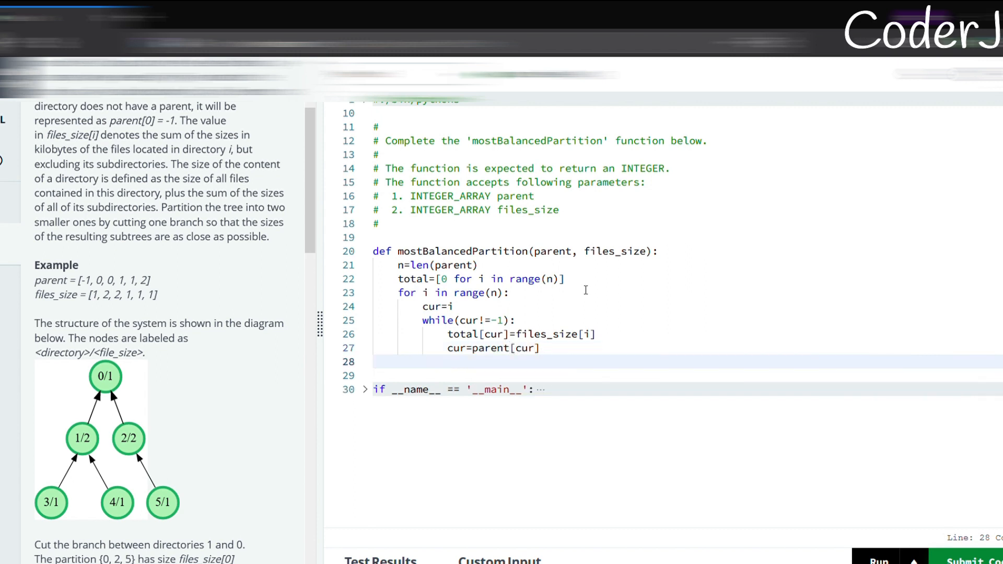
- Add val=abs(total[0]-2*total[1]) on a new line
key(Enter)
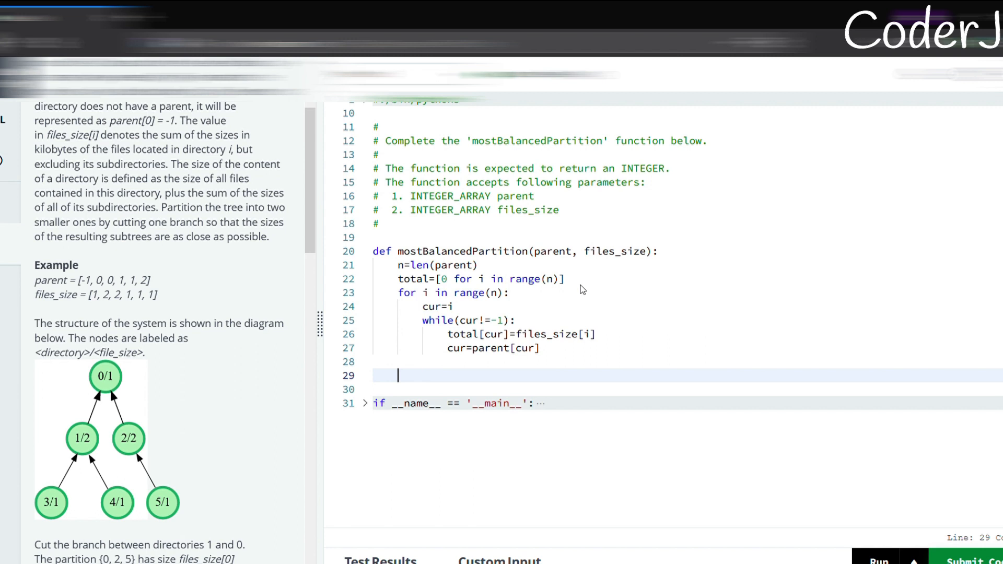
text(val)
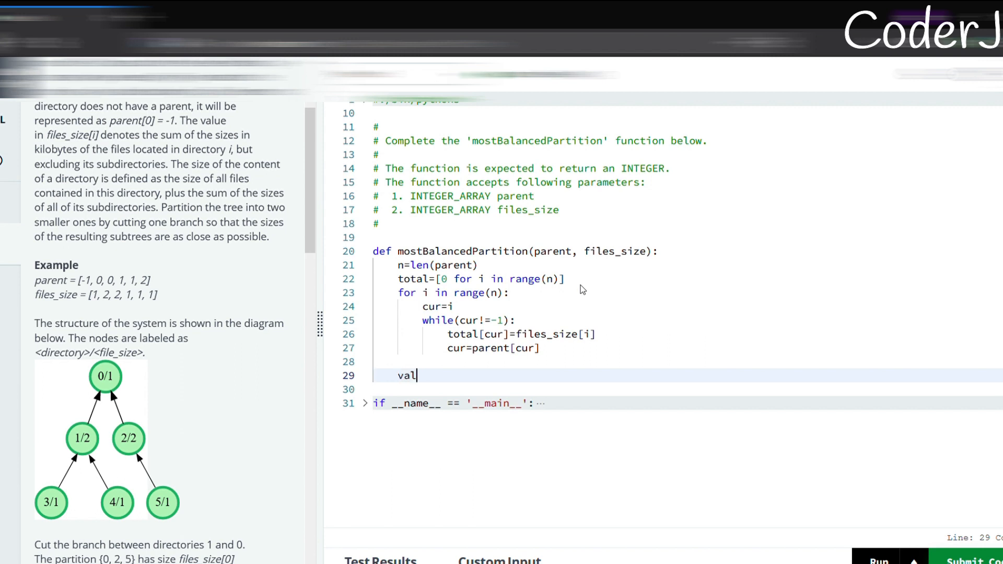
text(=abs)
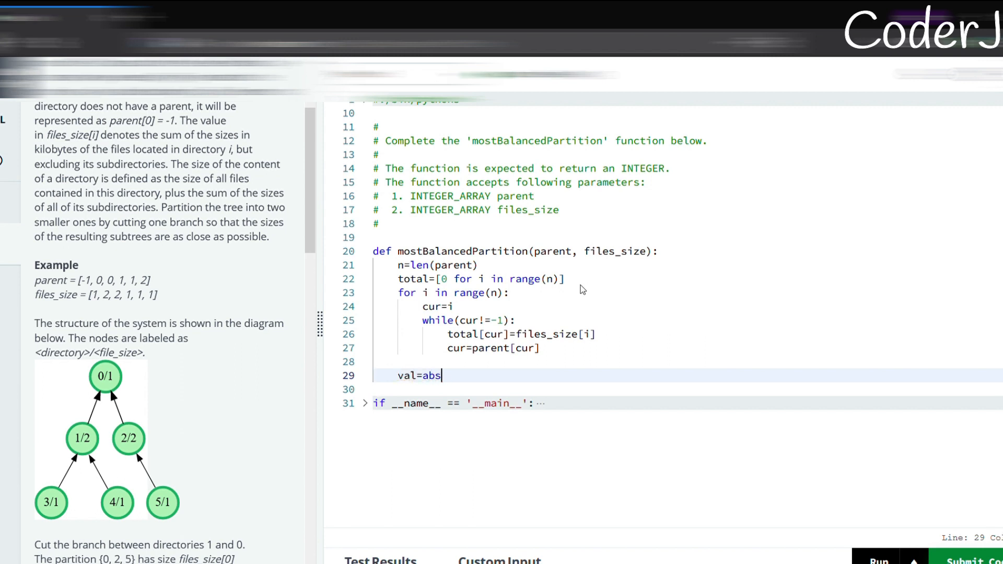
text((total))
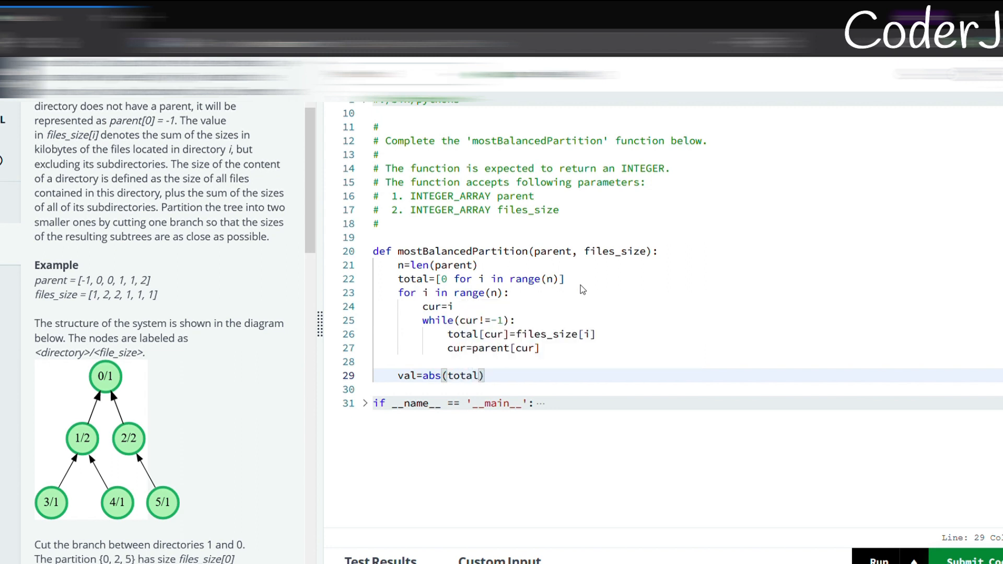
text([0]-)
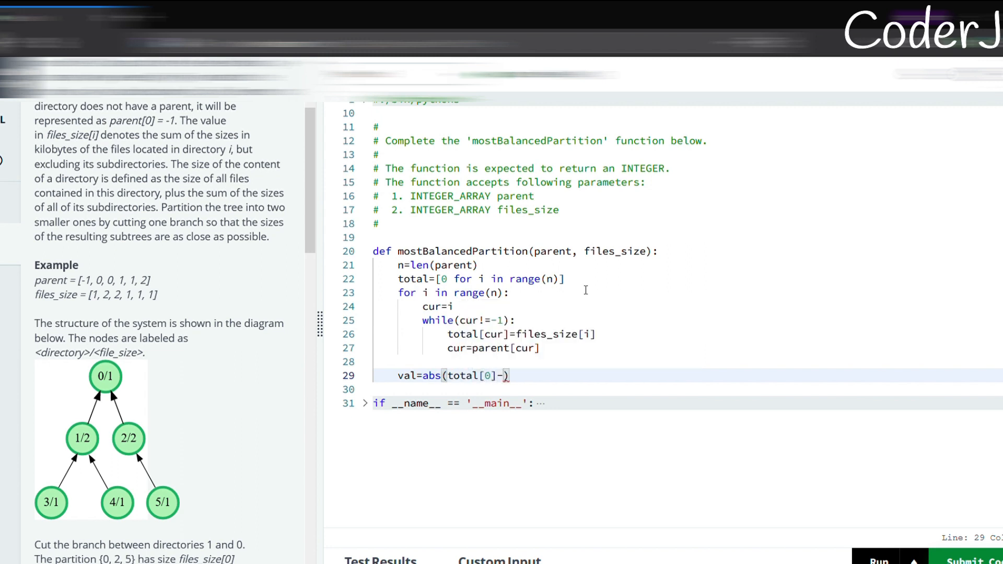
text(*)
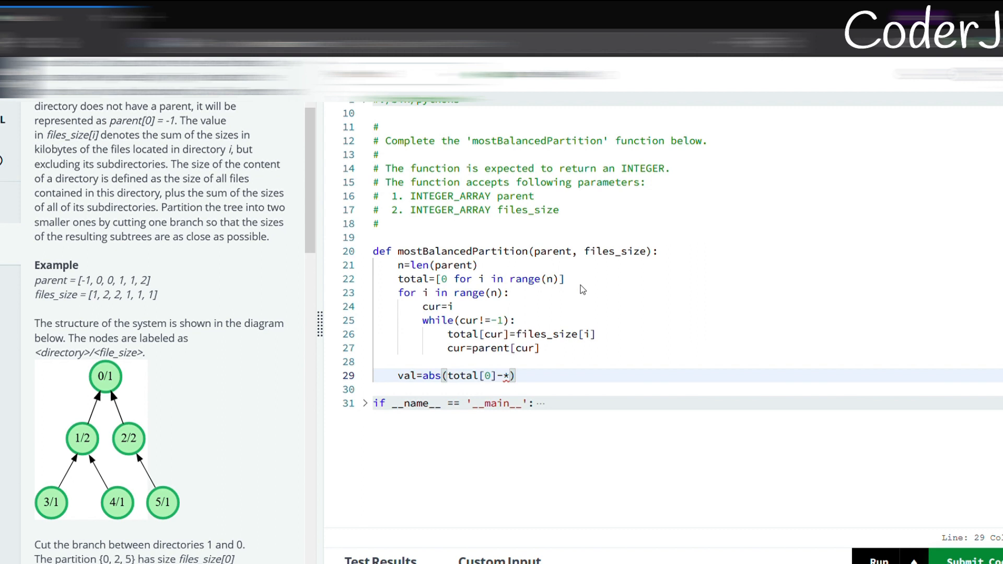
text(*total)
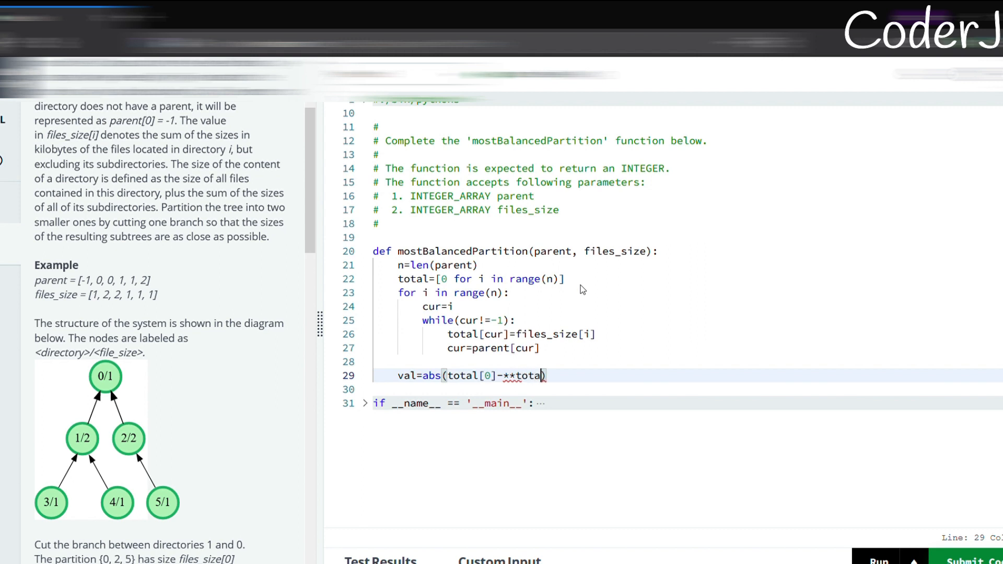
text(2*)
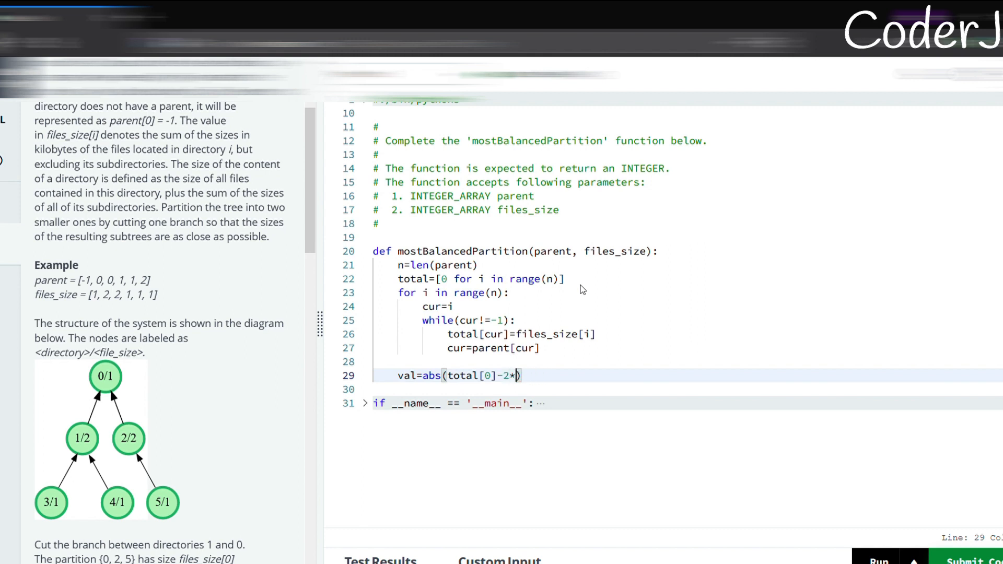
text(total[1])
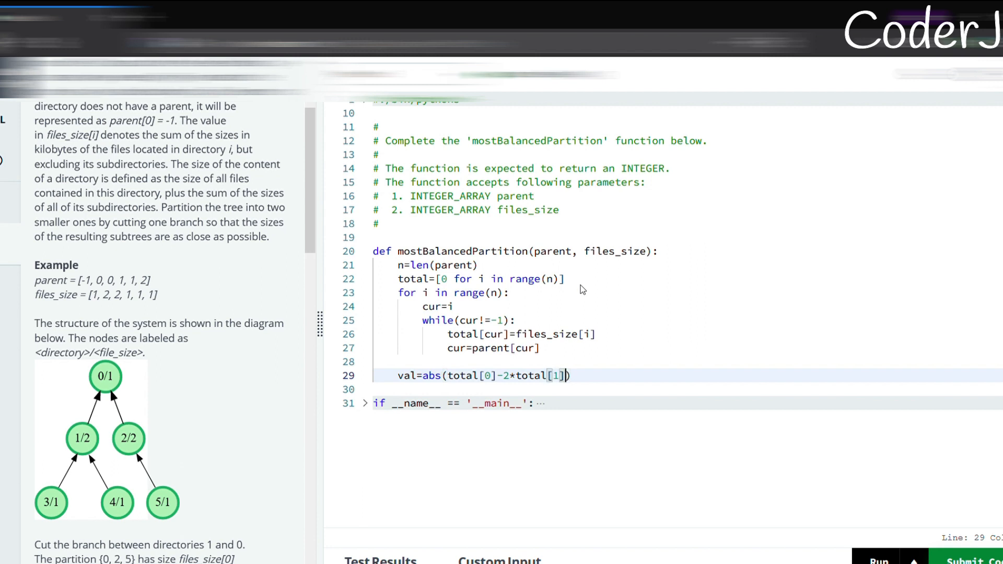
key(Enter)
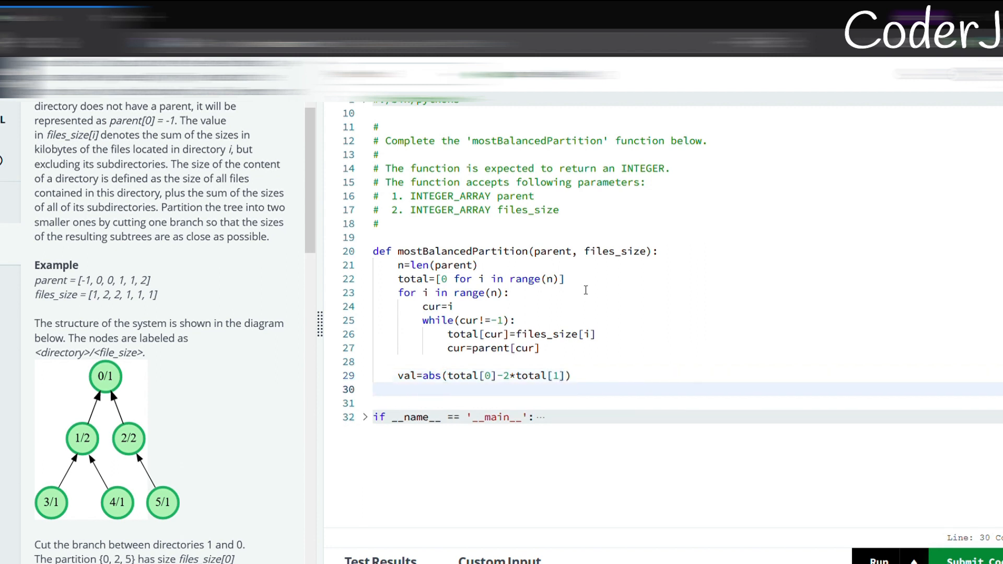
- Loop over range(2,n) computing temp as each node's absolute size difference
text(for i i)
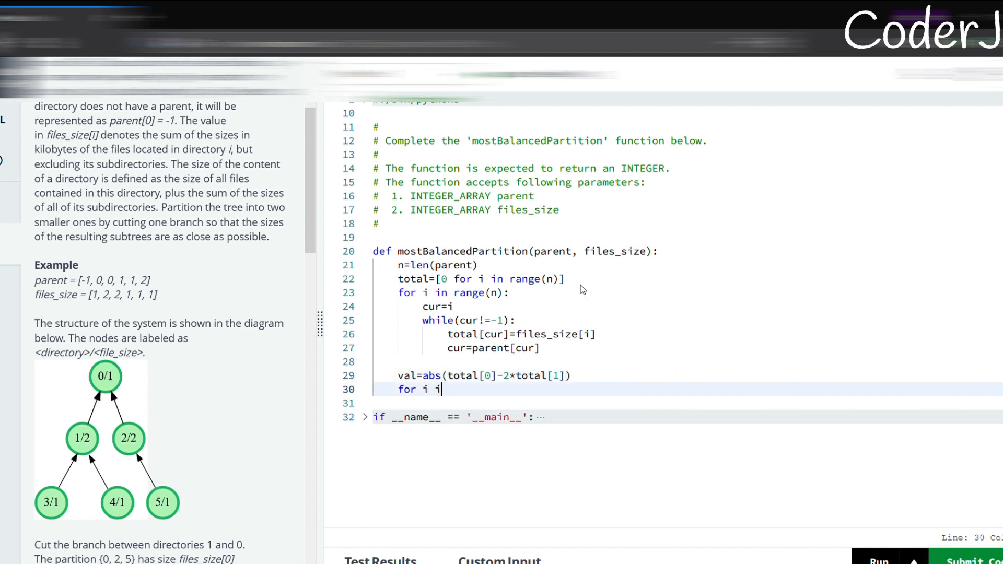
text(n range())
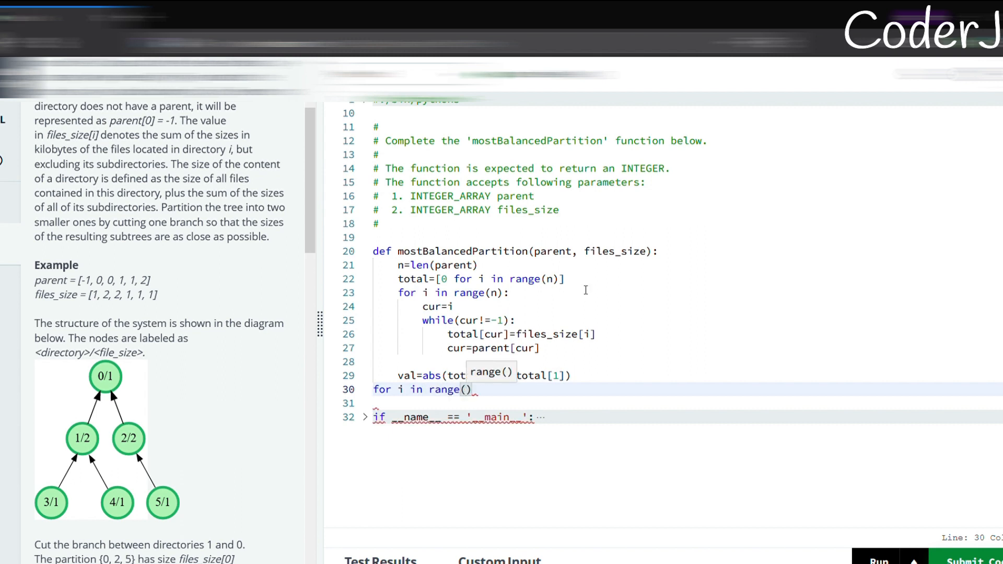
text(2,n)
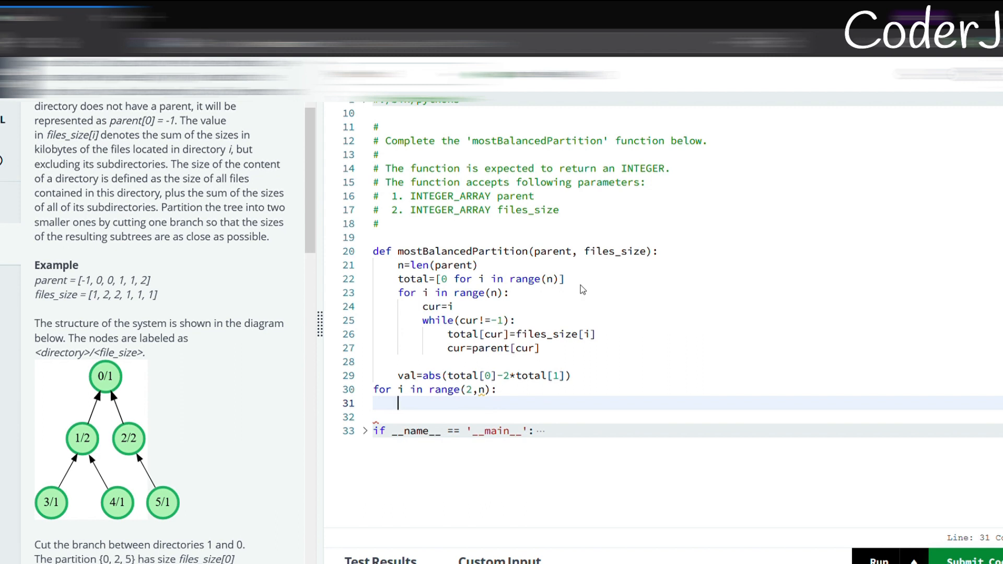
text(temp=abs)
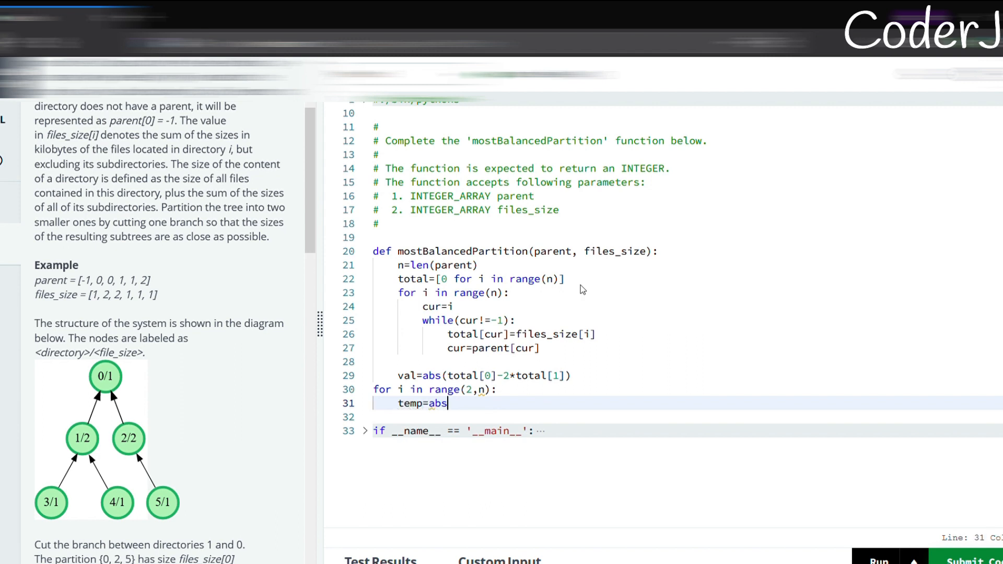
text(())
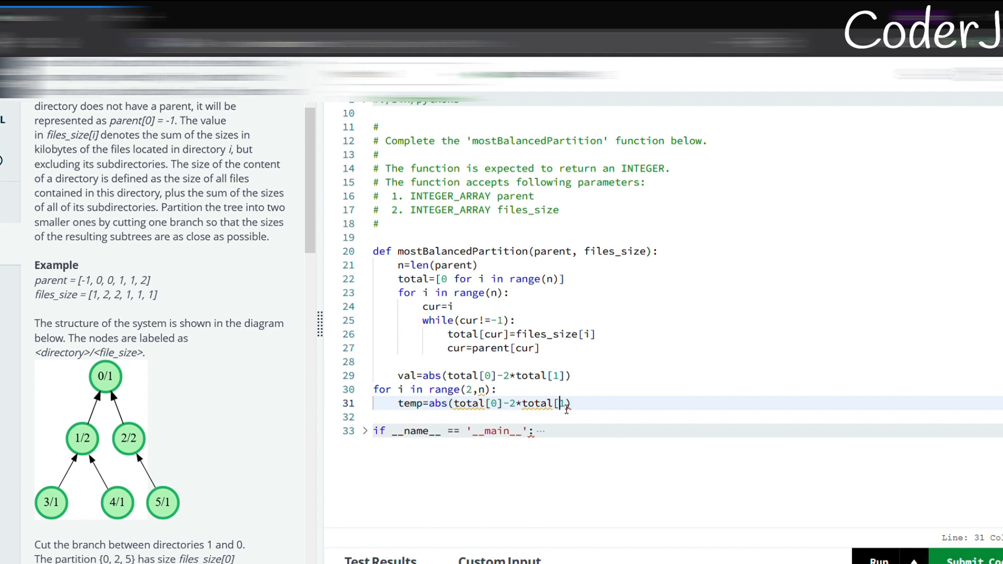
text(i)
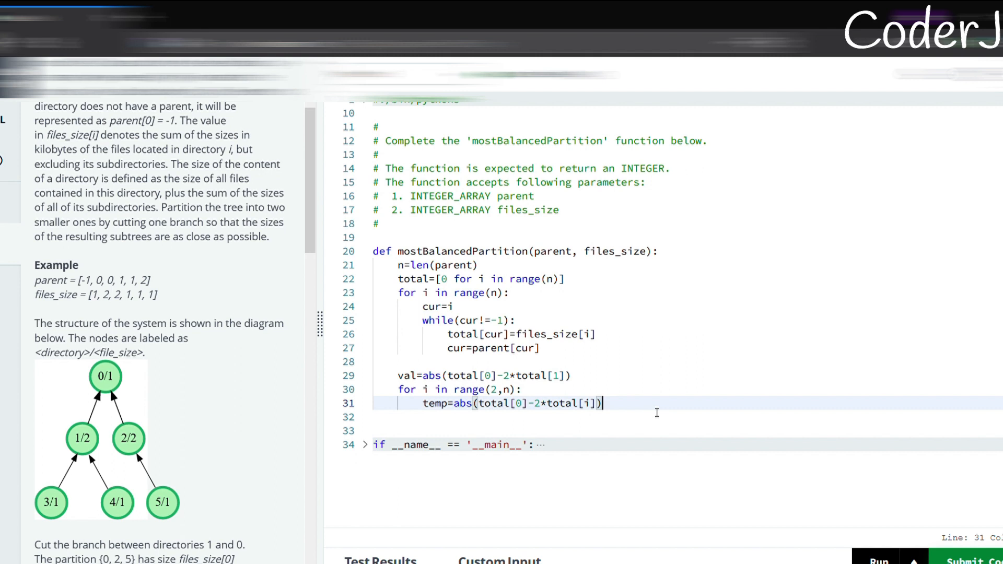
- Replace val when val>temp, and return val at function level
text(if)
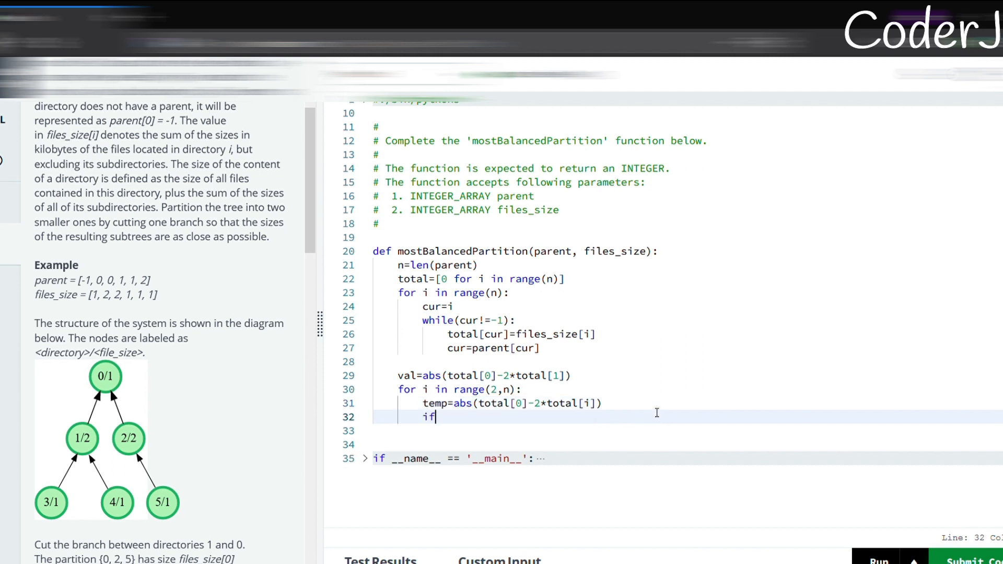
text((val>temp))
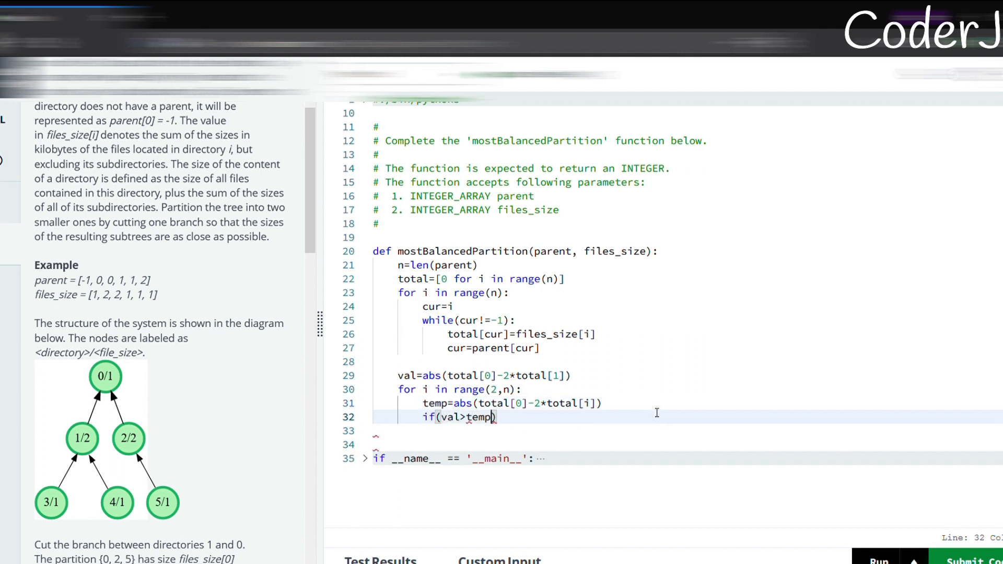
text())
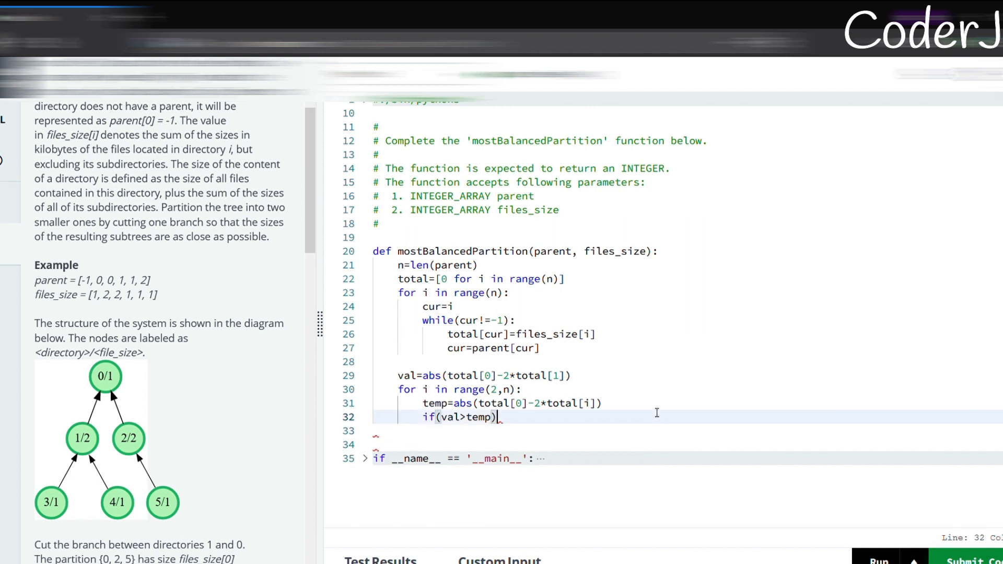
text(:)
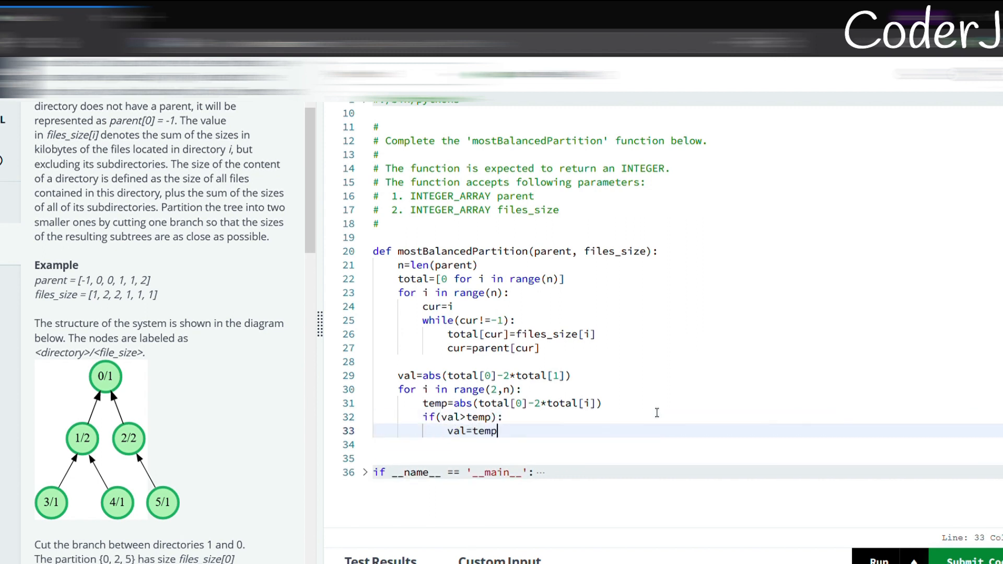
key(enter)
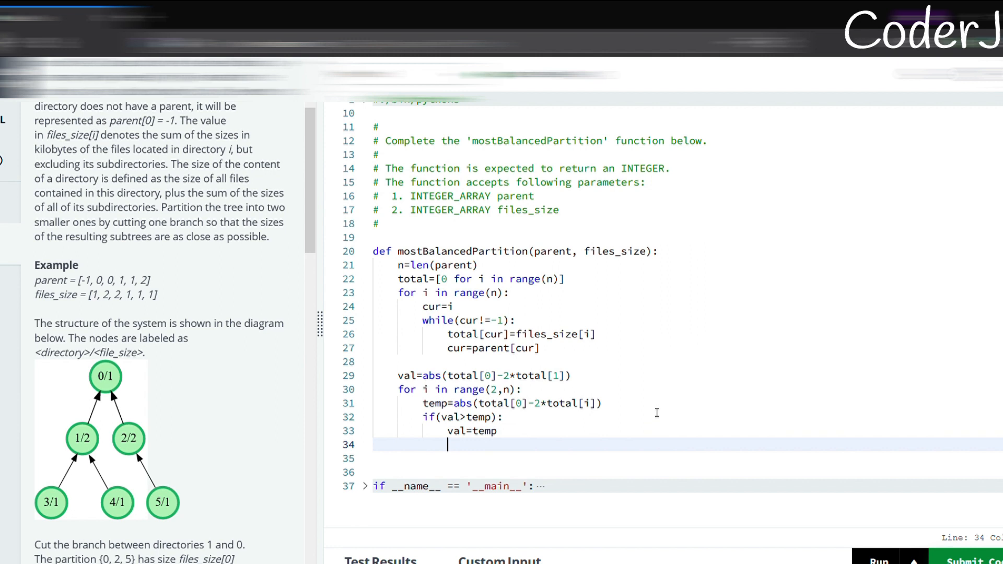
key(Enter)
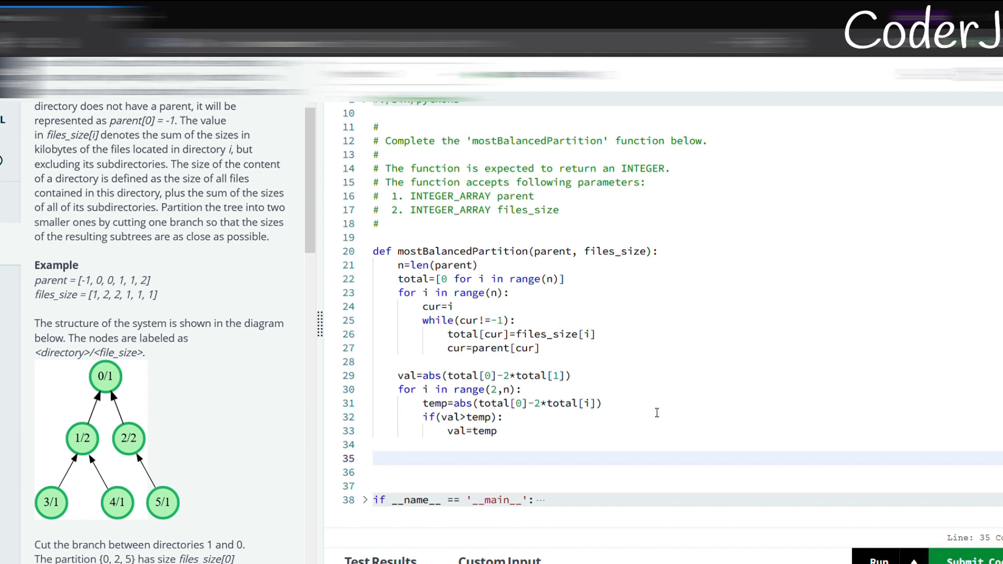
text(return)
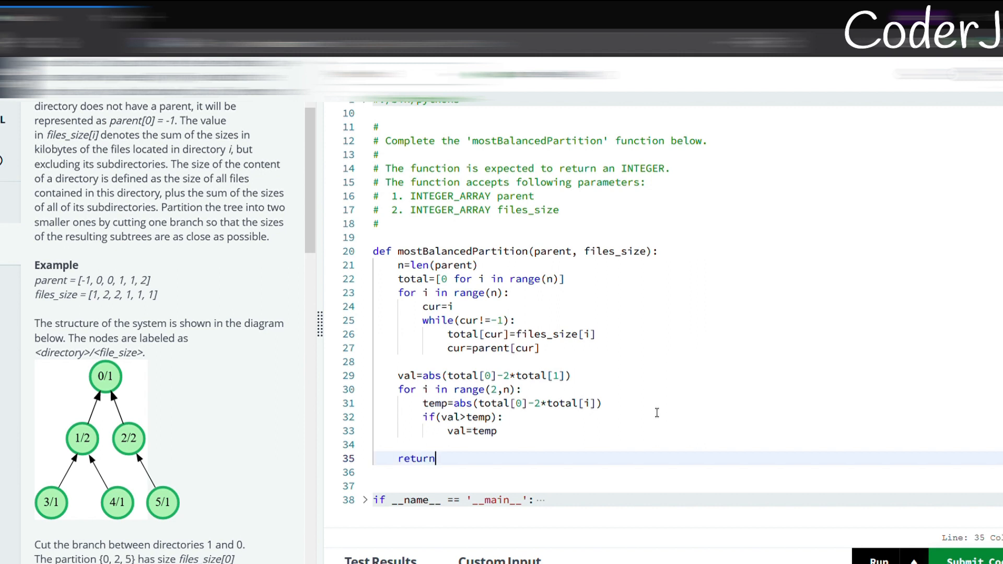
text(val)
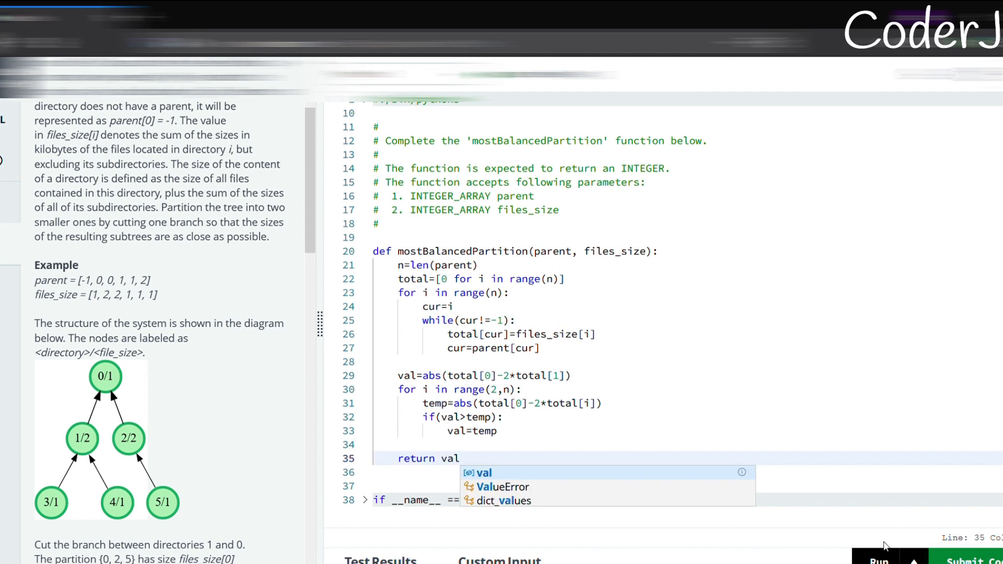
- Run mostBalancedPartition on the sample case, which outputs 4 instead of the expected 2
click(877, 559)
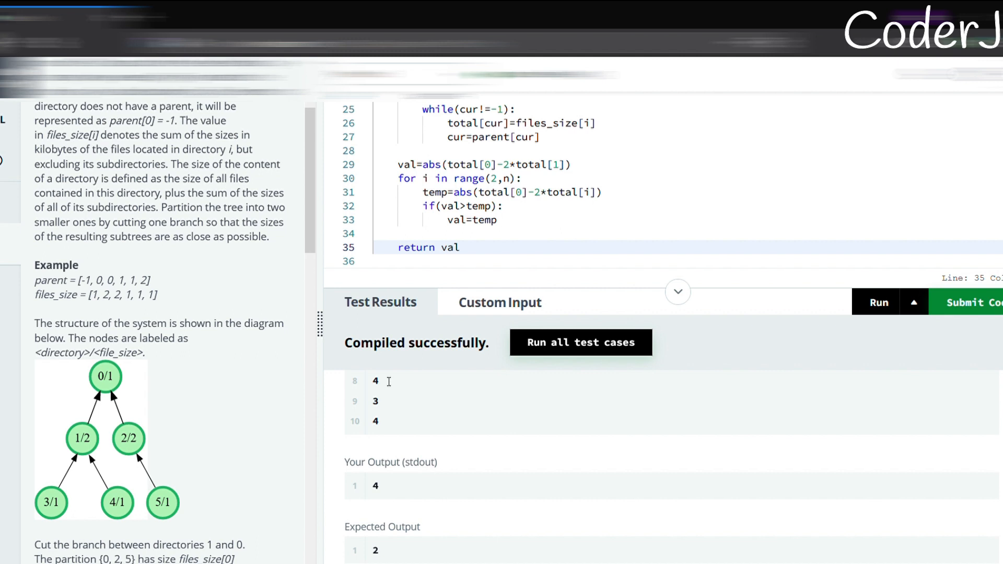
mouse_move(385, 381)
text(+)
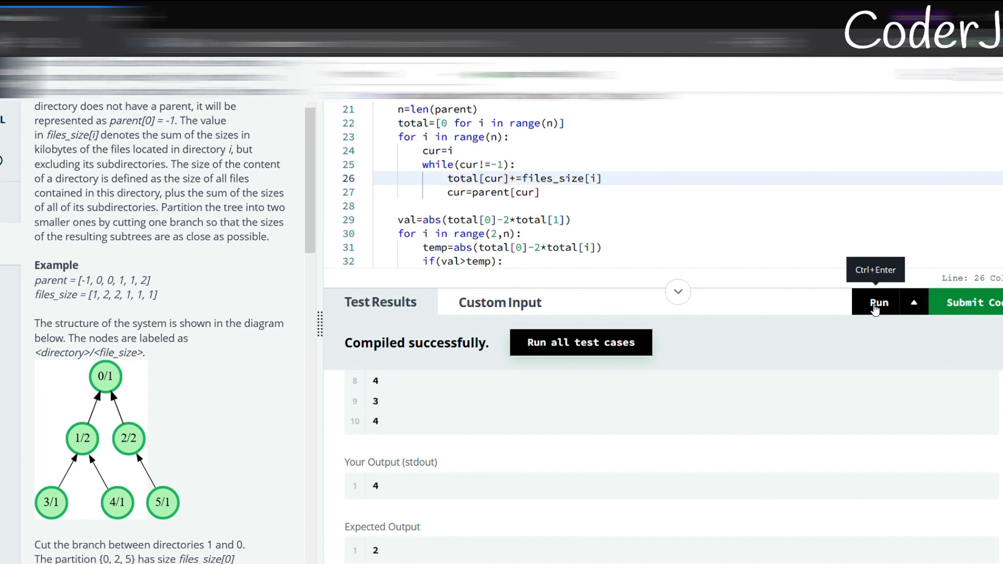
- Rerun the corrected mostBalancedPartition, run all test cases, and submit the answer
click(878, 302)
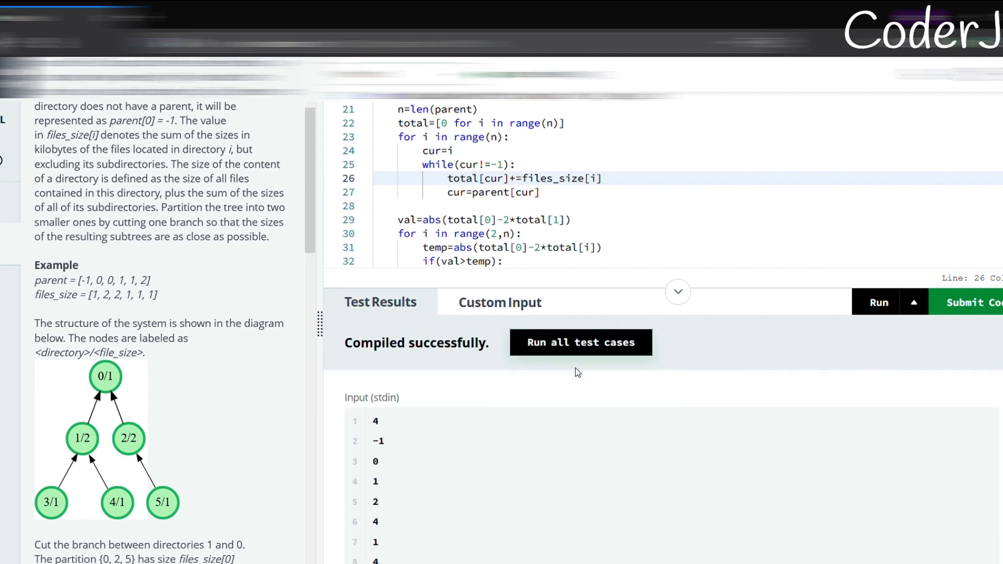
click(579, 342)
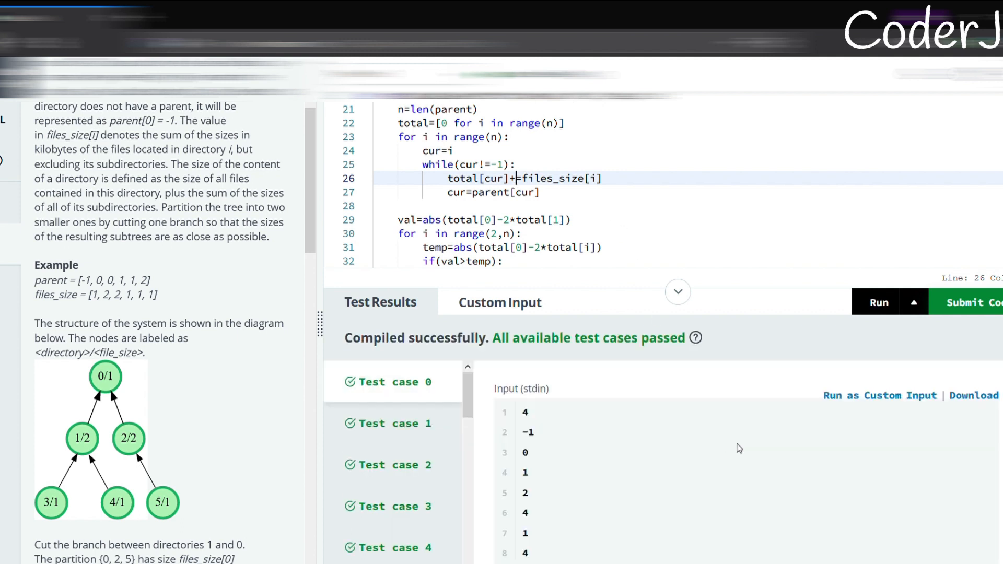
click(972, 302)
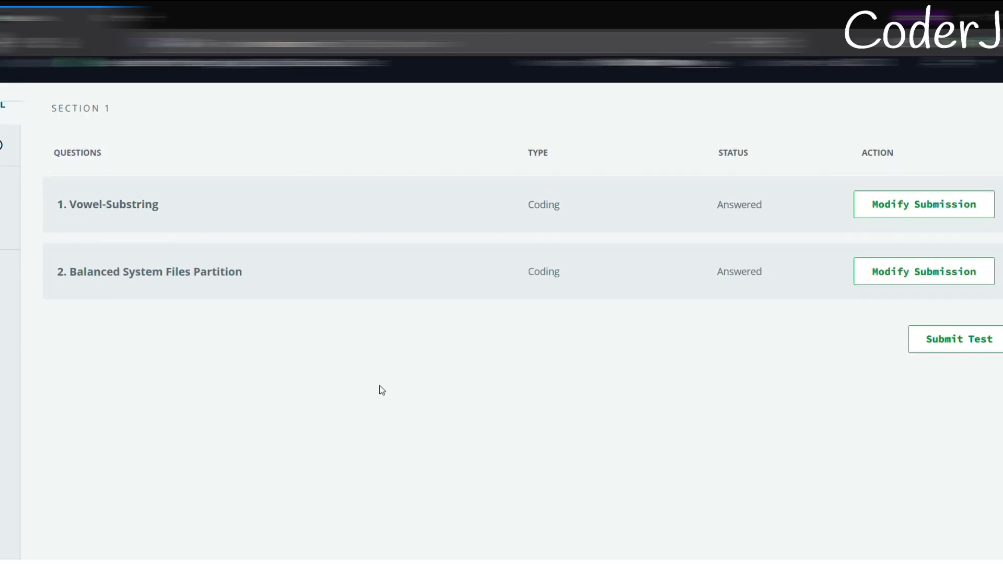
mouse_move(953, 337)
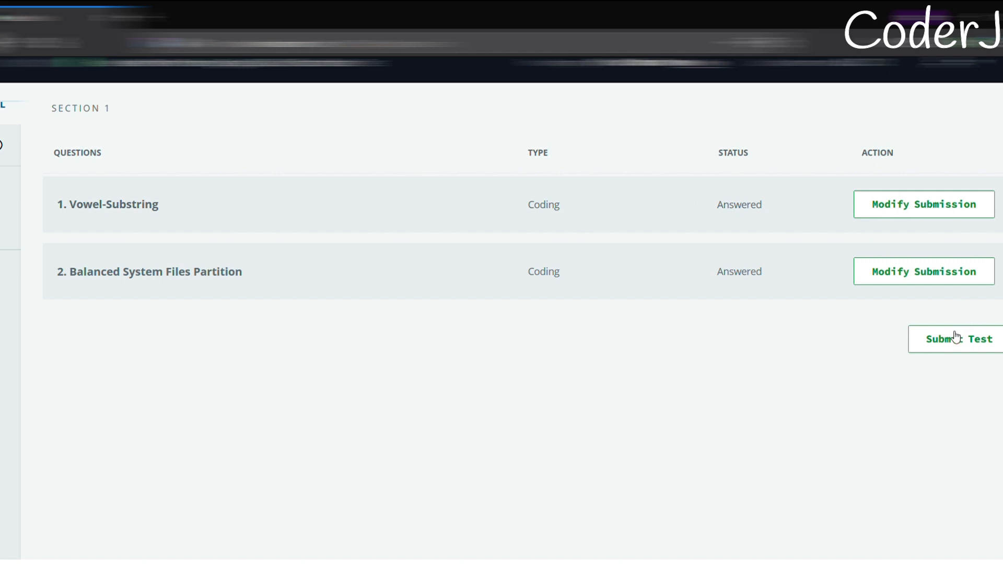
- Submit the Problem Solving (Basic) test and confirm closing it
click(957, 339)
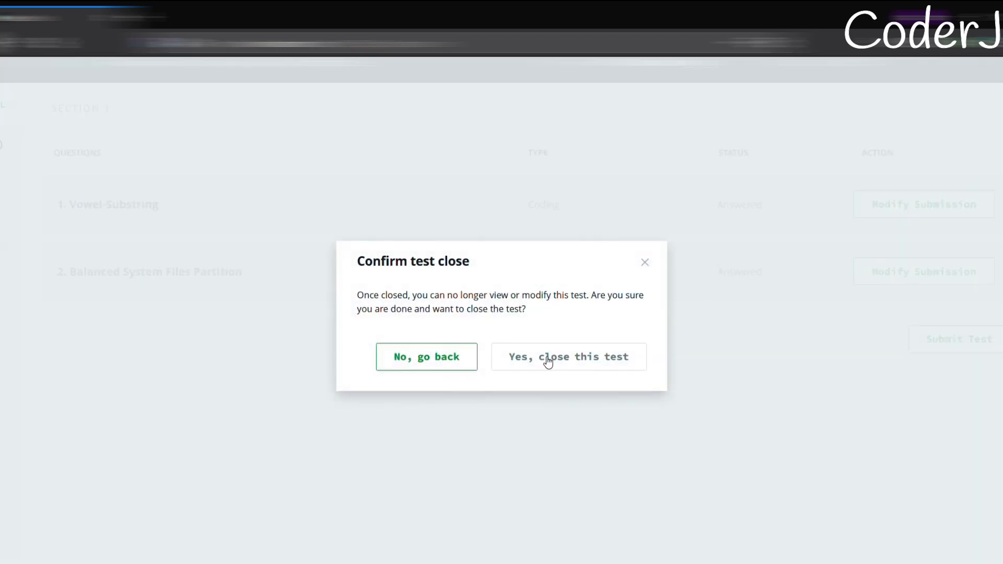
click(567, 357)
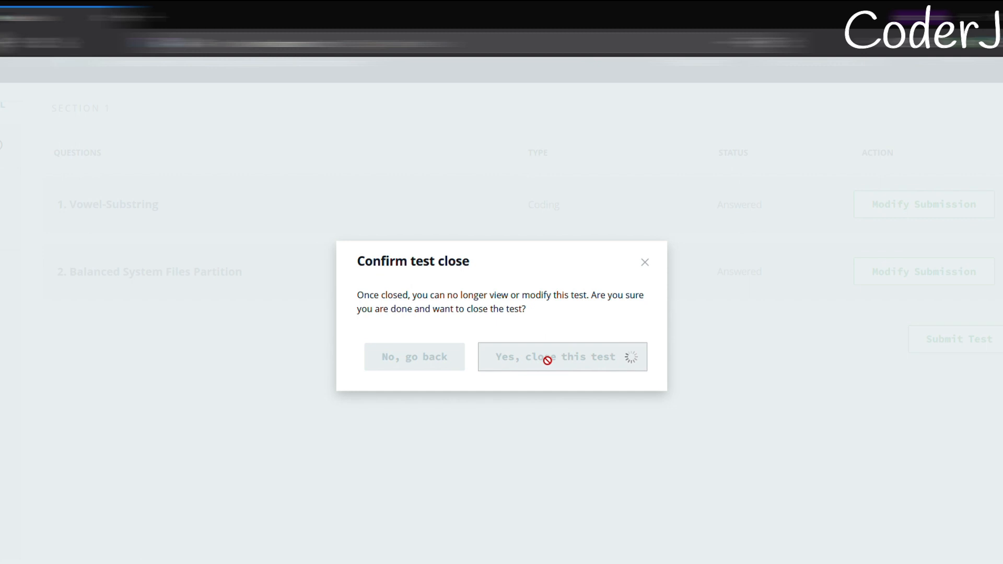
click(554, 357)
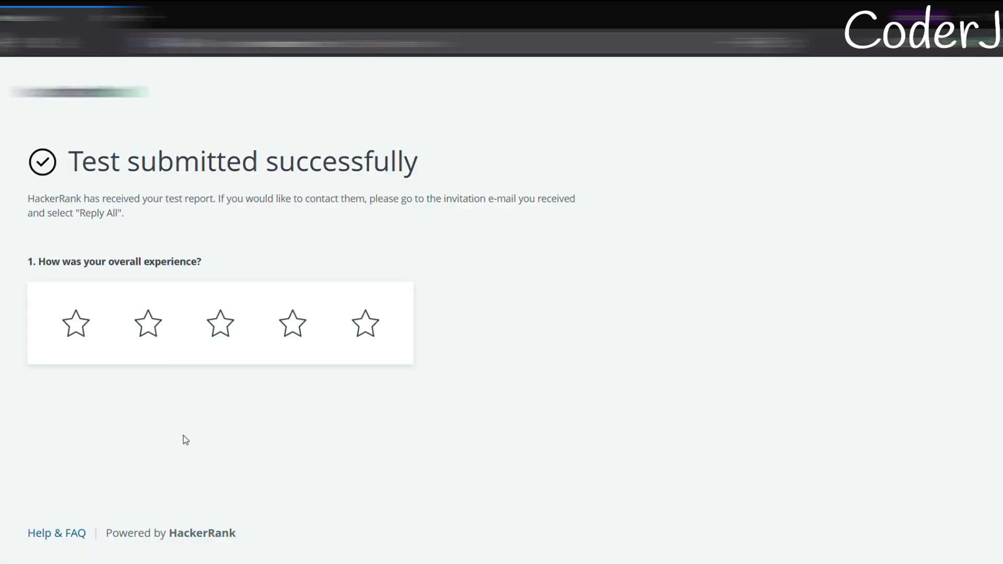
- Rate the test experience five stars and send the feedback
click(364, 323)
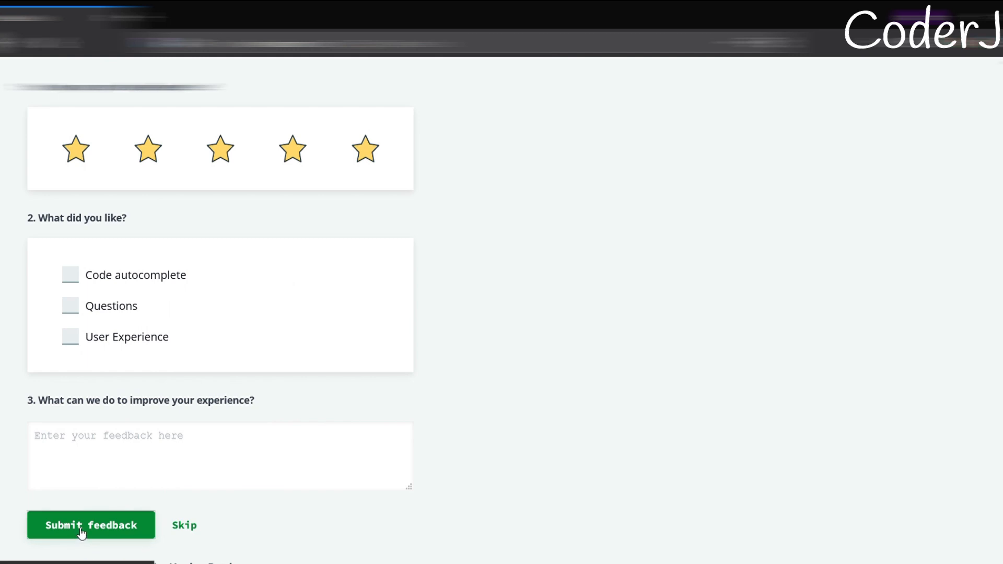
click(91, 524)
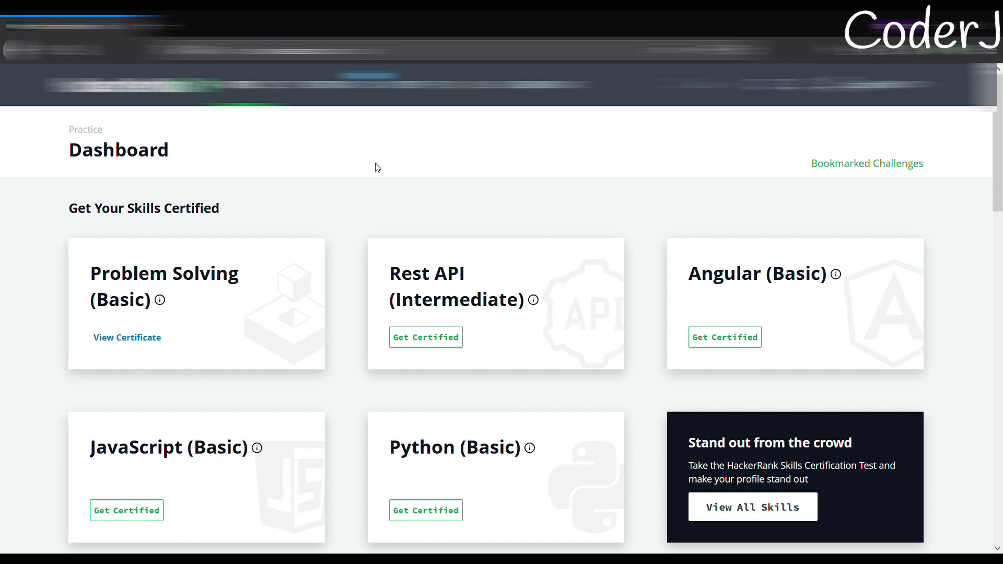
mouse_move(163, 300)
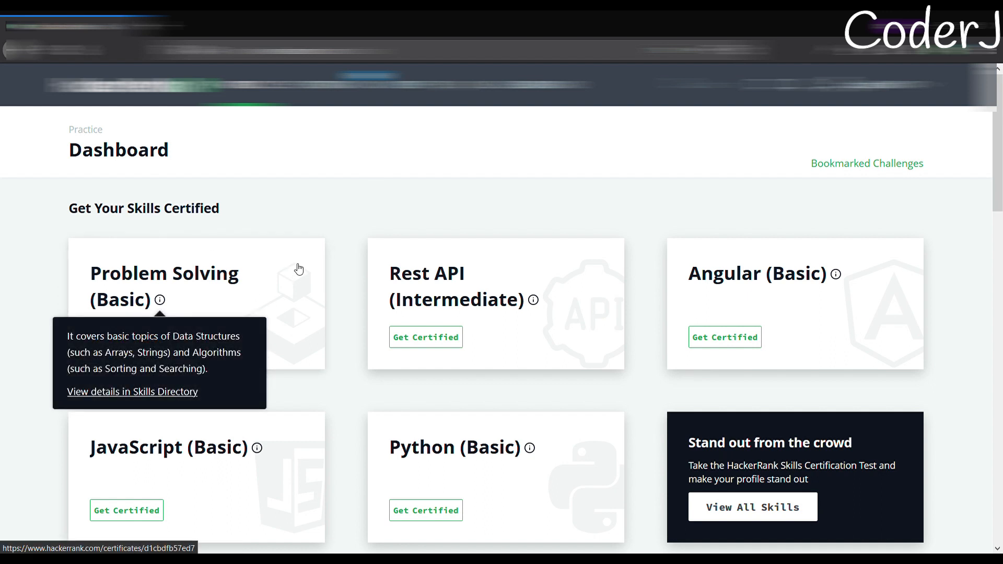